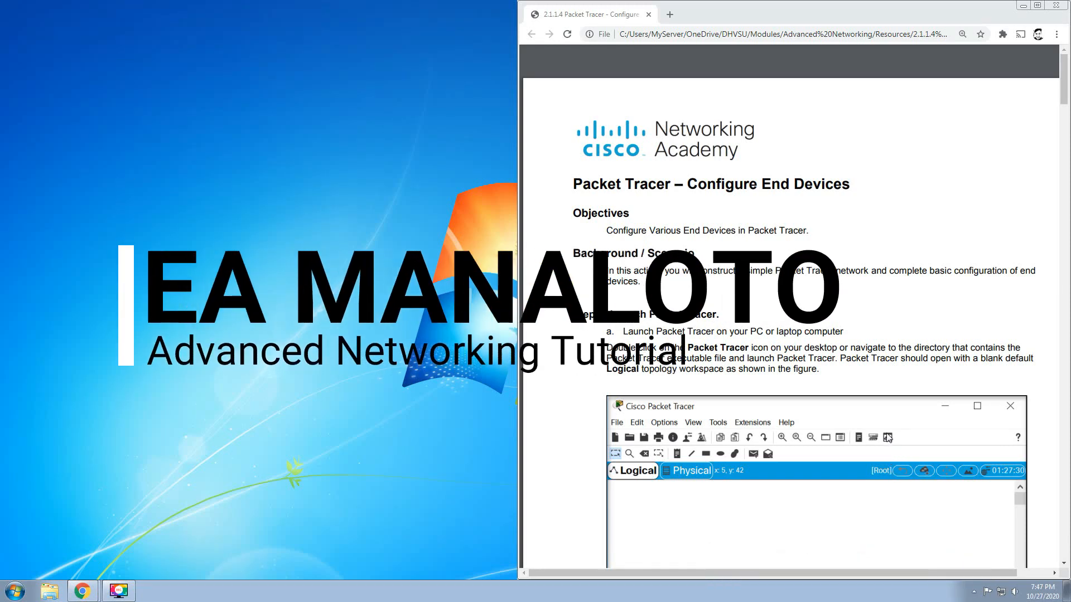
mouse_move(900, 377)
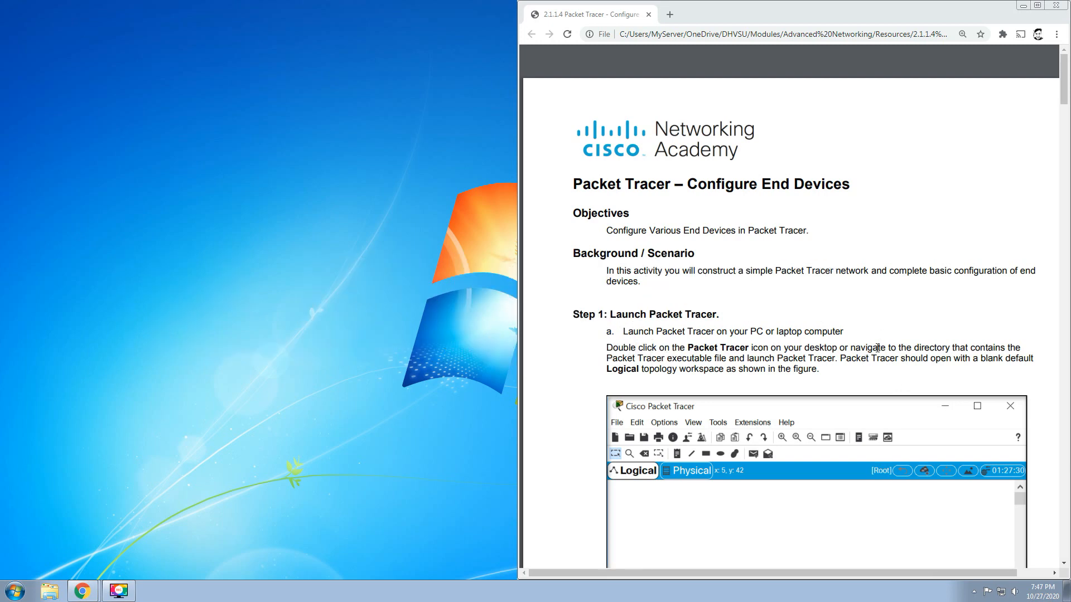
Step: Open the Windows Start menu beside the Configure End Devices PDF in Chrome
click(15, 590)
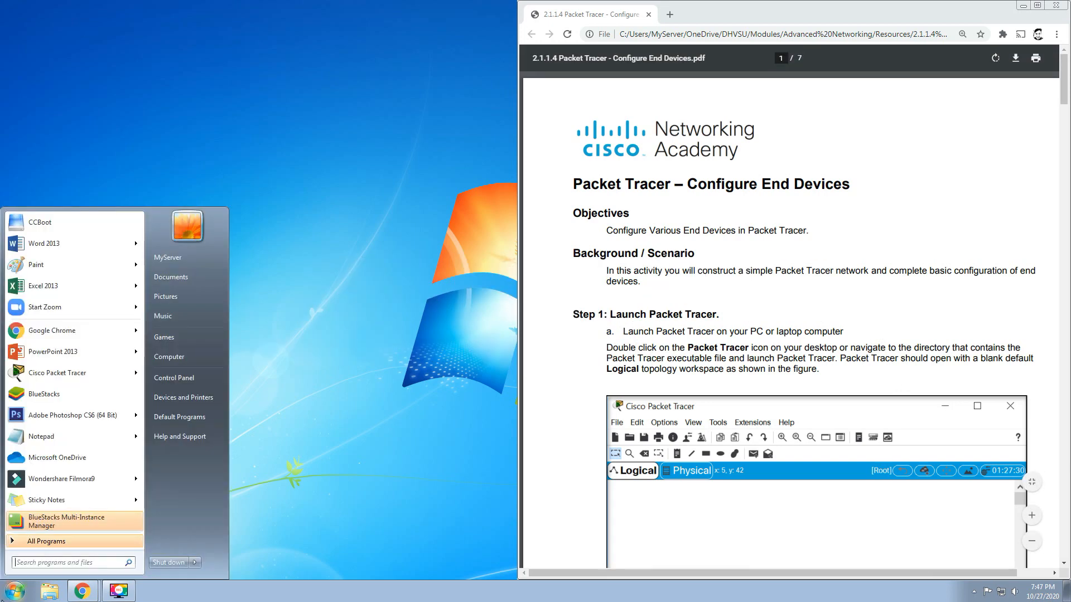
Step: Launch Packet Tracer from Start search and sign in with the Networking Academy email and password
text(packe)
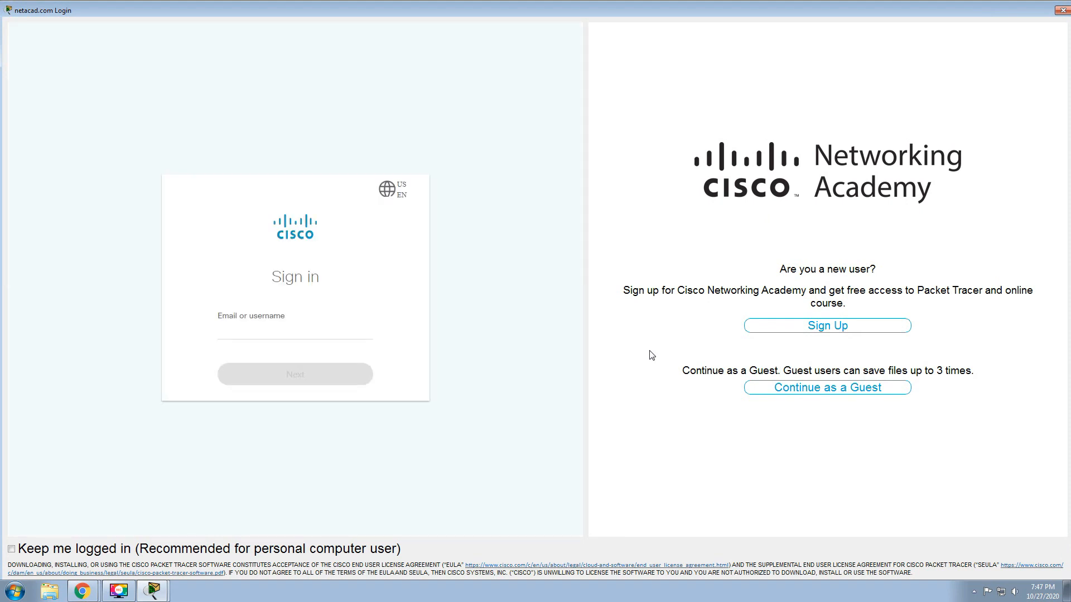
click(295, 299)
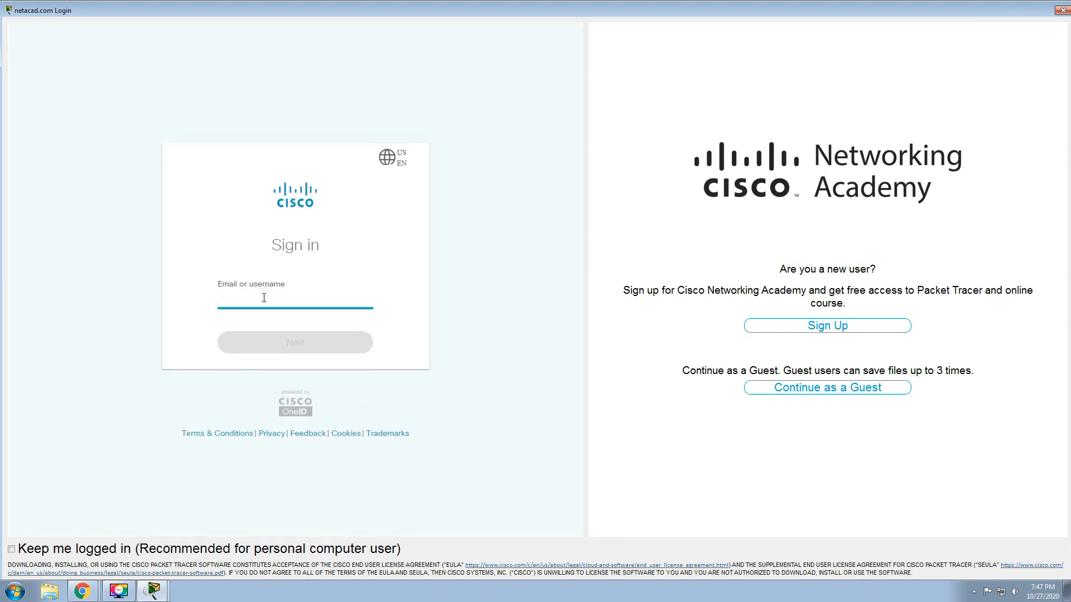
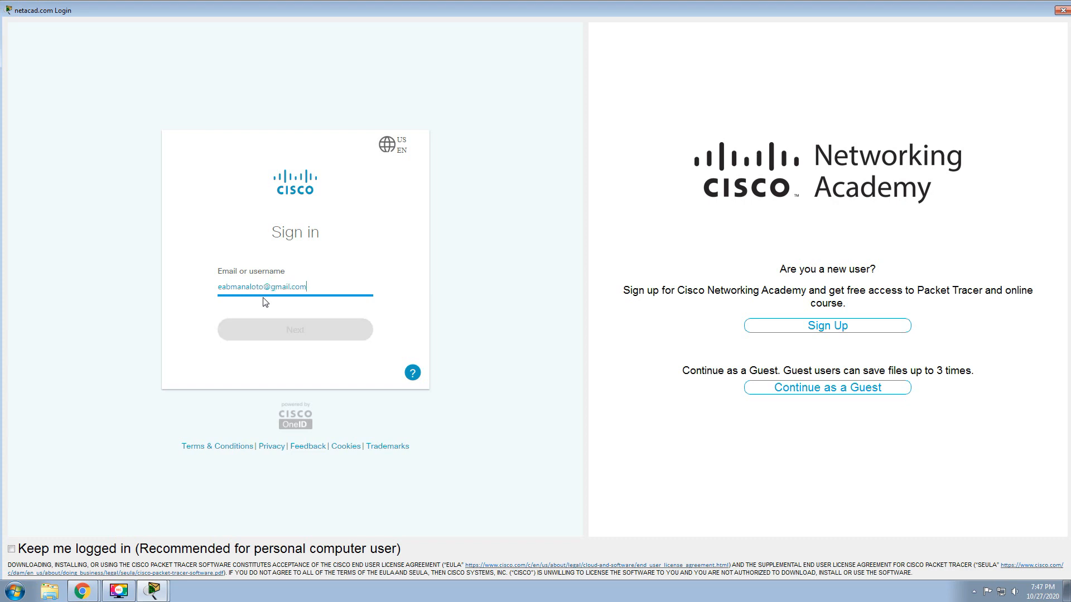
click(295, 329)
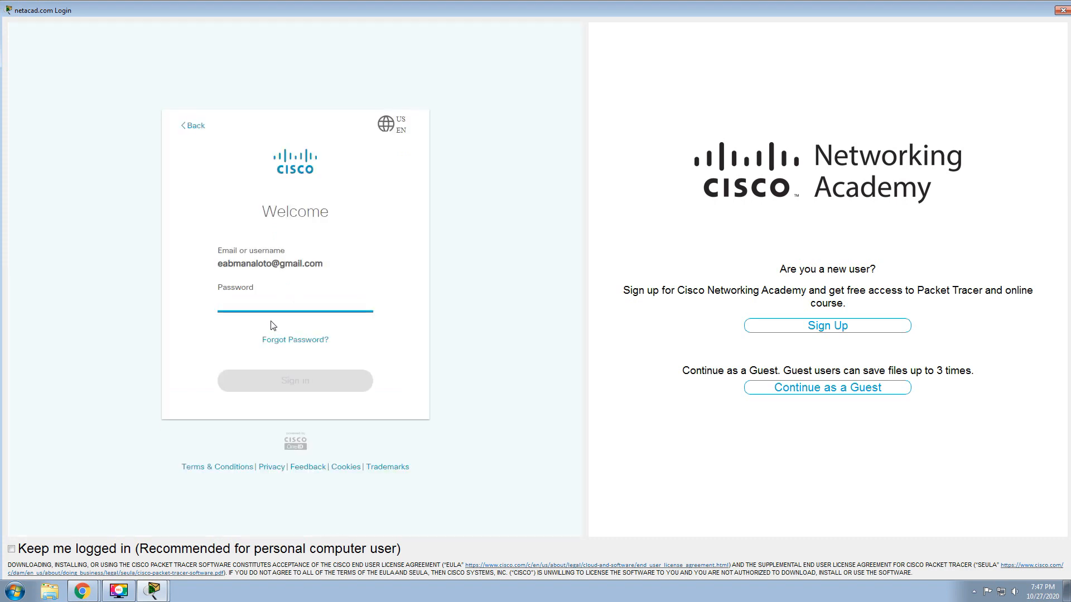
text(password)
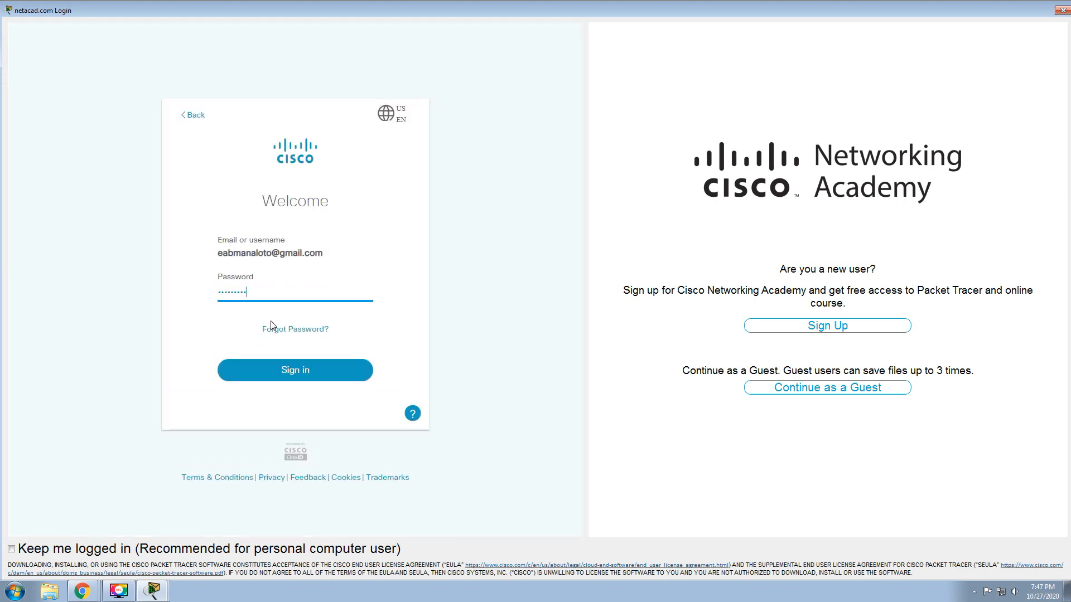
click(296, 369)
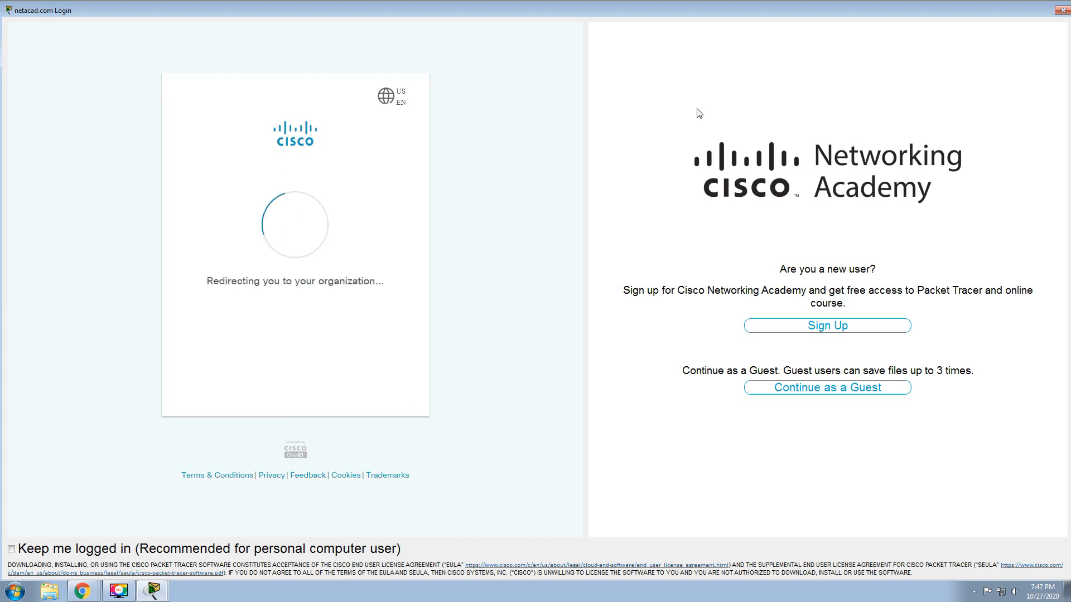
mouse_move(697, 138)
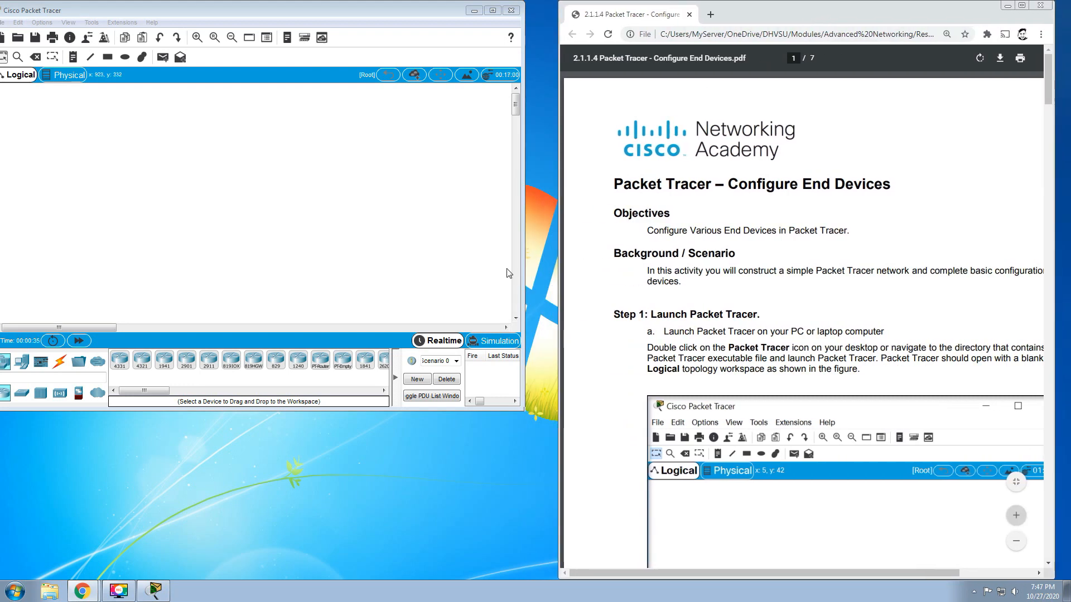
mouse_move(519, 167)
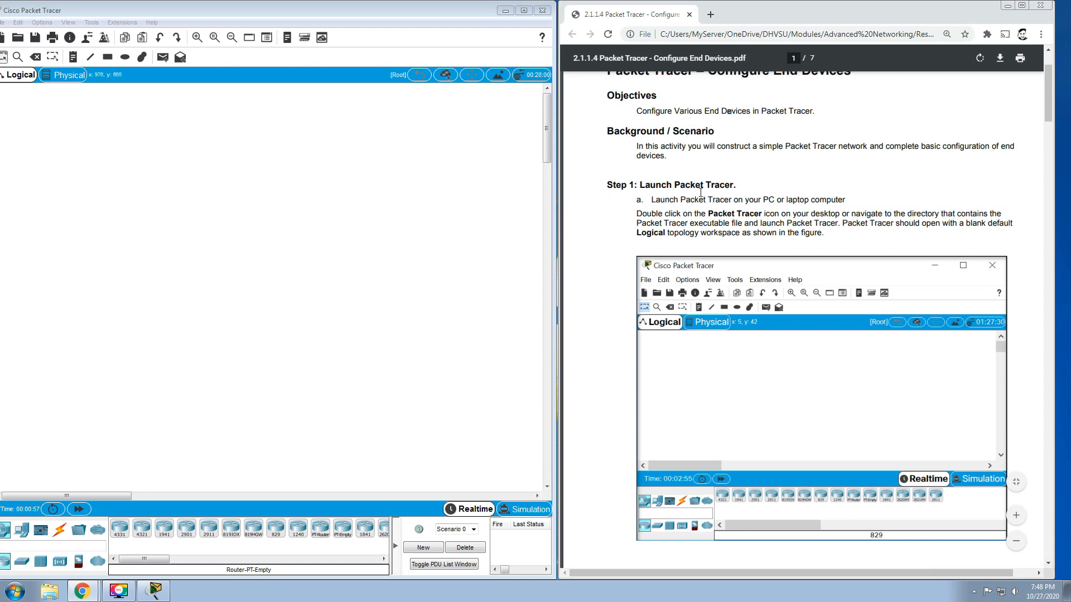
mouse_move(360, 288)
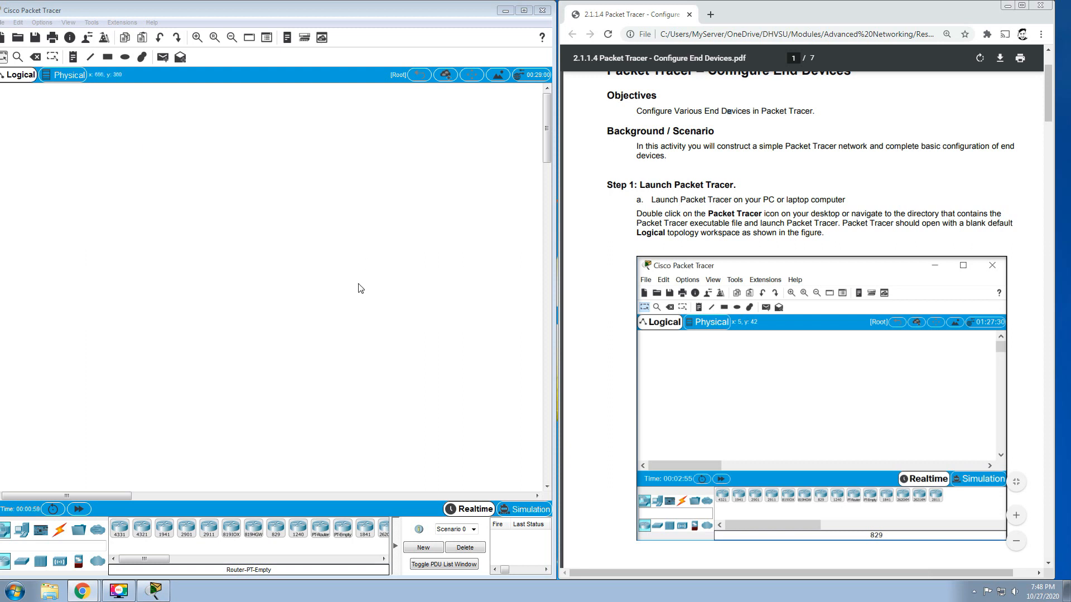
Step: Scroll the Chrome handout down to Step 2: Build the topology
scroll(down, 3)
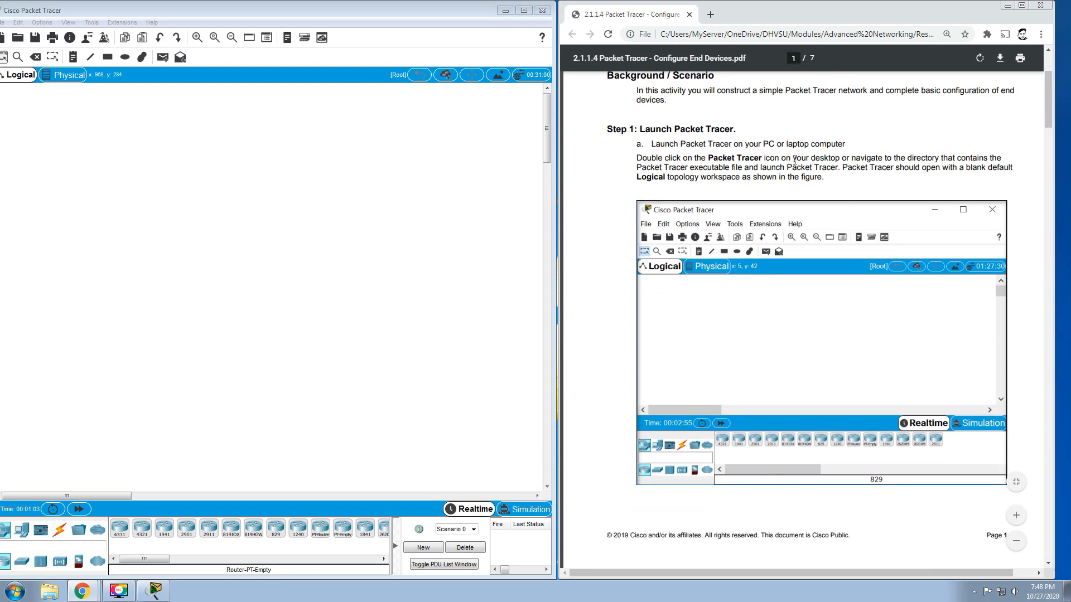
scroll(down, 3)
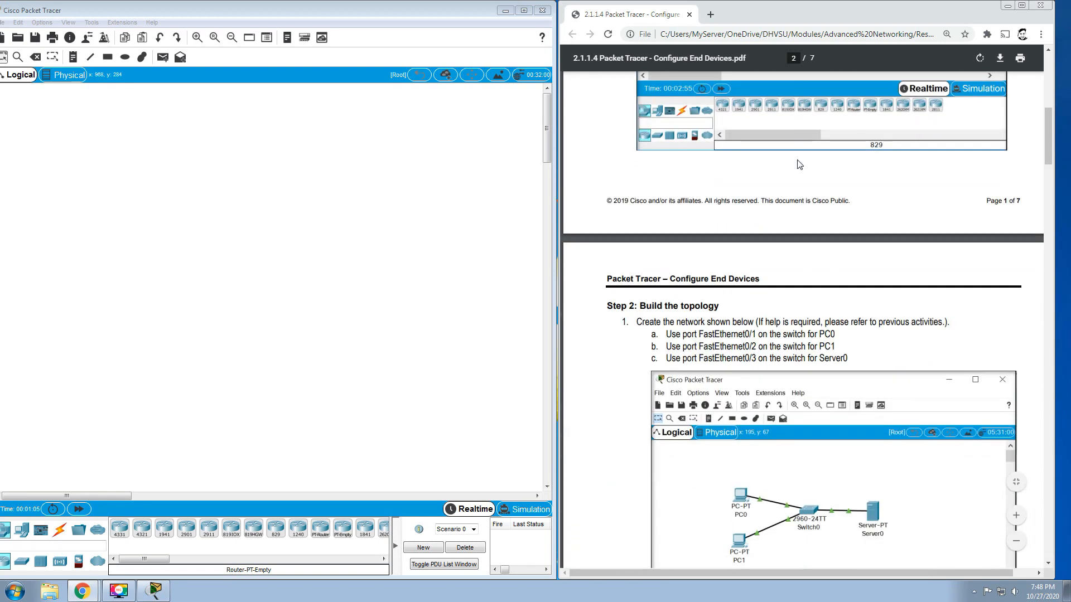
scroll(down, 3)
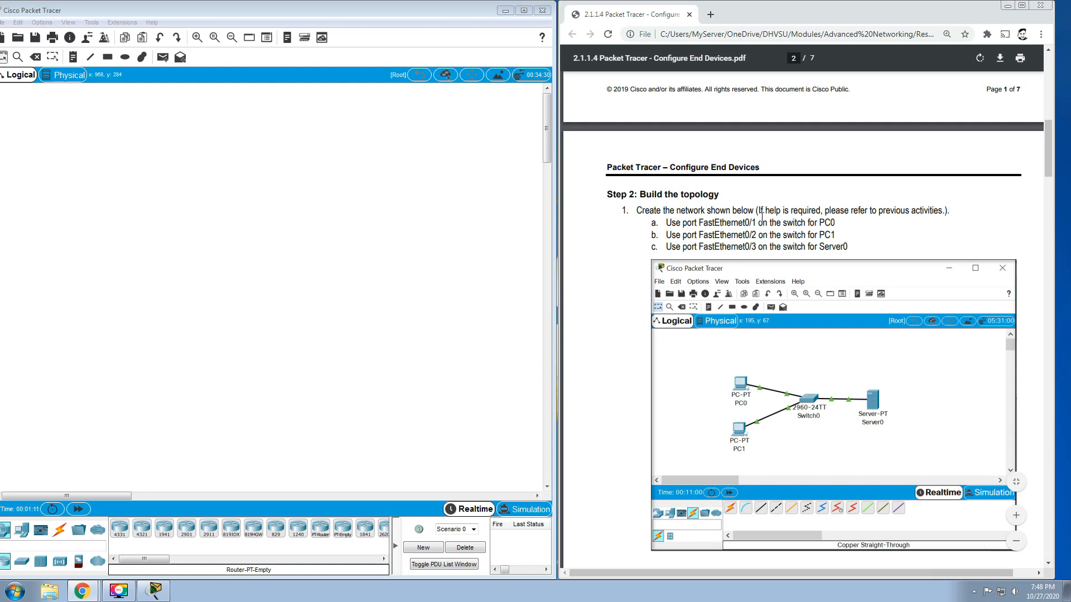
mouse_move(982, 223)
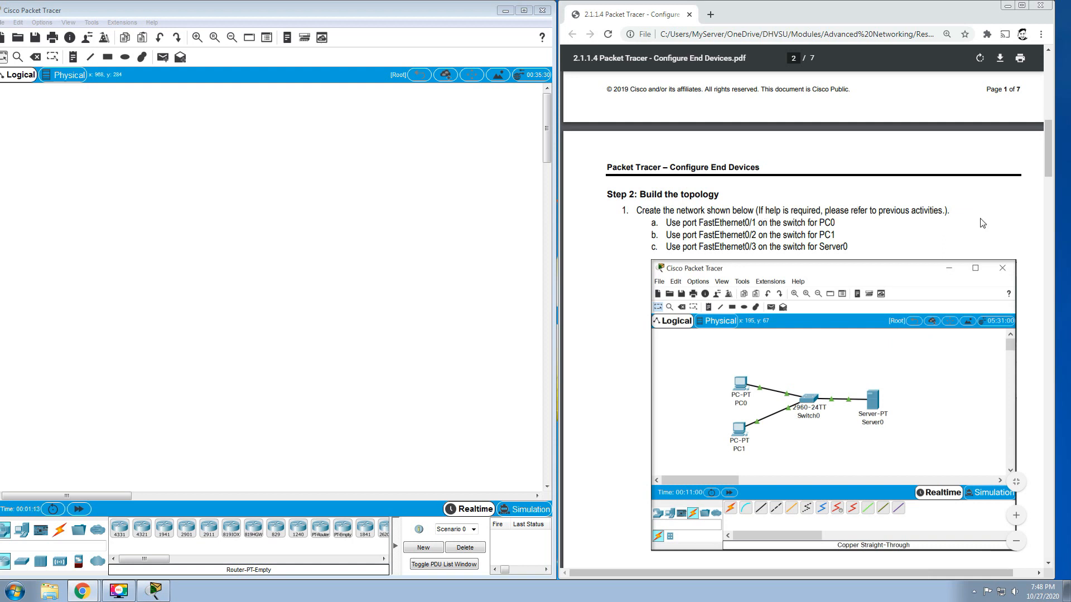
scroll(down, 3)
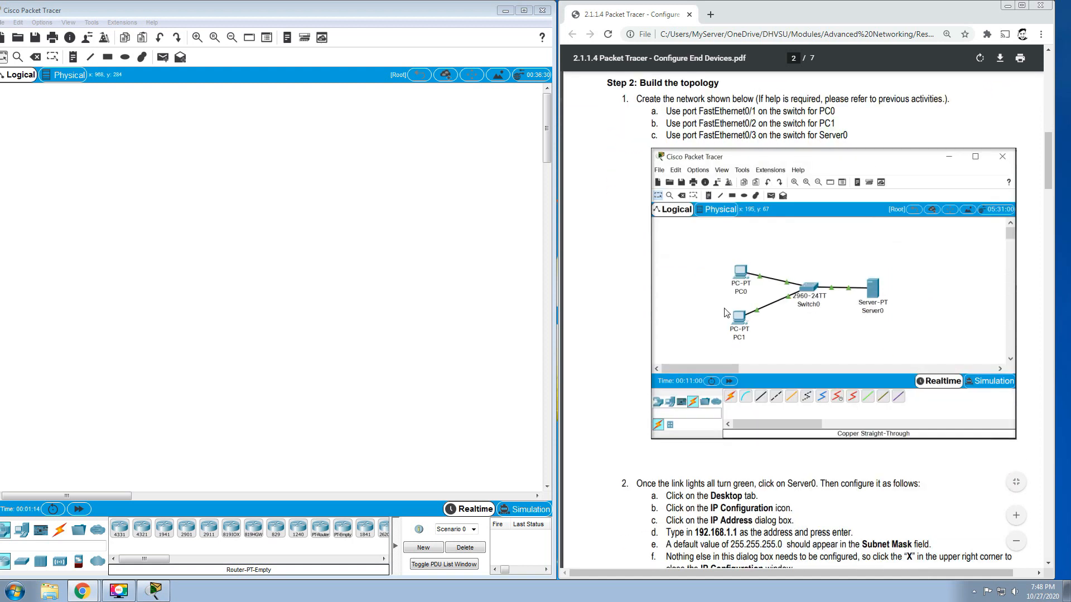
mouse_move(743, 322)
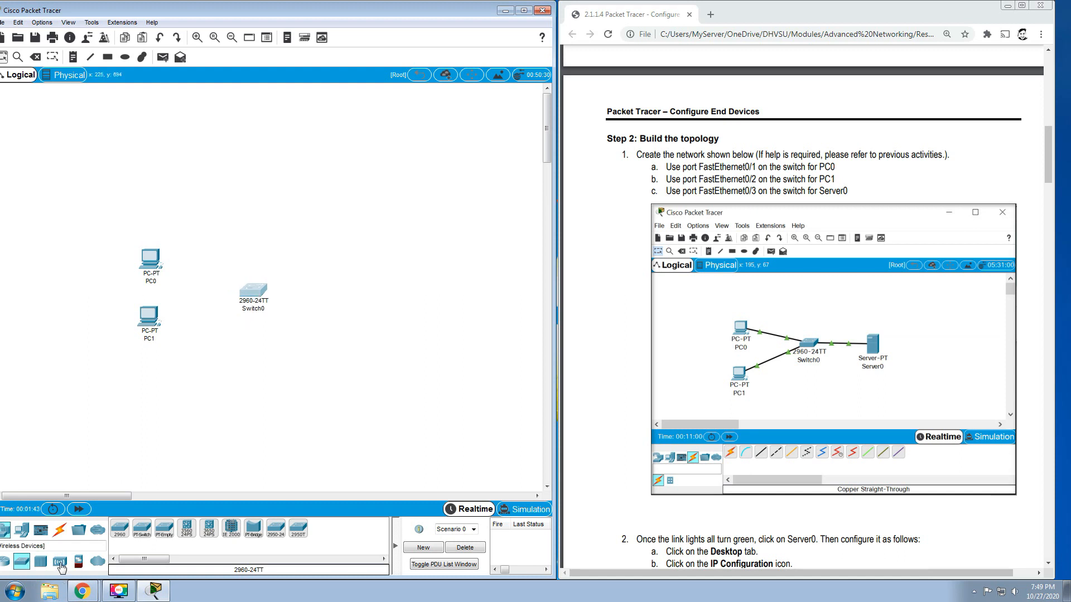
Step: Place a Server-PT from End Devices as Server0 to the right of Switch0
click(40, 561)
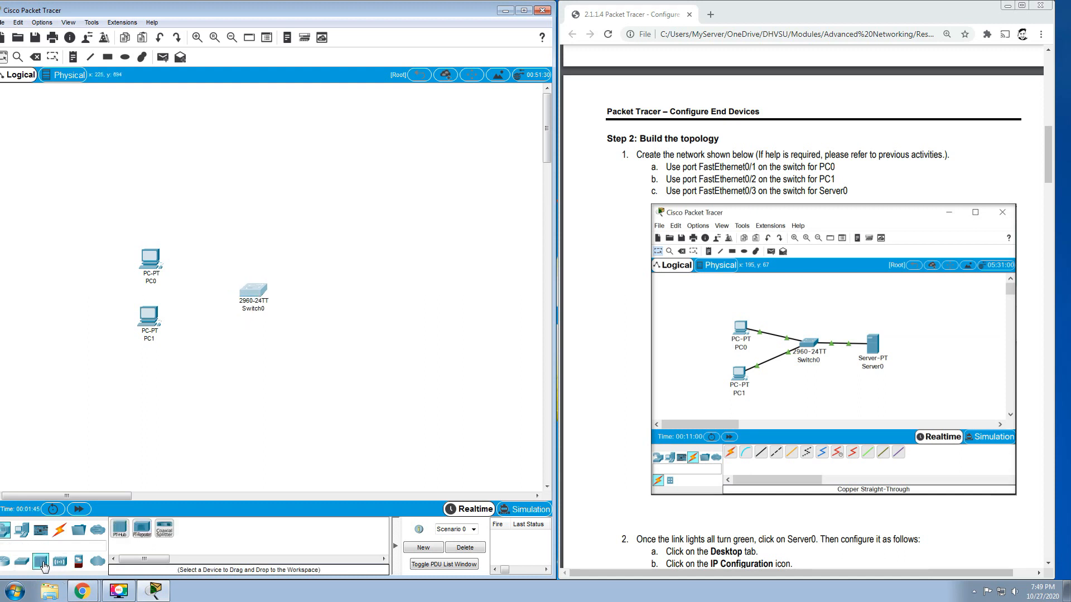
click(21, 532)
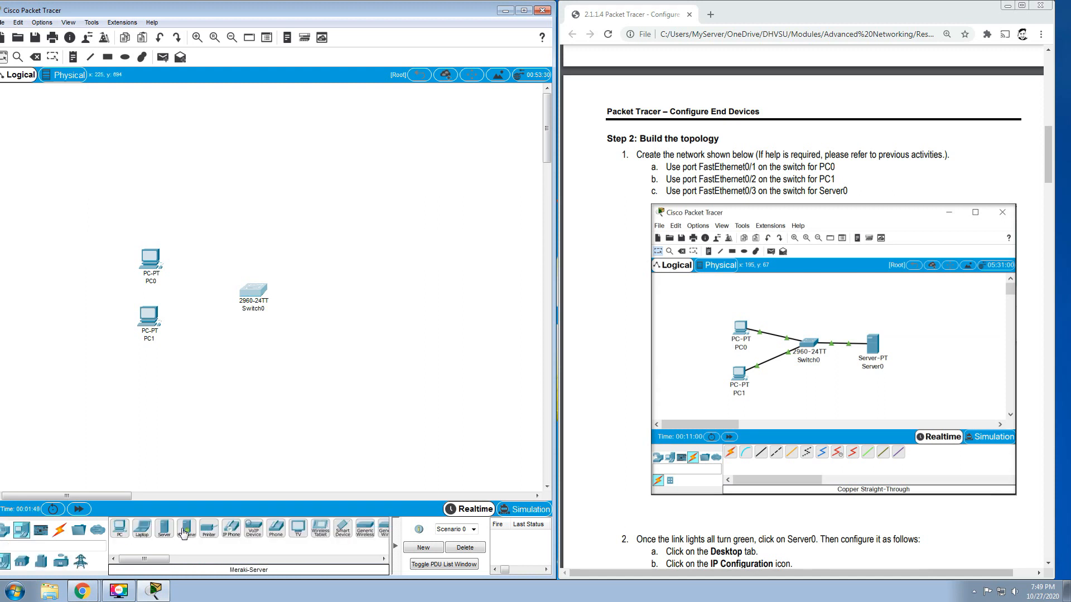
click(311, 371)
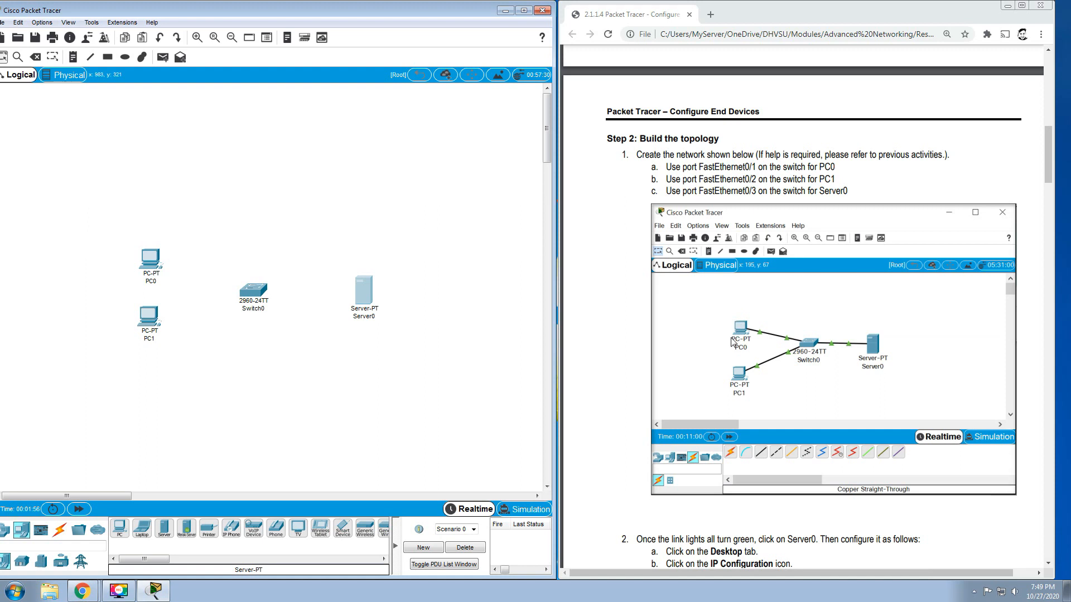
click(60, 530)
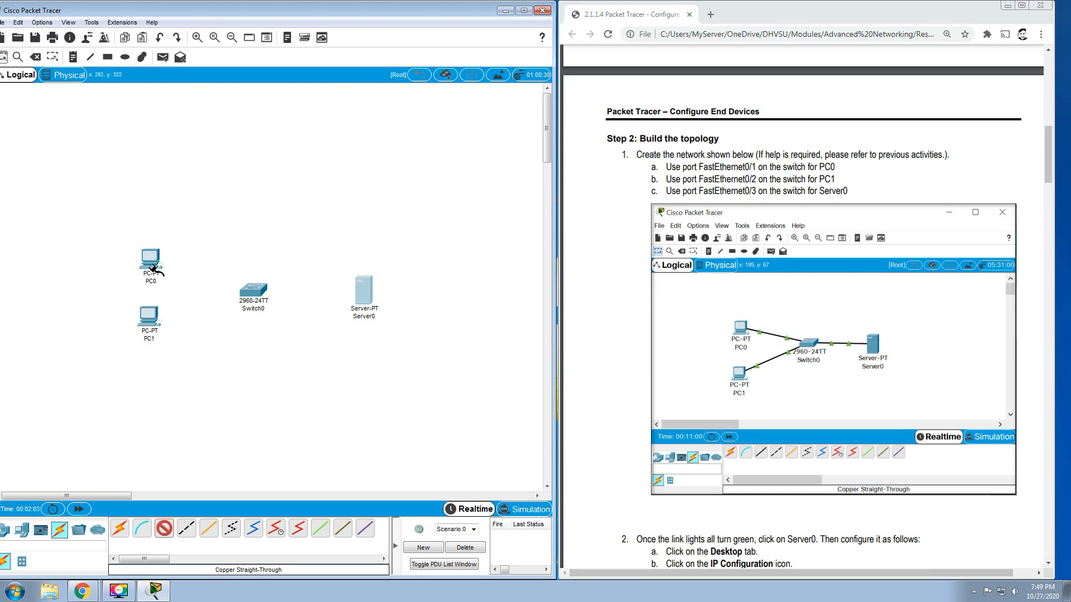
Step: Cable PC0's FastEthernet0 and Server0 to Switch0 (FastEthernet0/3) with copper straight-through links
click(150, 262)
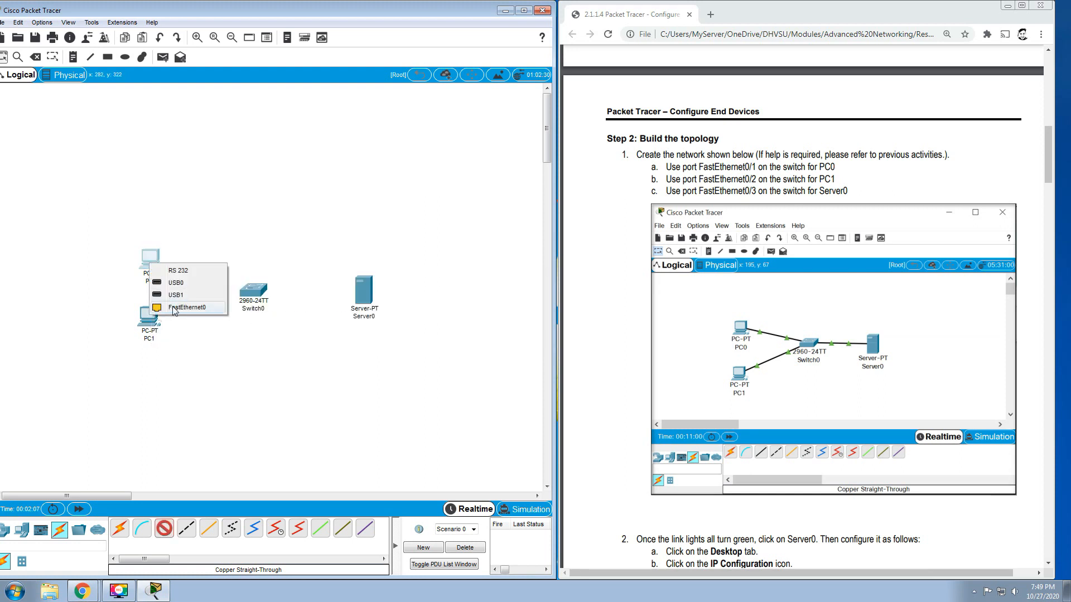
click(185, 307)
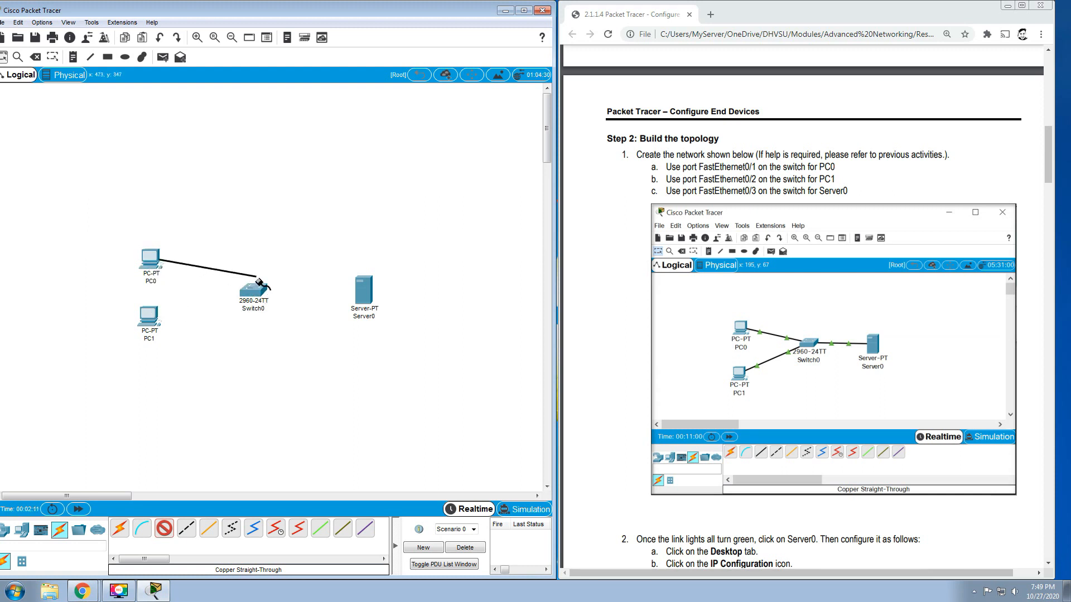
click(253, 290)
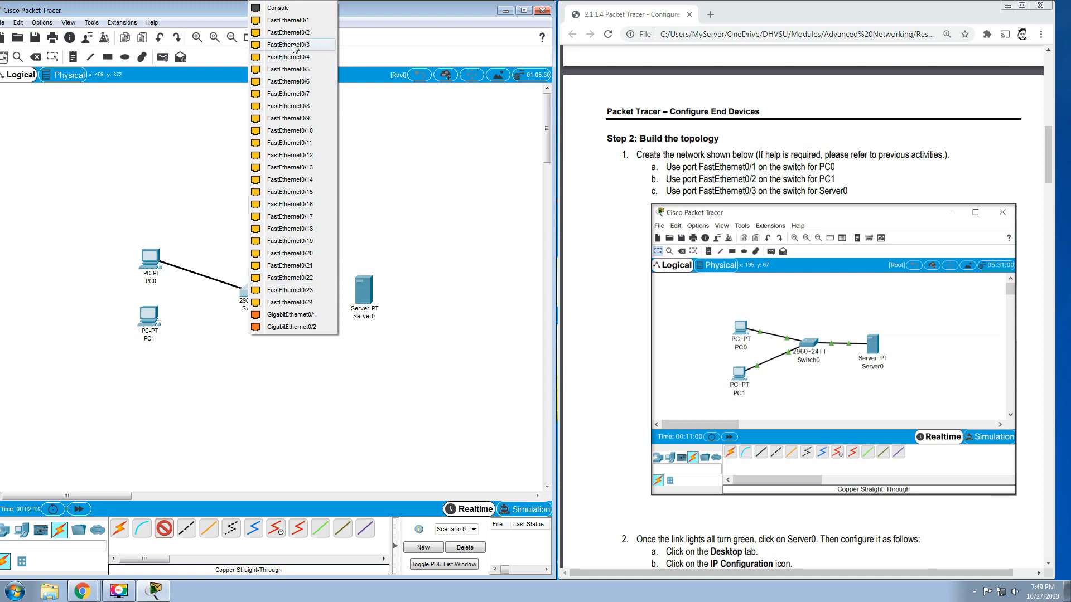
click(290, 45)
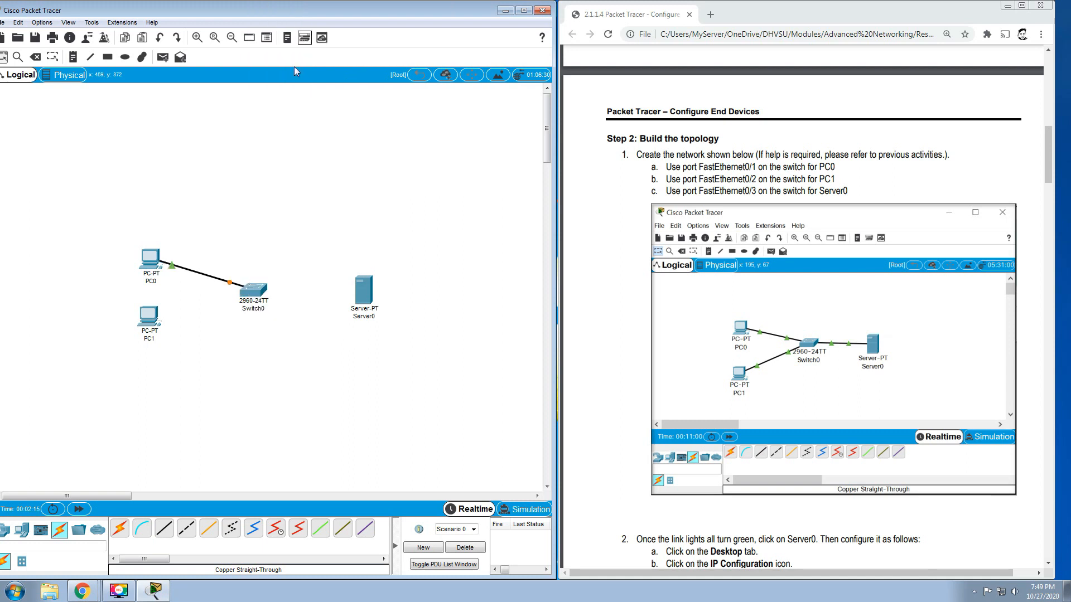
mouse_move(223, 447)
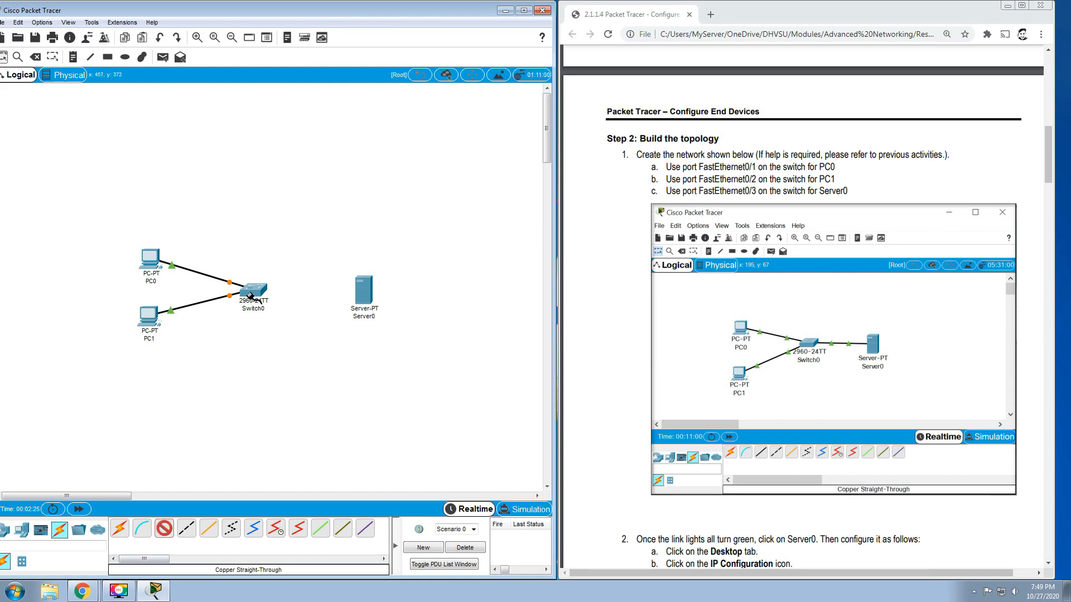
click(253, 287)
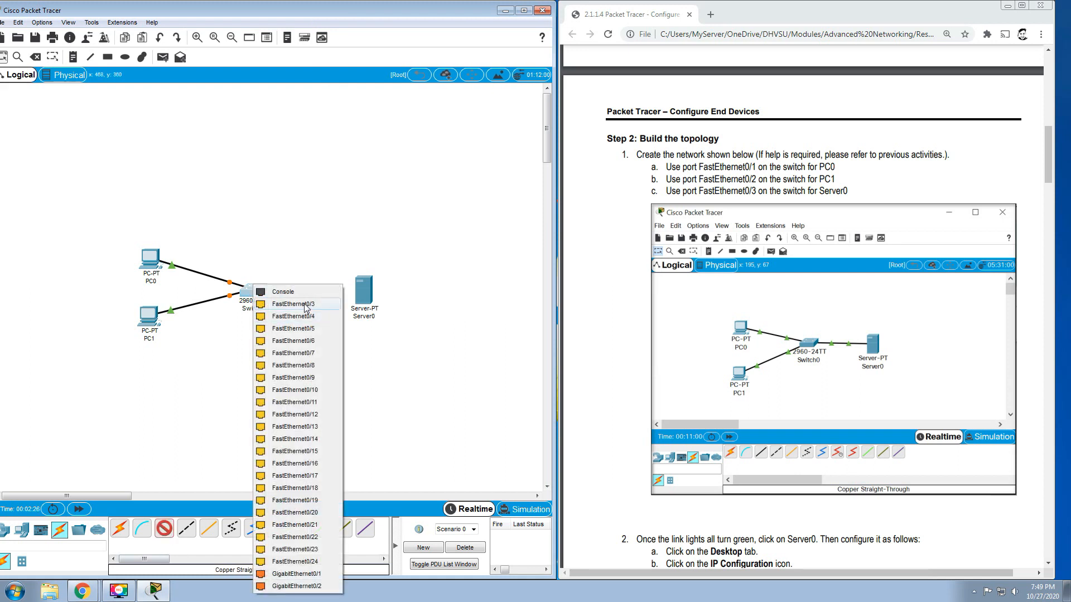
click(293, 303)
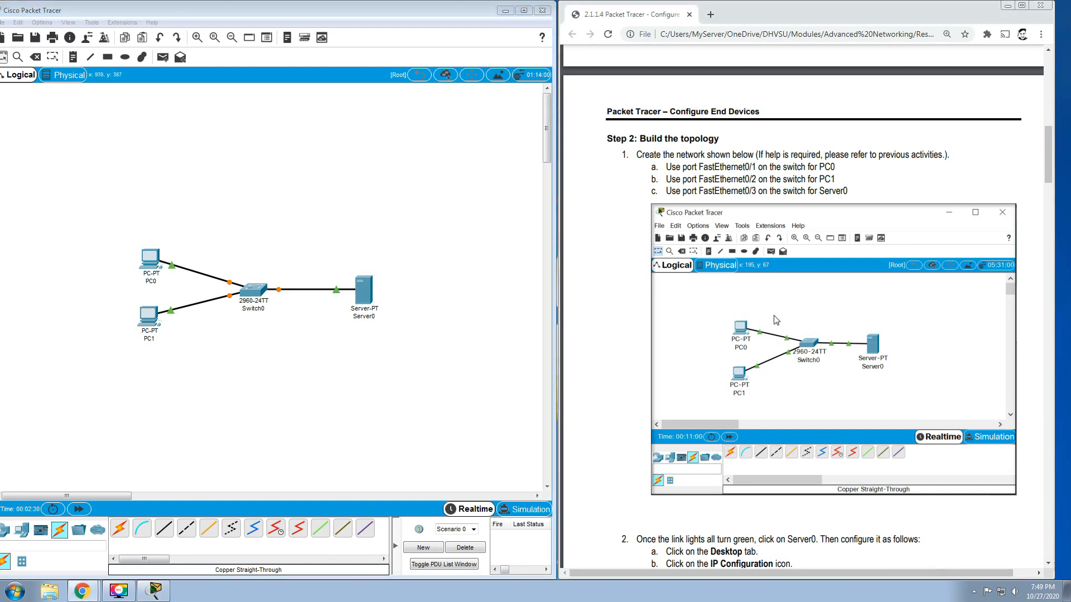
scroll(down, 3)
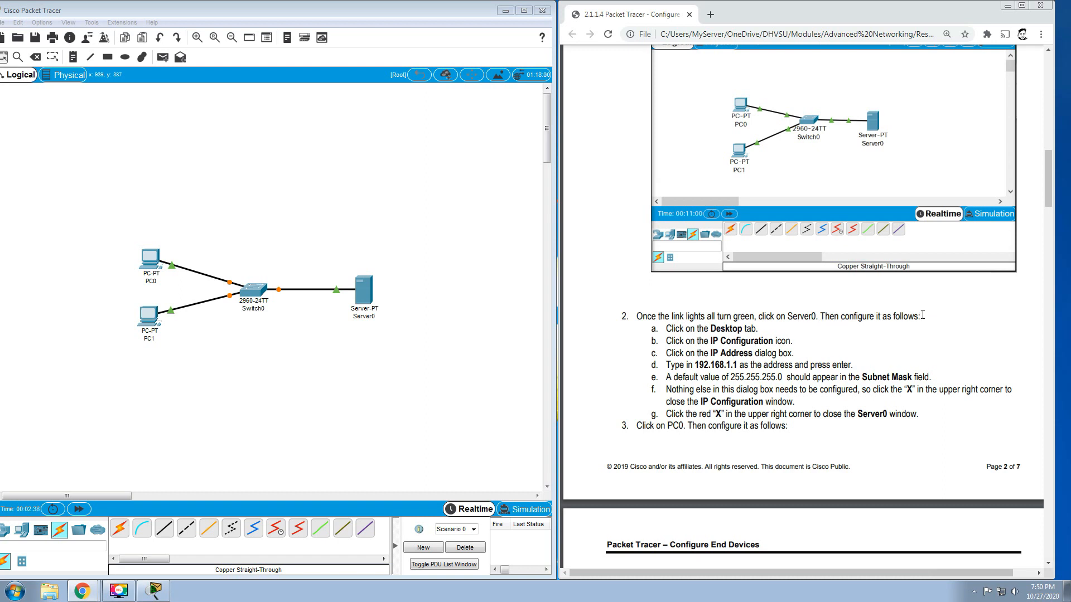
Step: Scroll the lab PDF to the Server0 and PC0 IP configuration steps
scroll(up, 3)
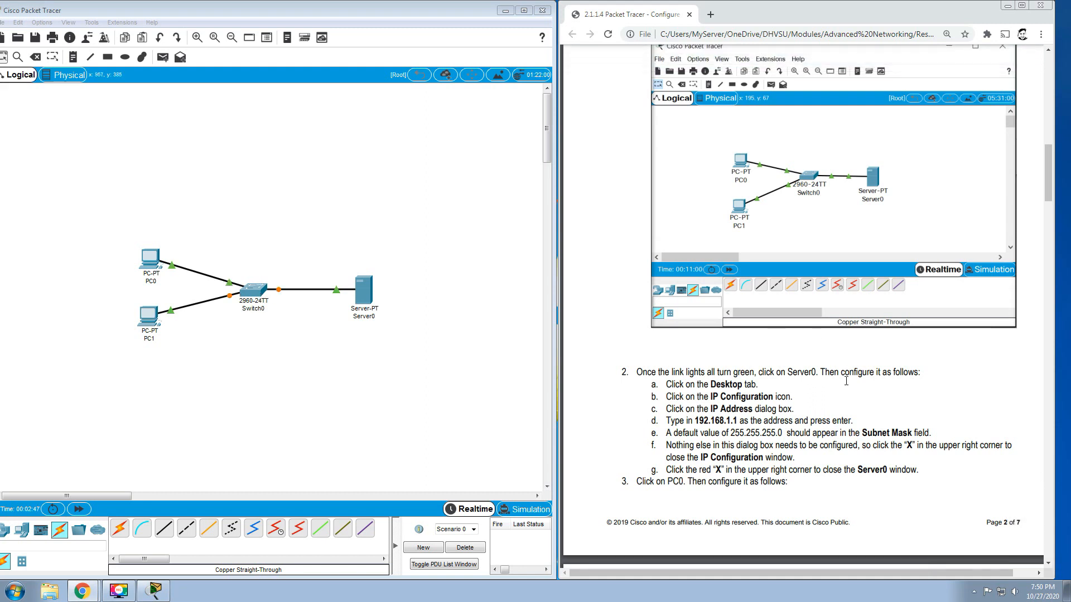
scroll(down, 3)
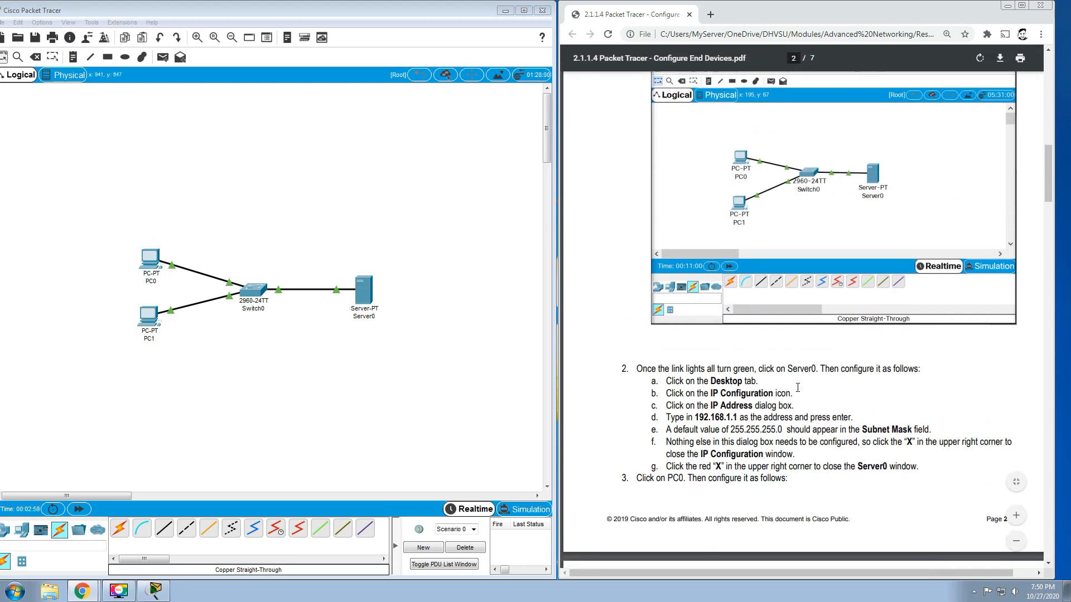
scroll(down, 3)
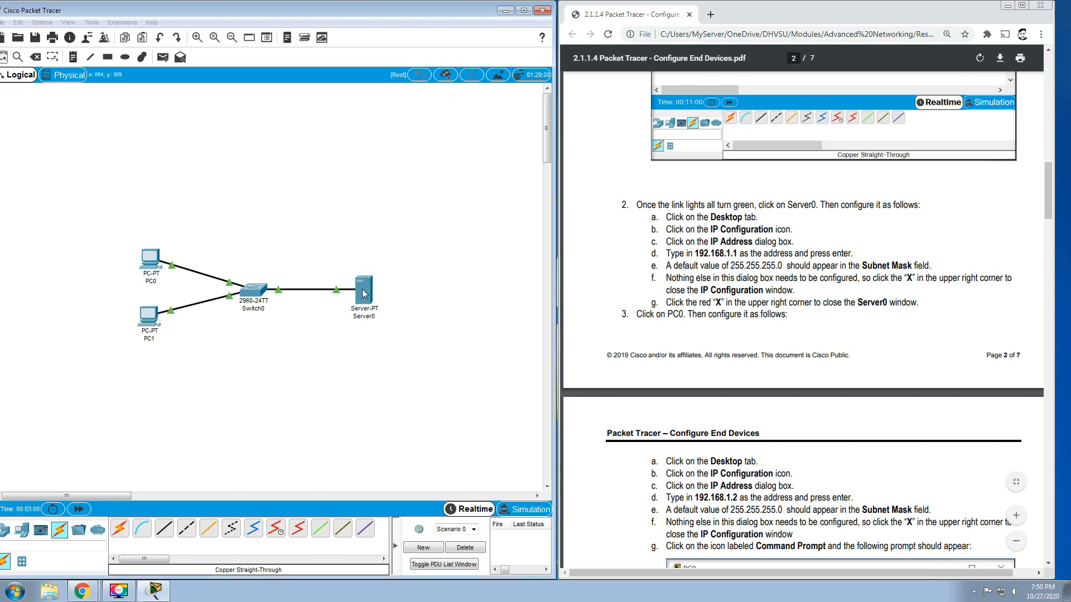
Step: Set Server0's IP Configuration to 192.168.1.1, mask 255.255.255.0, and close its windows
double_click(363, 288)
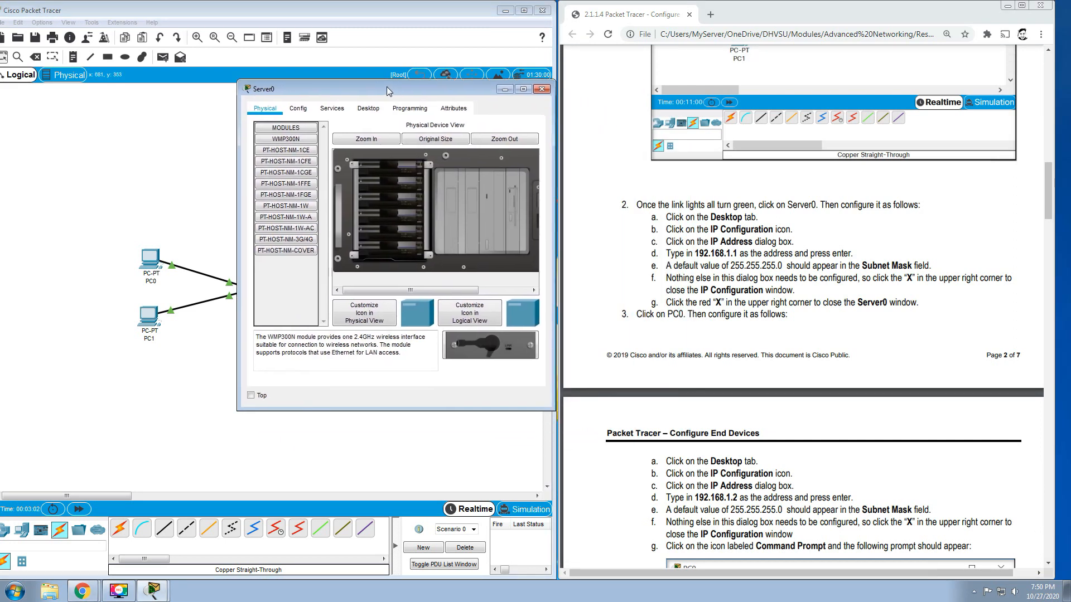
drag(386, 89, 379, 67)
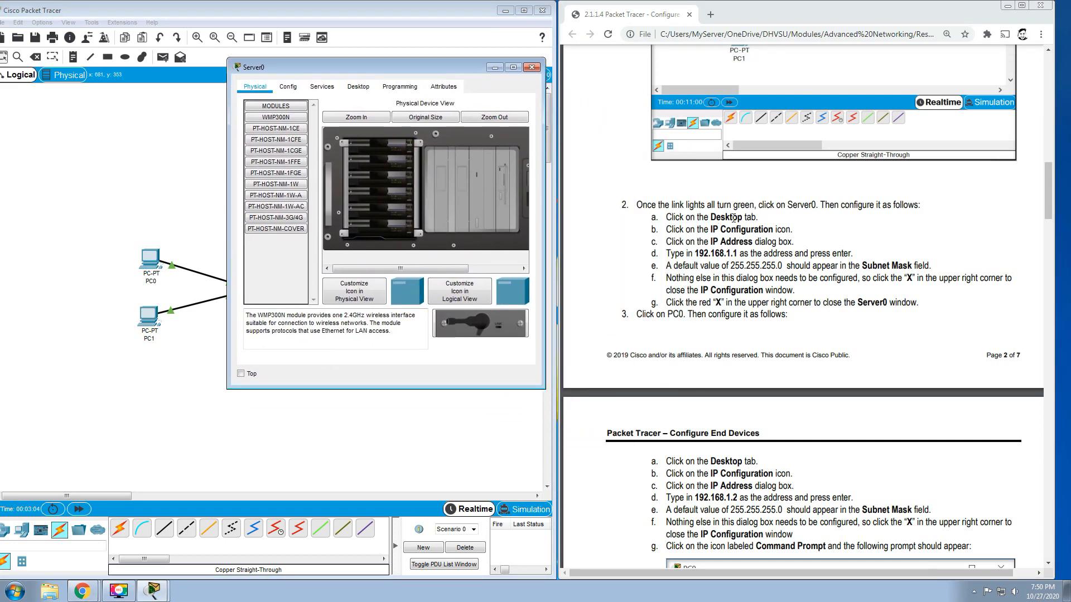
click(358, 86)
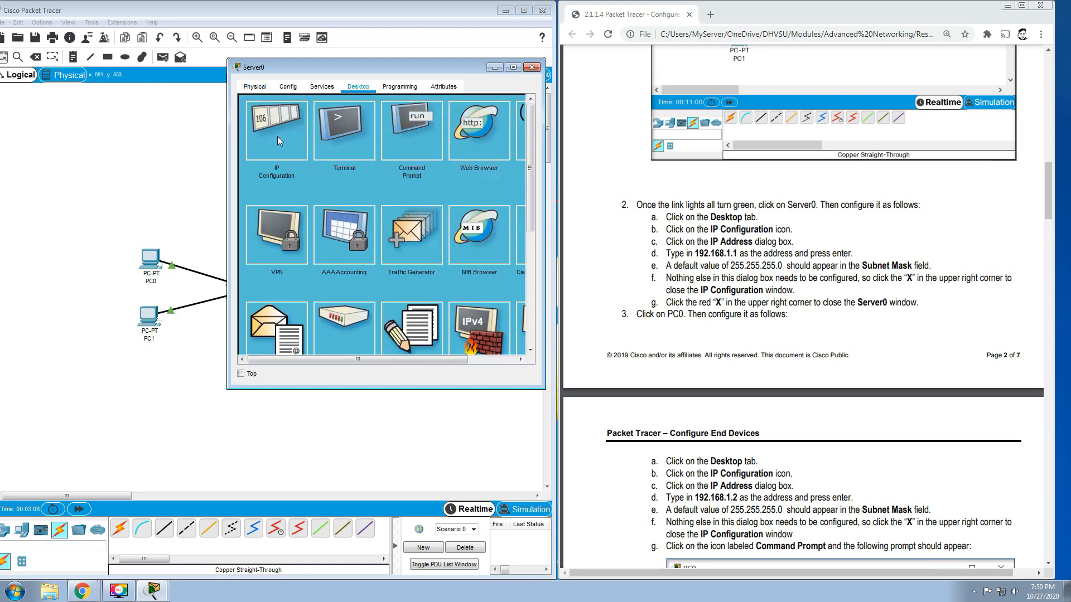
click(276, 127)
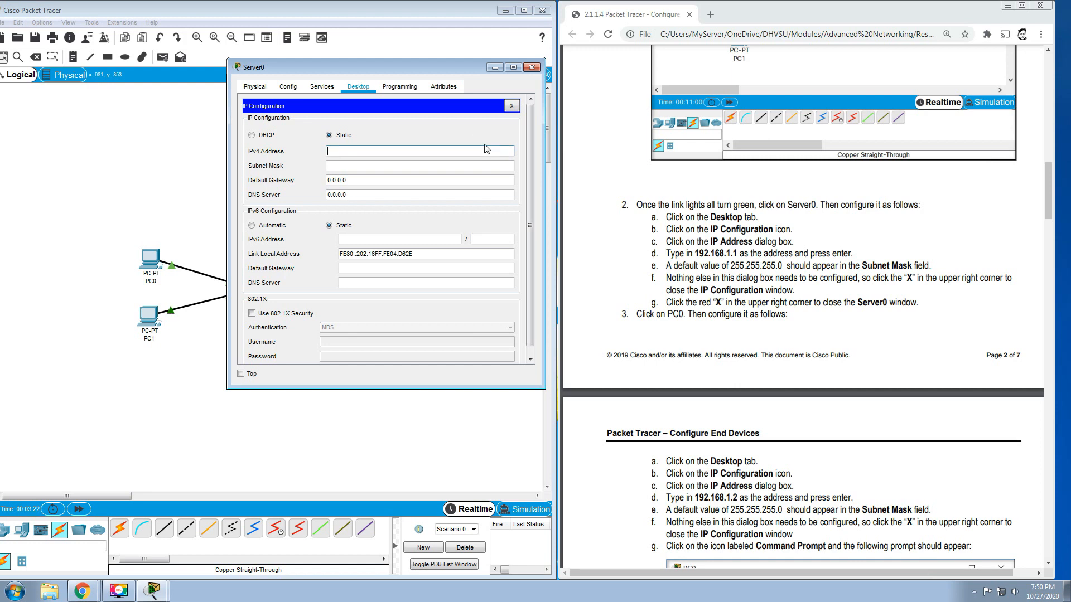
text(192.168)
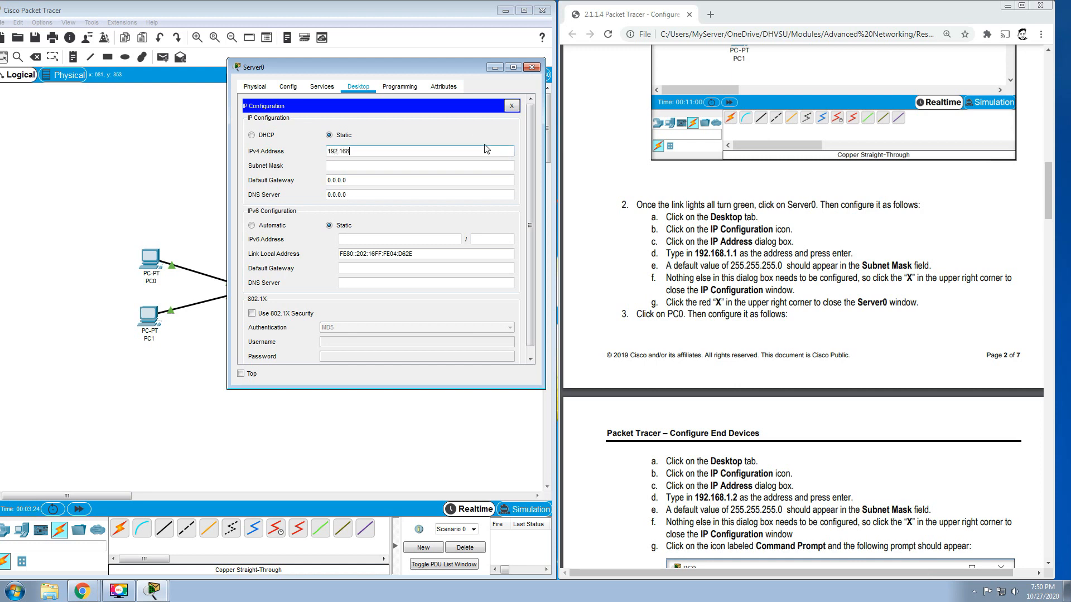
text(.1.1)
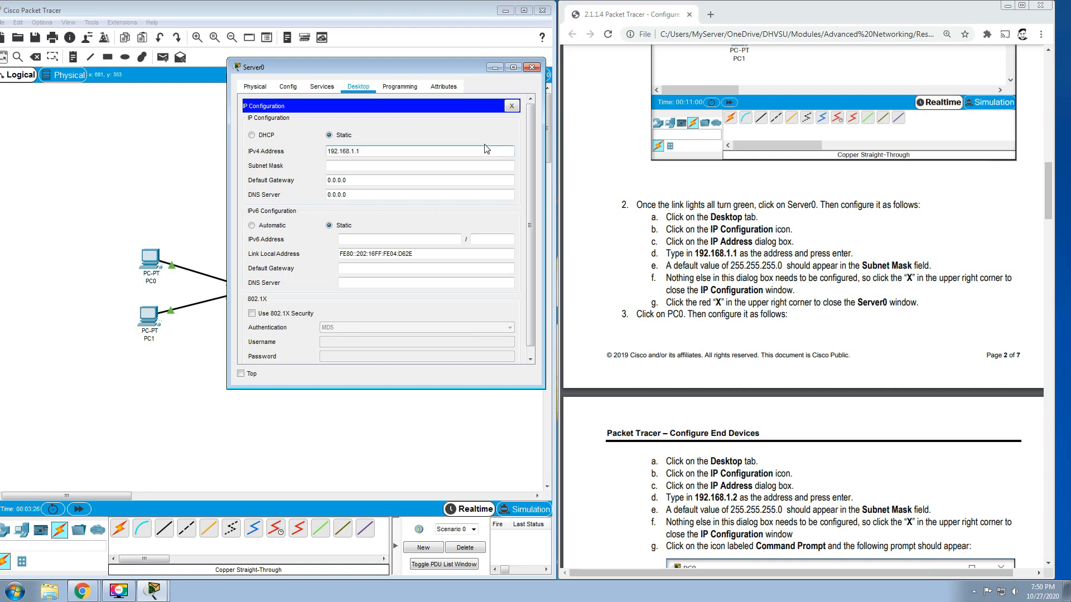
key(Return)
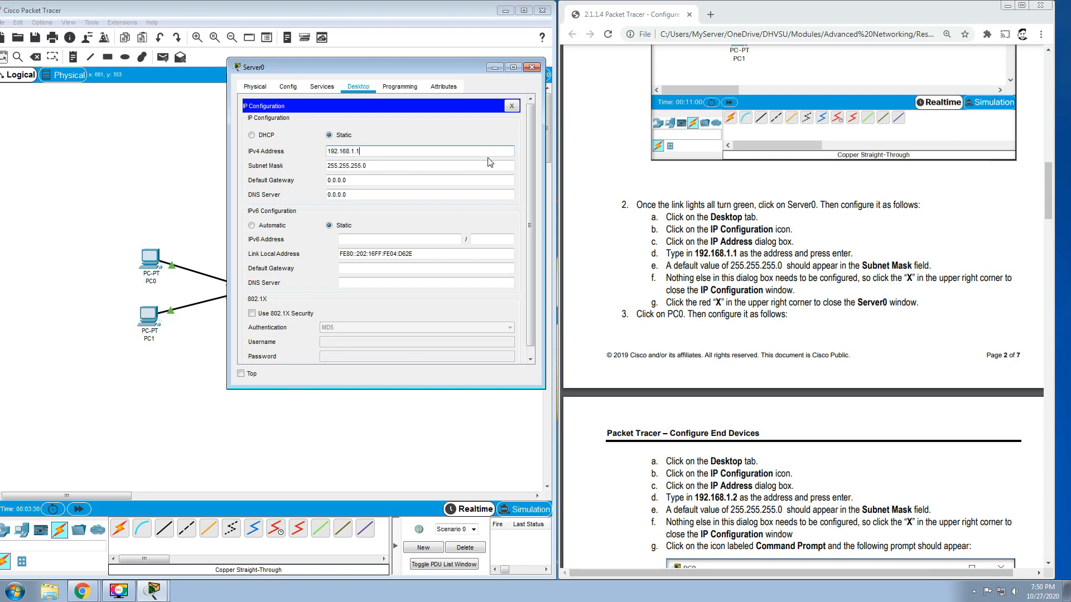
mouse_move(498, 155)
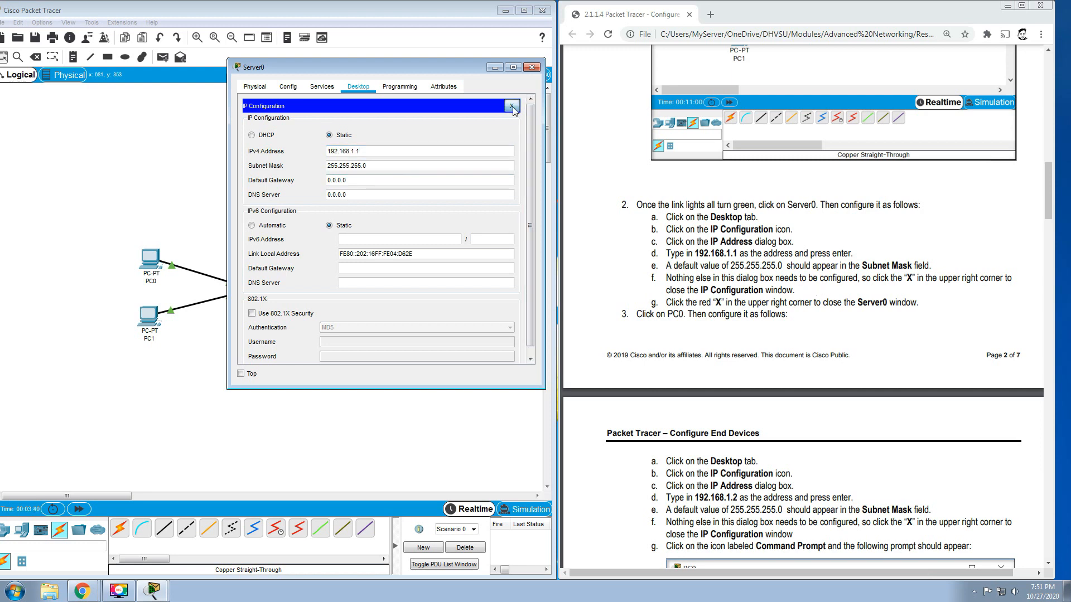
click(512, 106)
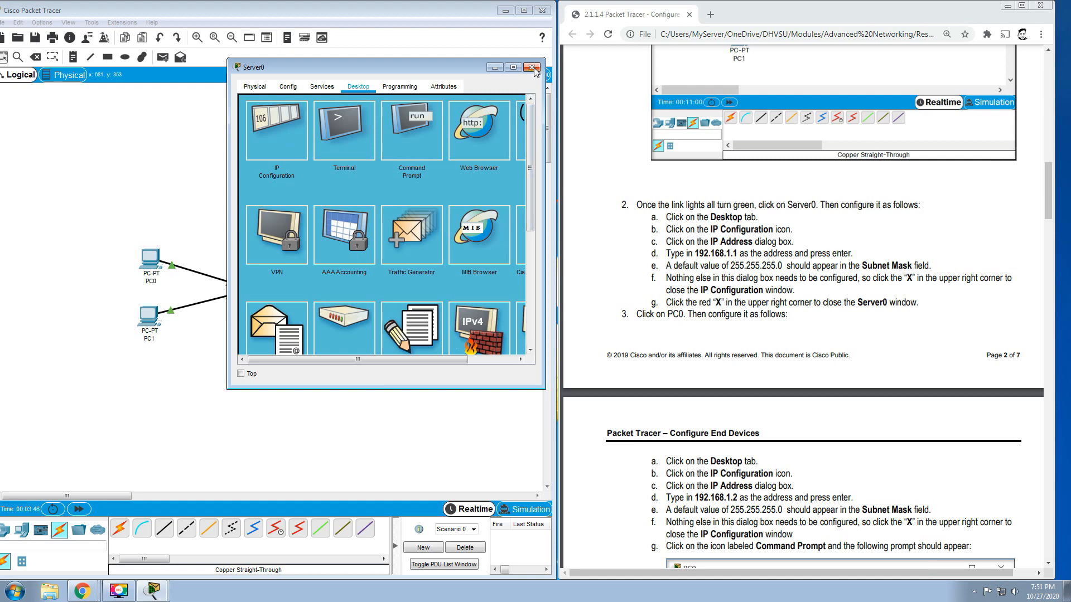
mouse_move(535, 69)
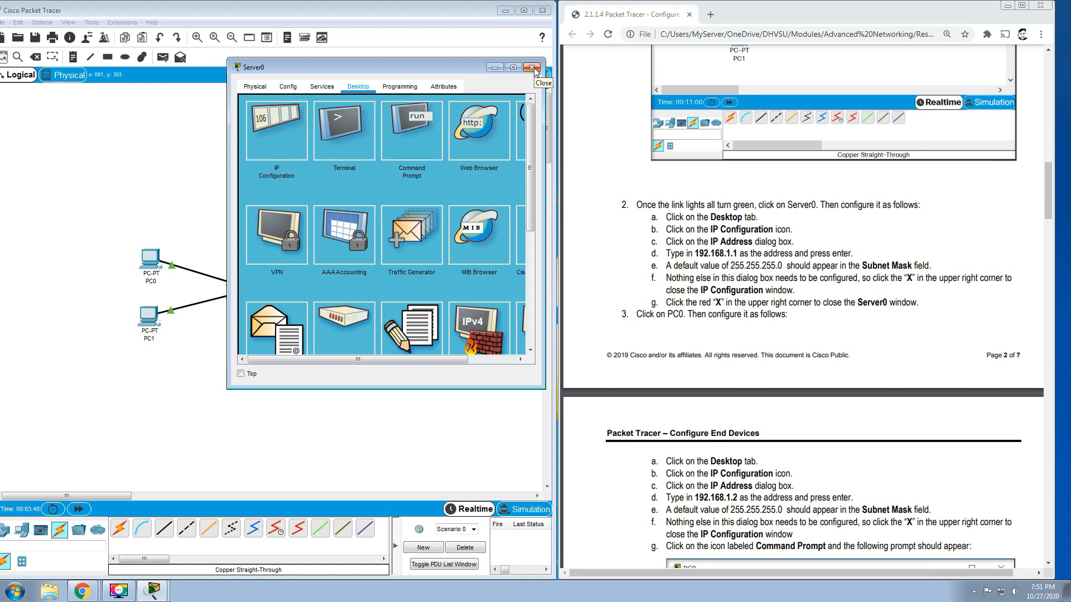
click(535, 67)
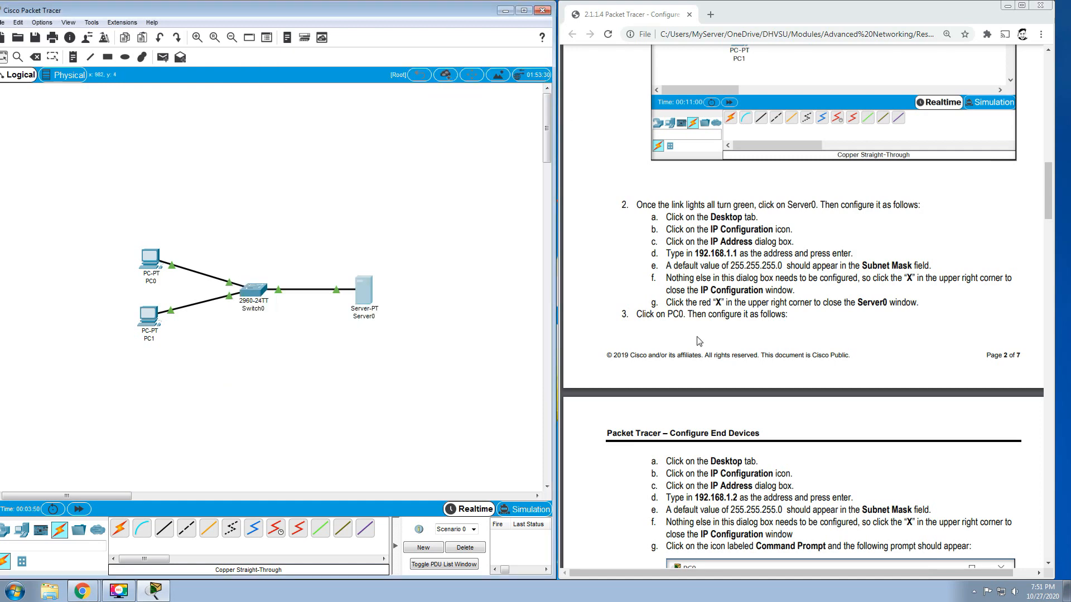
scroll(down, 3)
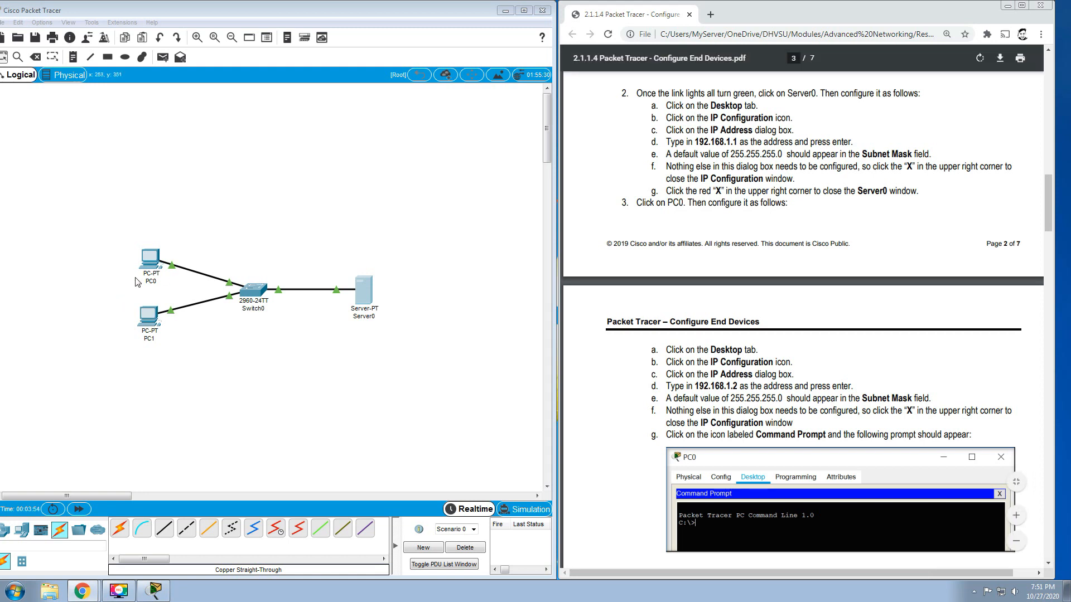
Step: Enter 192.168.1.2 with mask 255.255.255.0 in PC0's IP Configuration, then close it
double_click(149, 265)
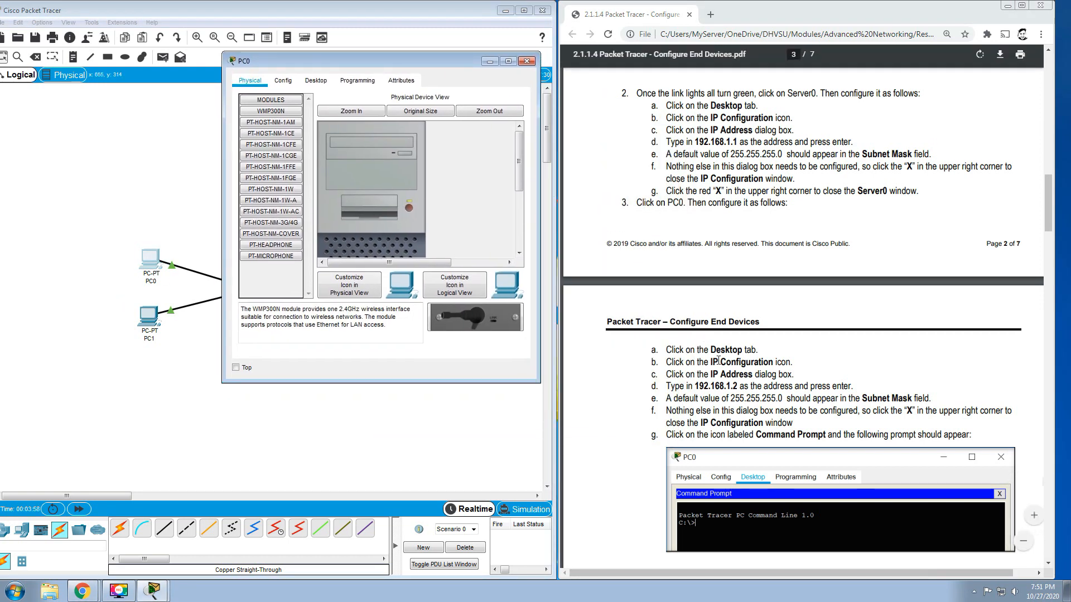
click(316, 80)
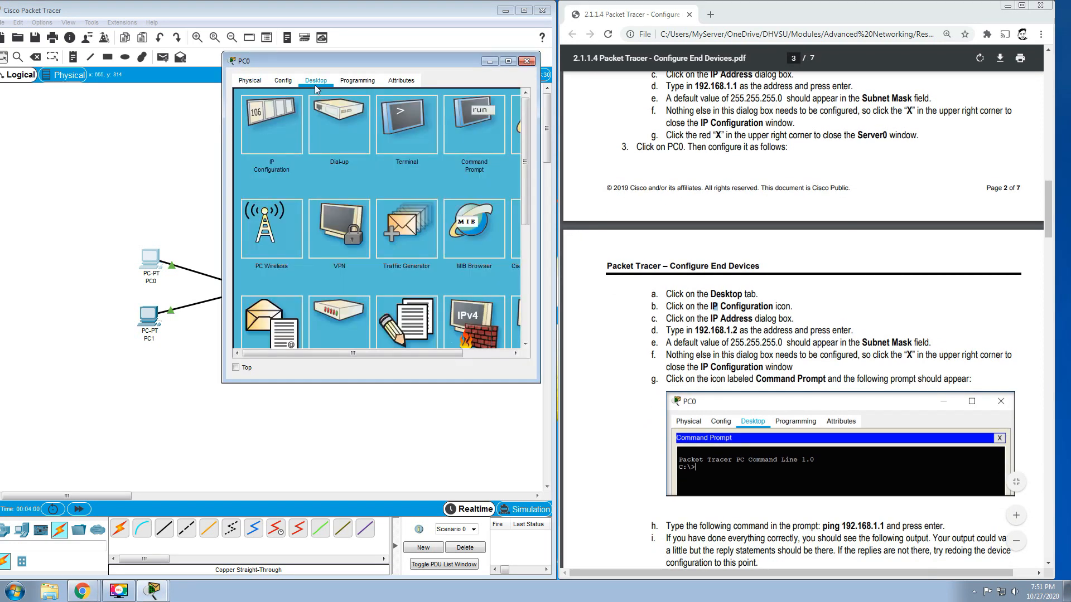
mouse_move(271, 119)
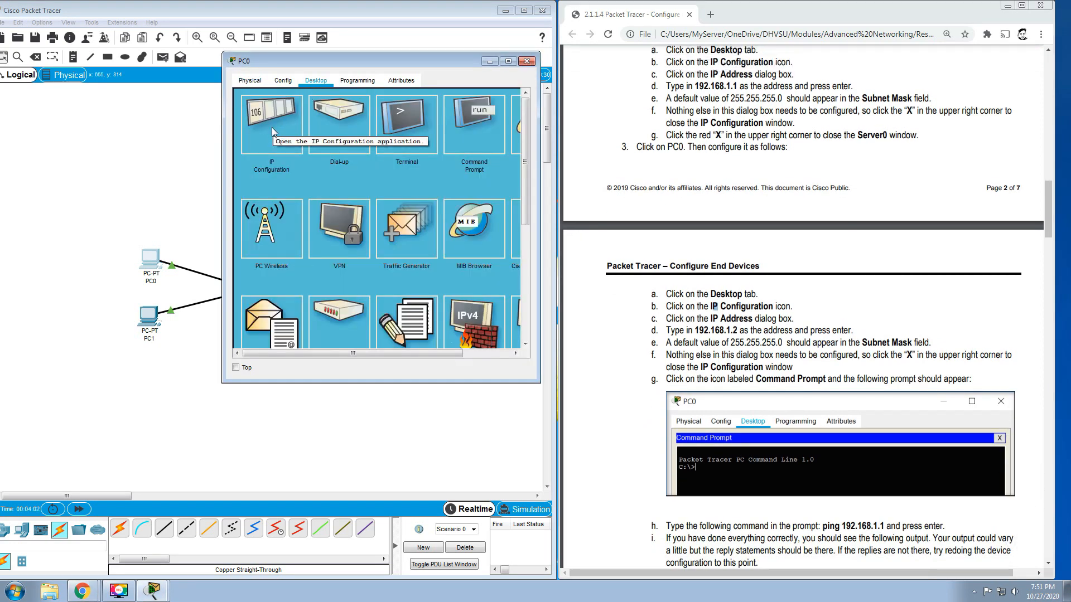
click(271, 117)
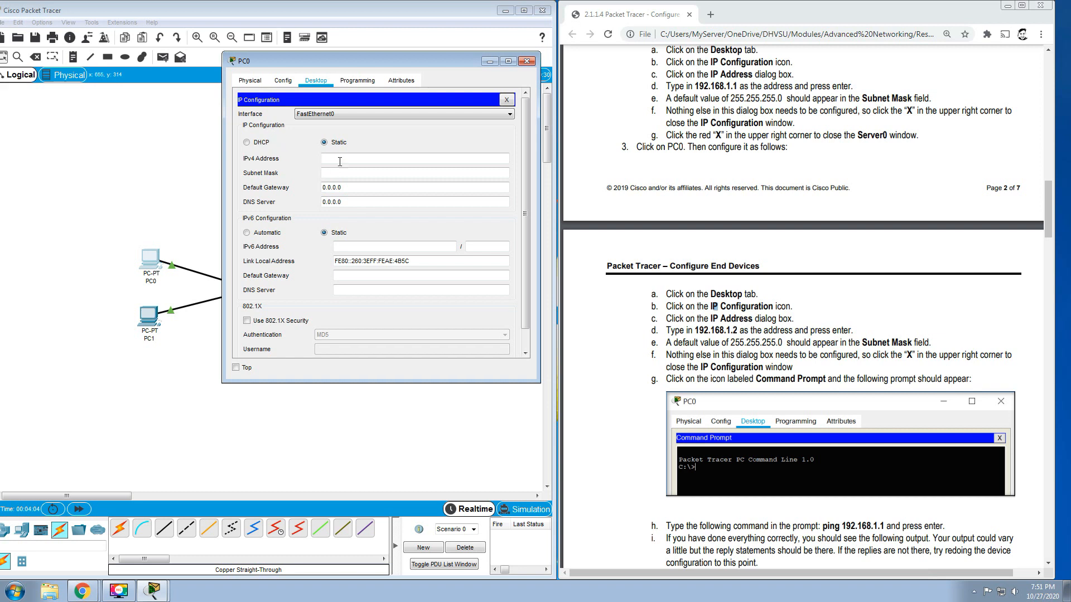
text(19)
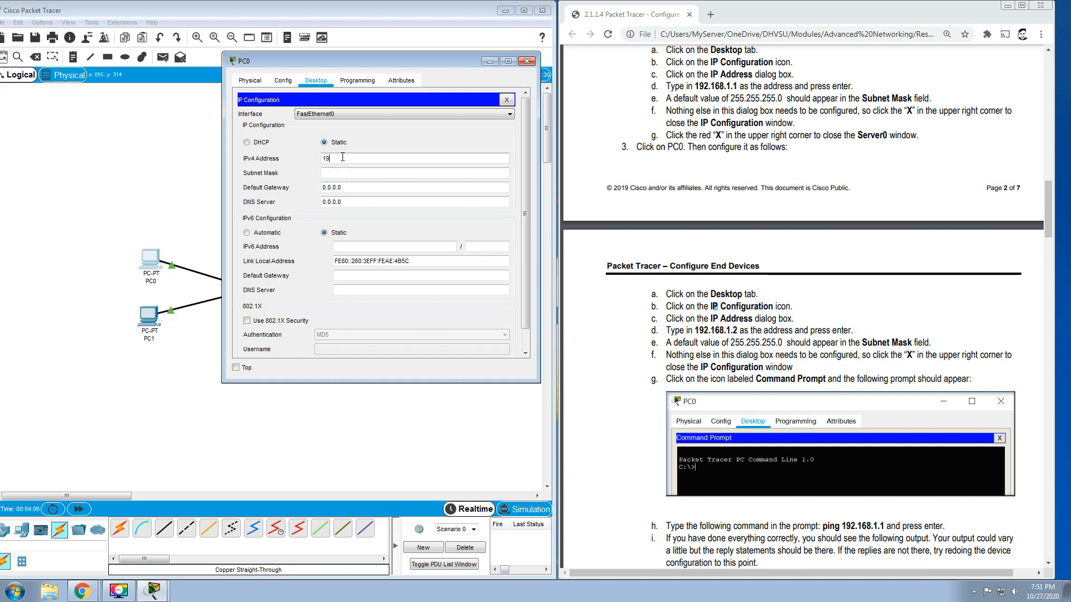
text(2.168.1.2)
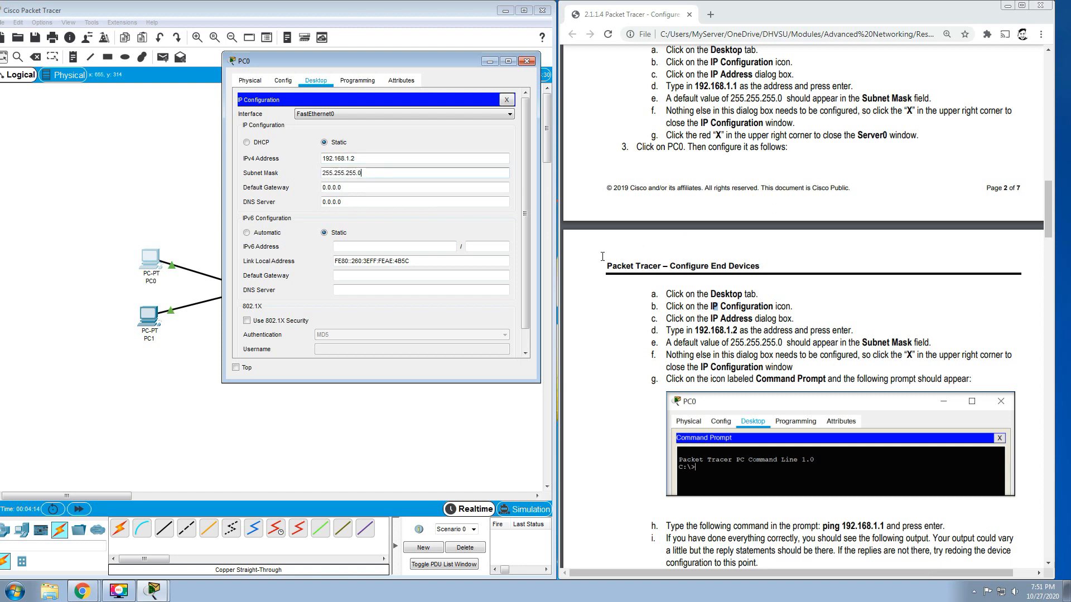
scroll(down, 3)
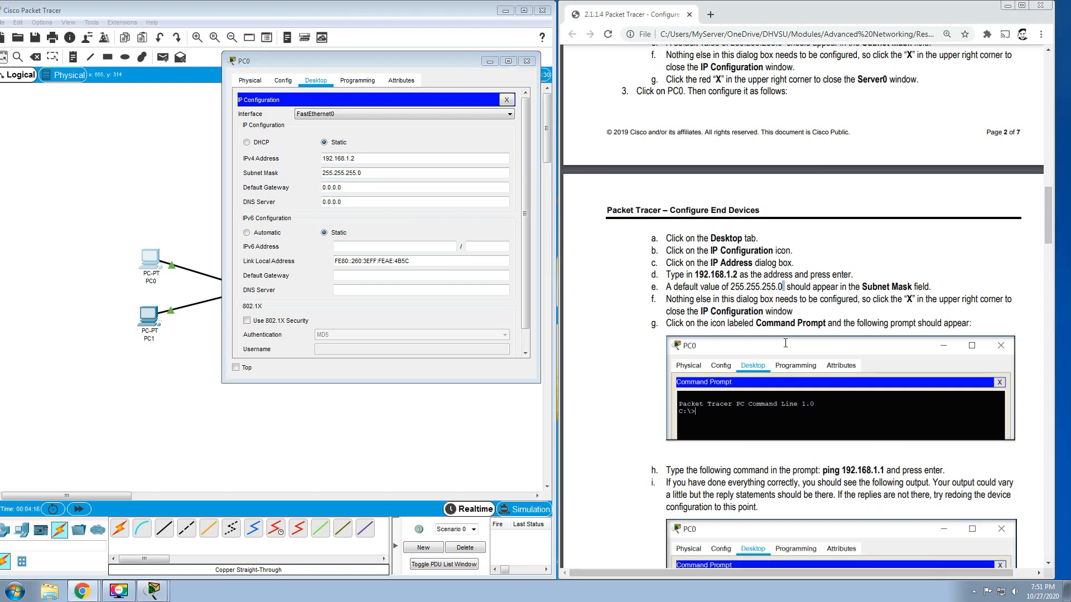
mouse_move(685, 256)
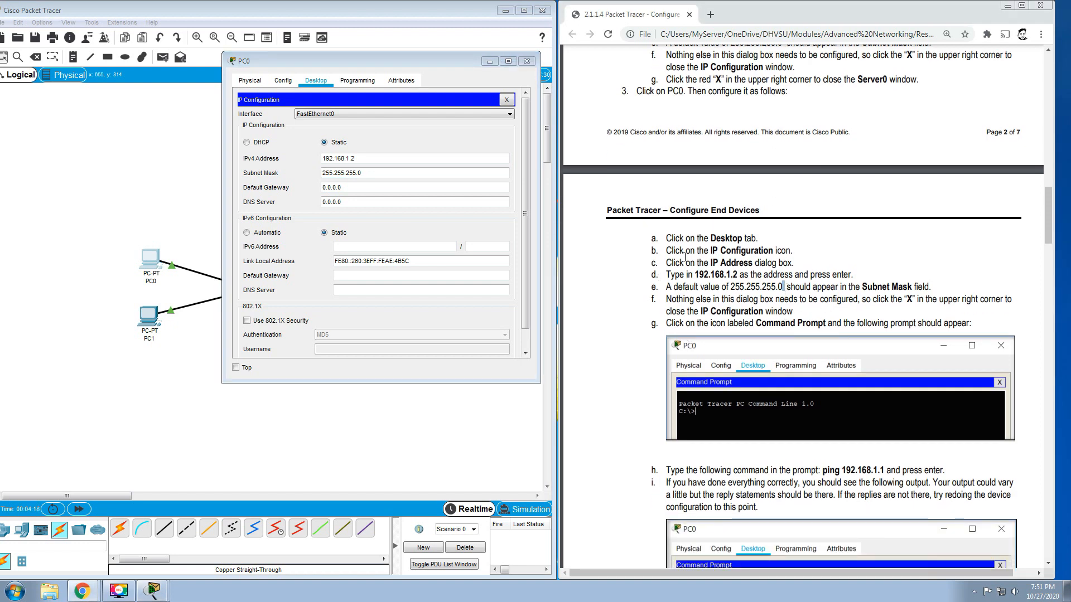
click(506, 100)
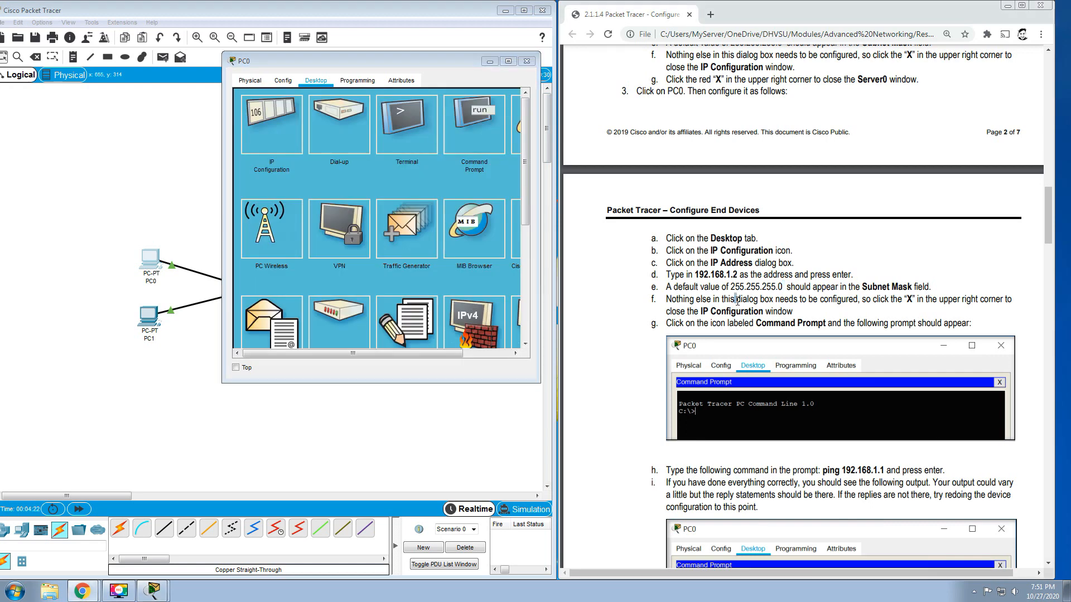
scroll(down, 3)
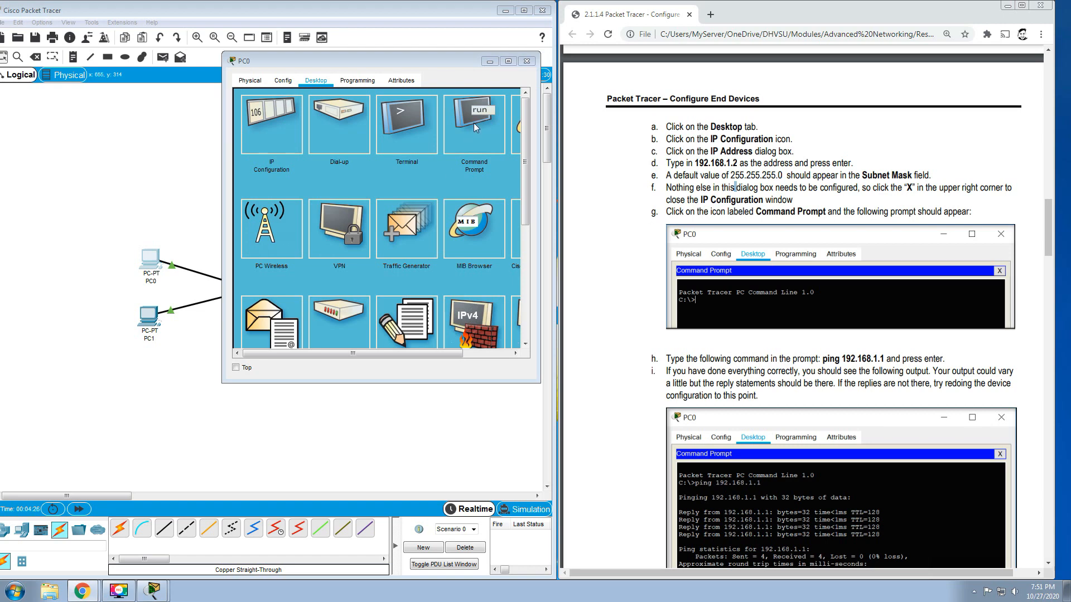
Step: Run ping 192.168.1.1 in PC0's Command Prompt, then close the prompt after four replies
click(474, 120)
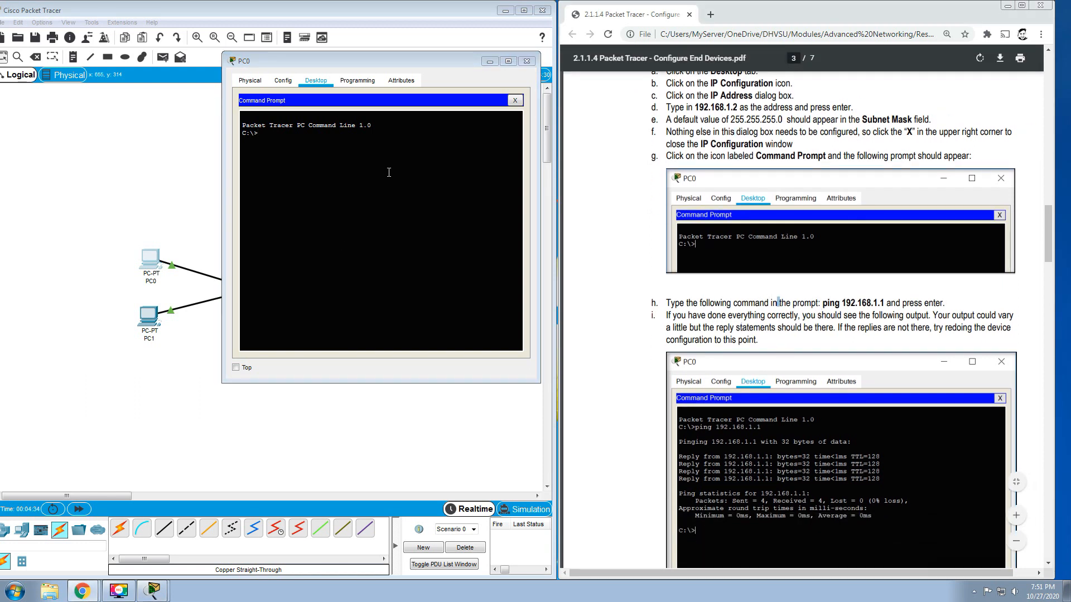
text(ping 1)
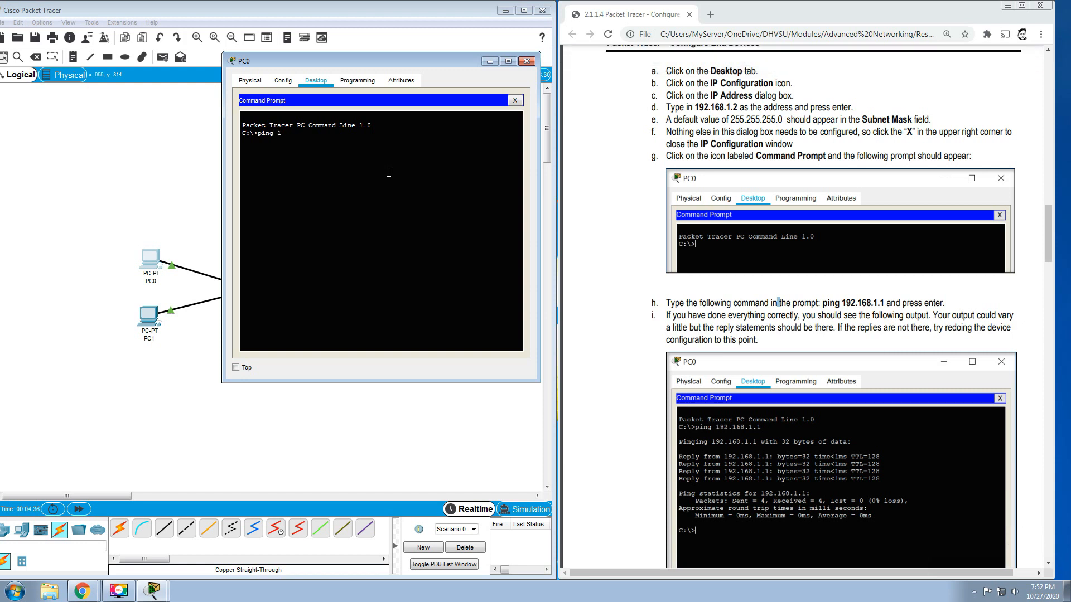
text(92.168.1.1)
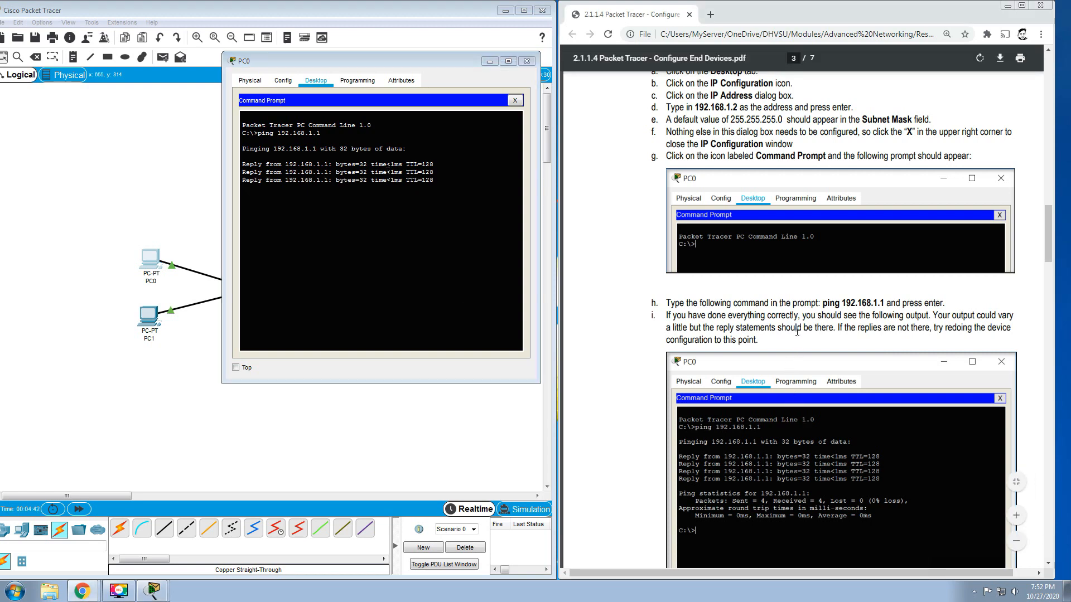
scroll(down, 3)
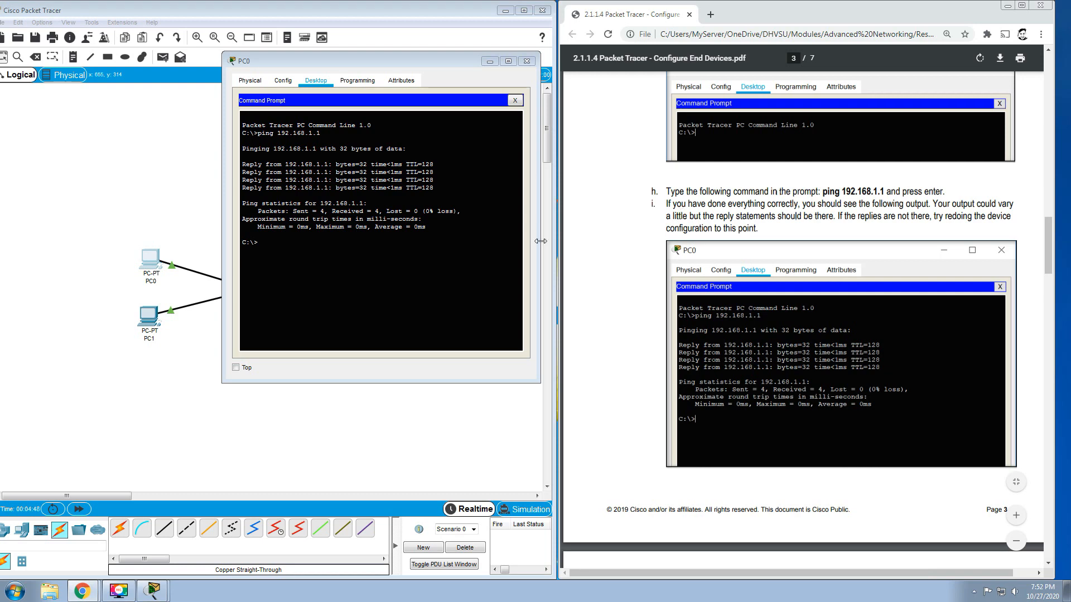
mouse_move(807, 261)
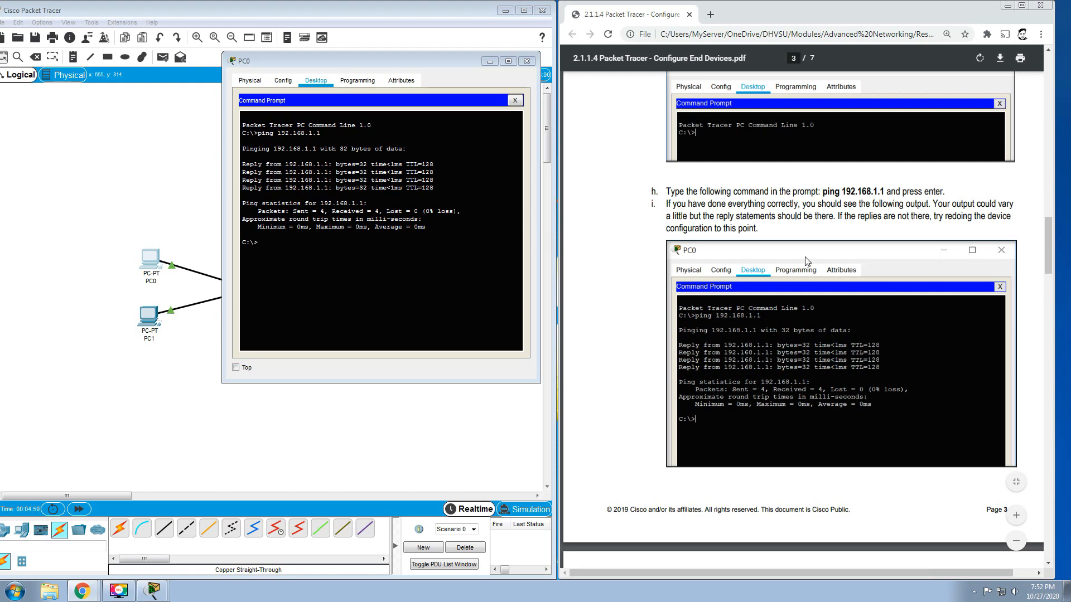
scroll(down, 3)
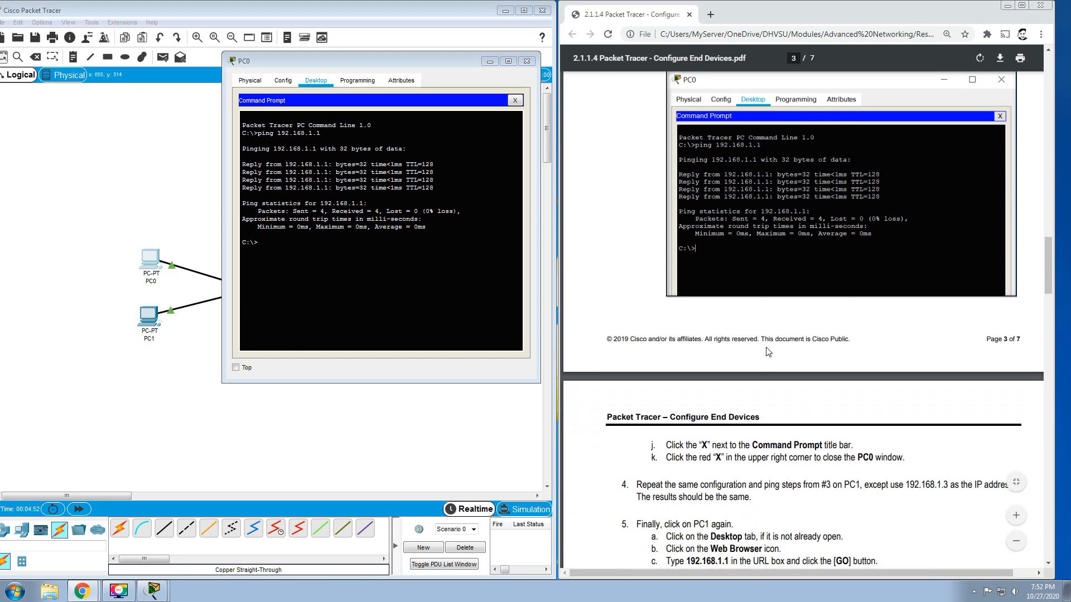
scroll(down, 3)
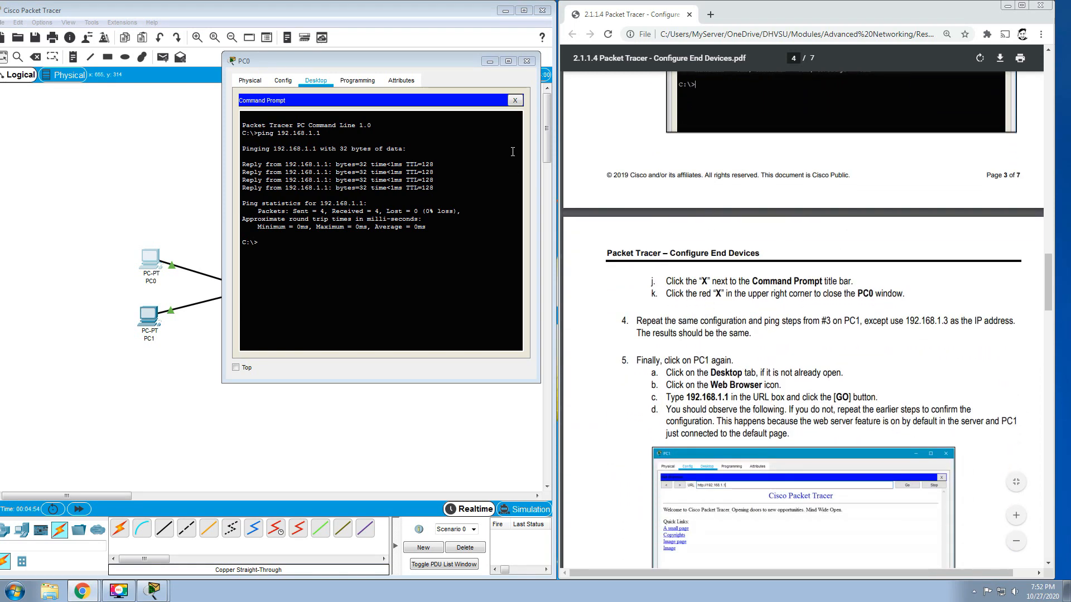
click(514, 101)
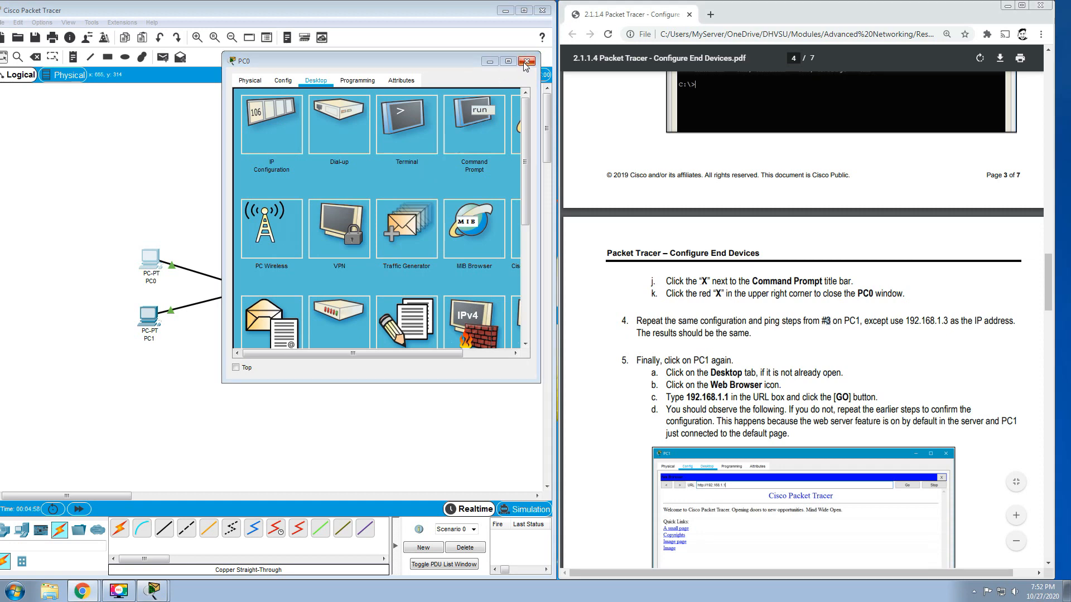
Step: Close PC0's window and open PC1's Desktop apps to view its 192.168.1.3 configuration
click(526, 61)
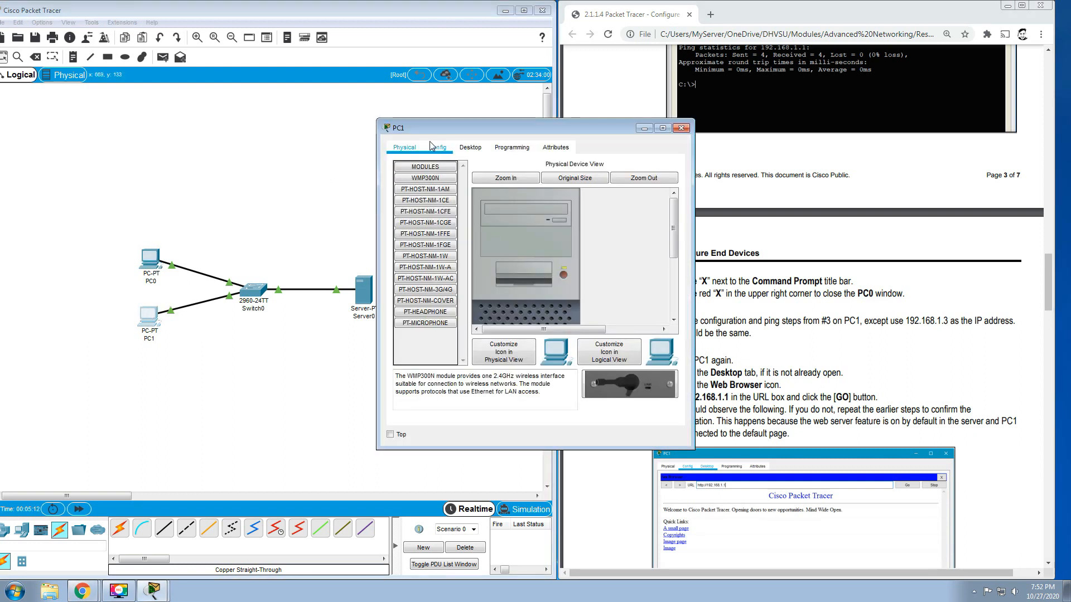
click(469, 147)
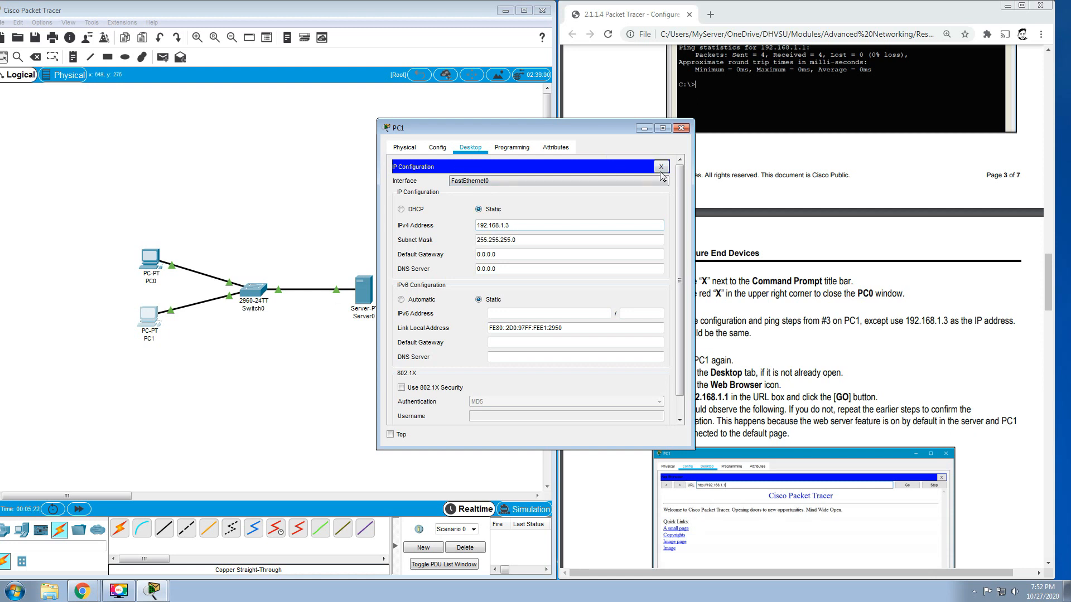
Step: Ping 192.168.1.1 from PC1's command prompt, getting four replies with 0% loss
click(660, 167)
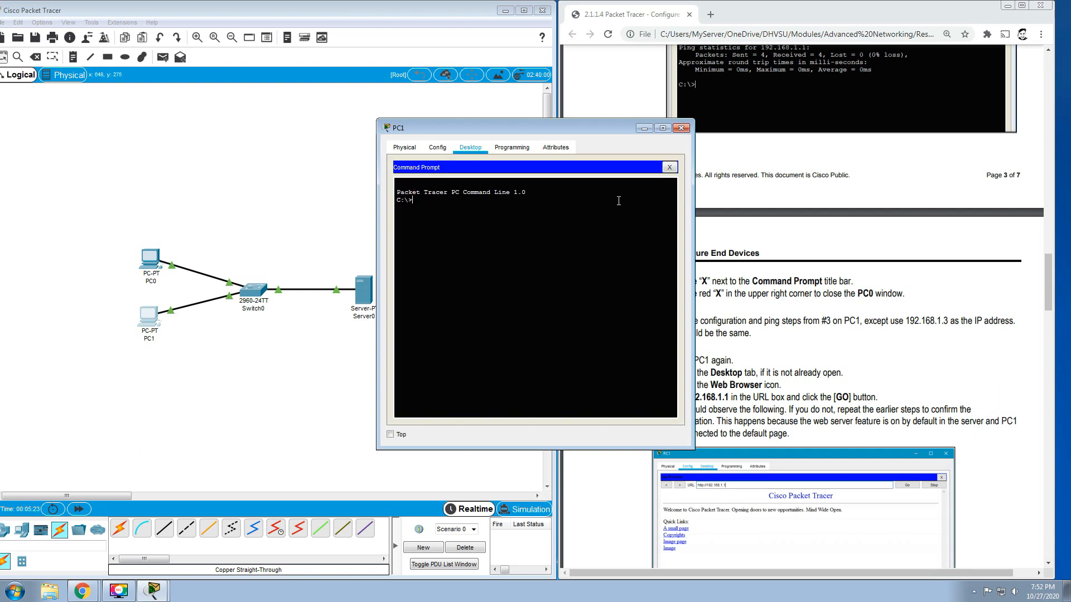
text(ping 192.)
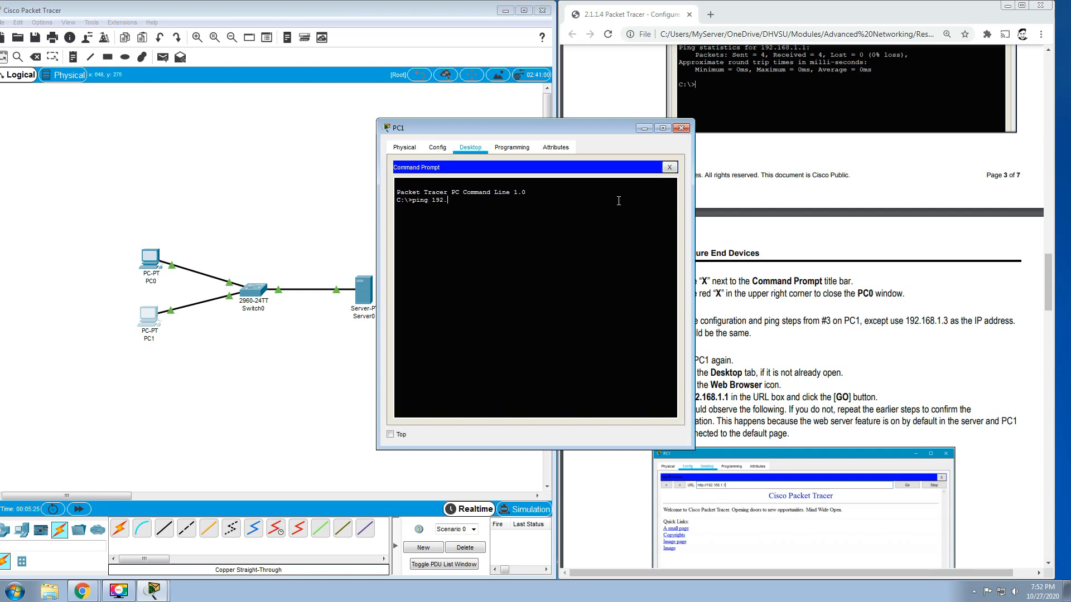
key(Return)
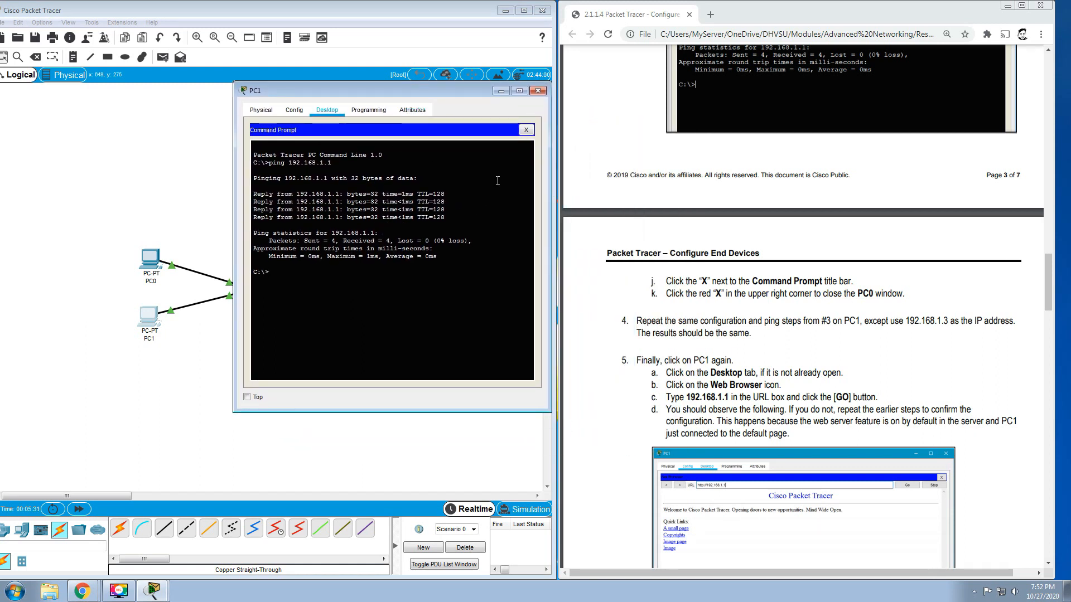
mouse_move(526, 130)
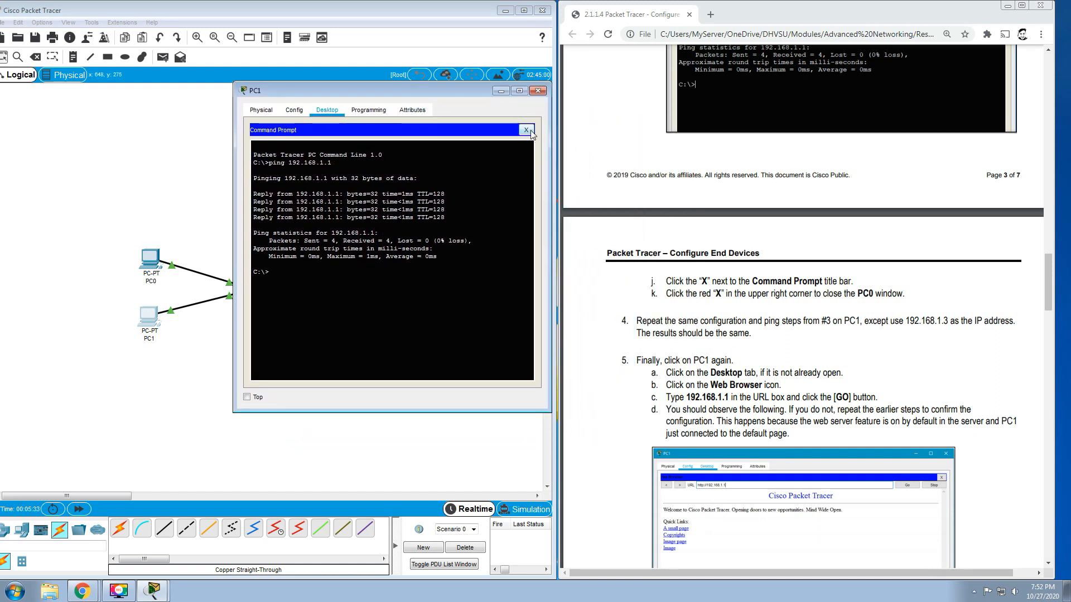
Step: Load 192.168.1.1 in PC1's web browser
click(525, 130)
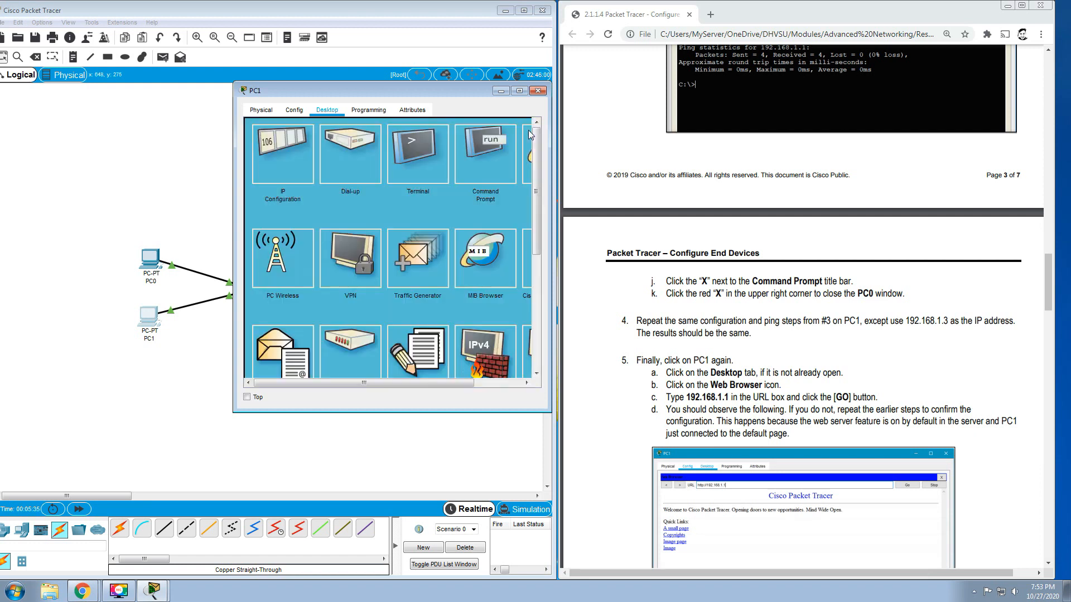
drag(386, 89, 355, 82)
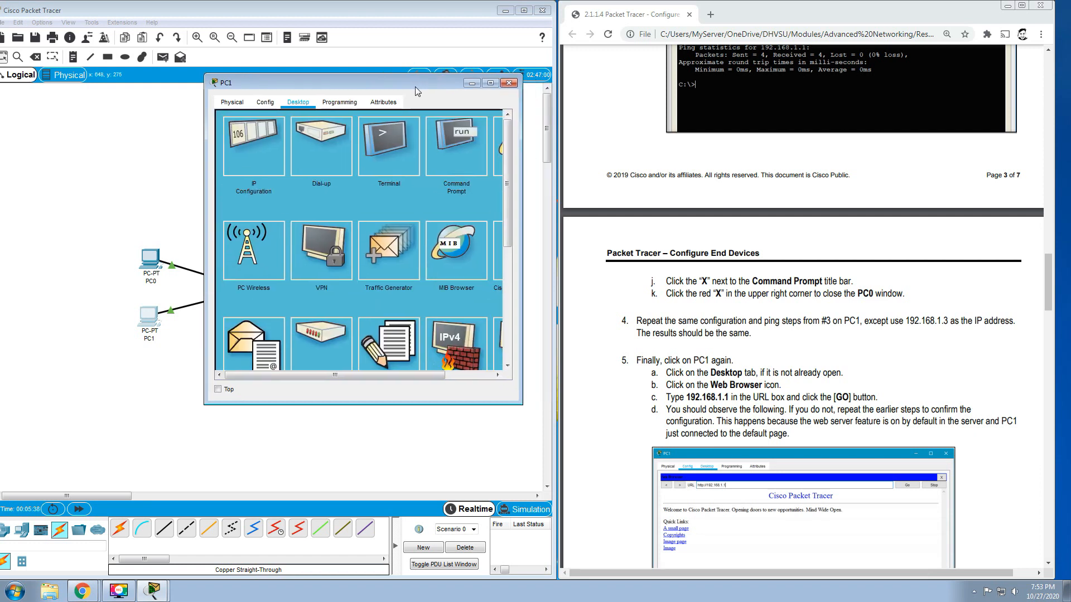
mouse_move(307, 135)
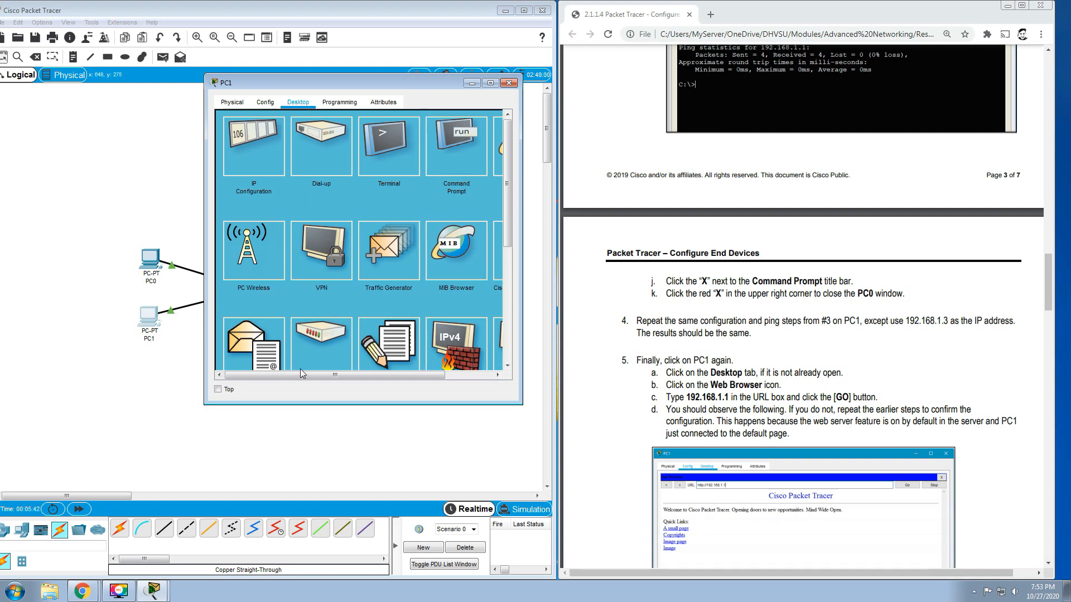
scroll(right, 3)
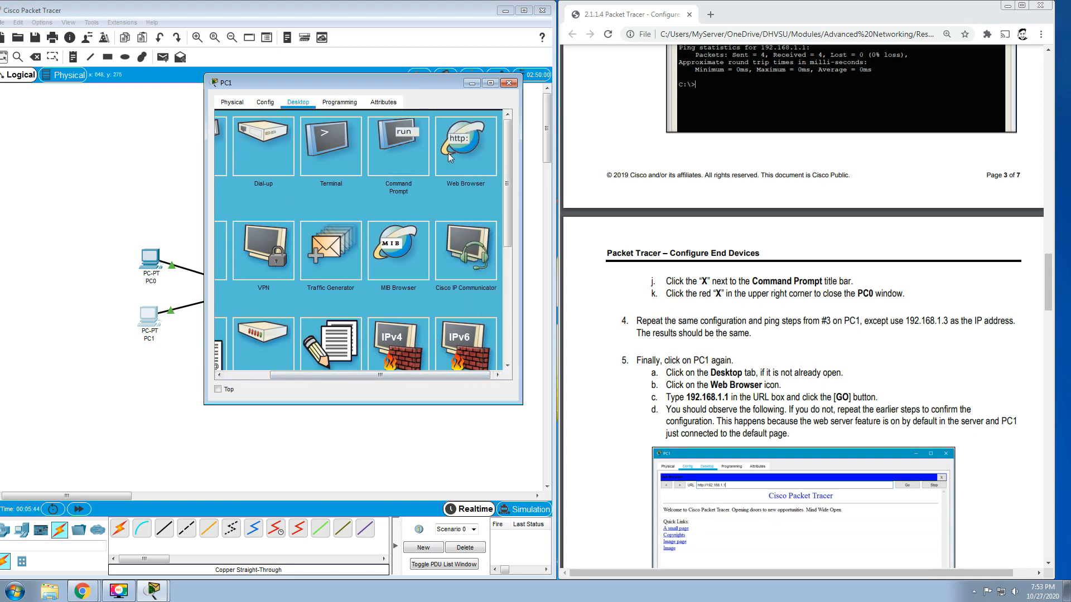
click(466, 141)
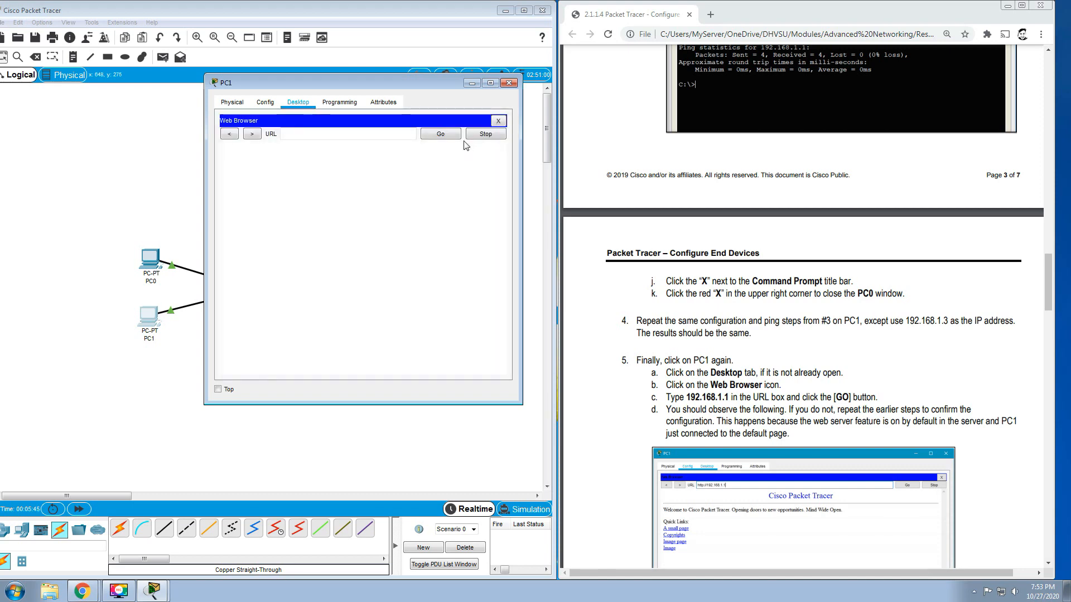
click(349, 133)
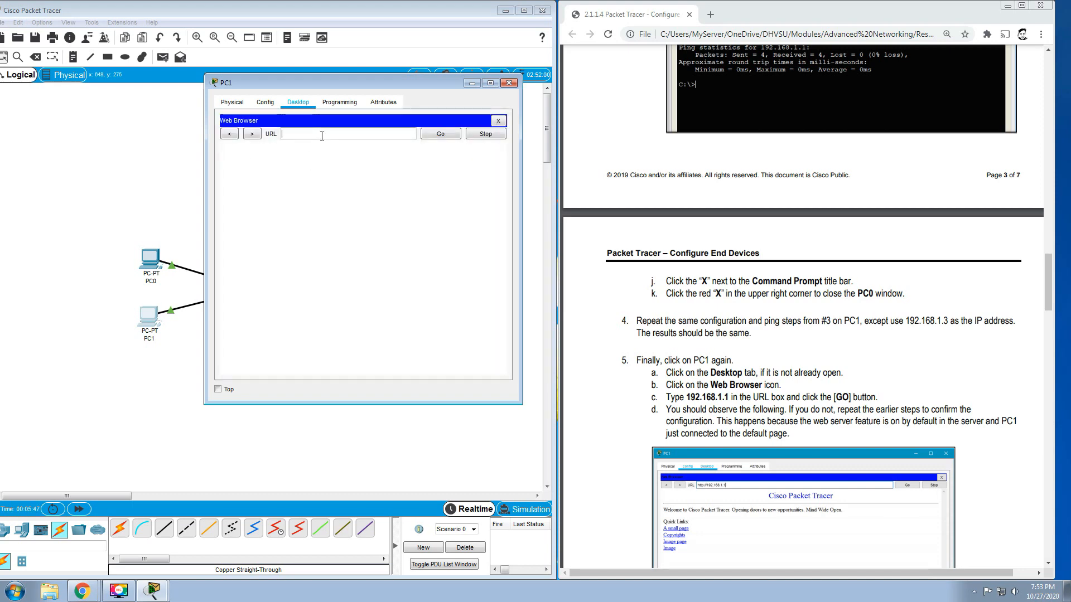
text(192)
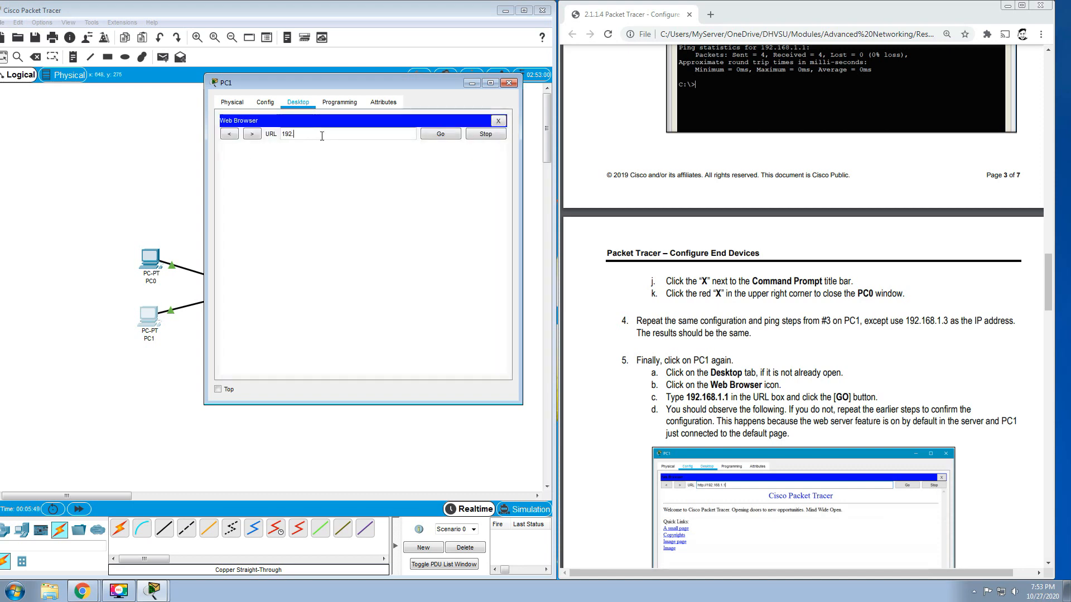
text(.168.1.1)
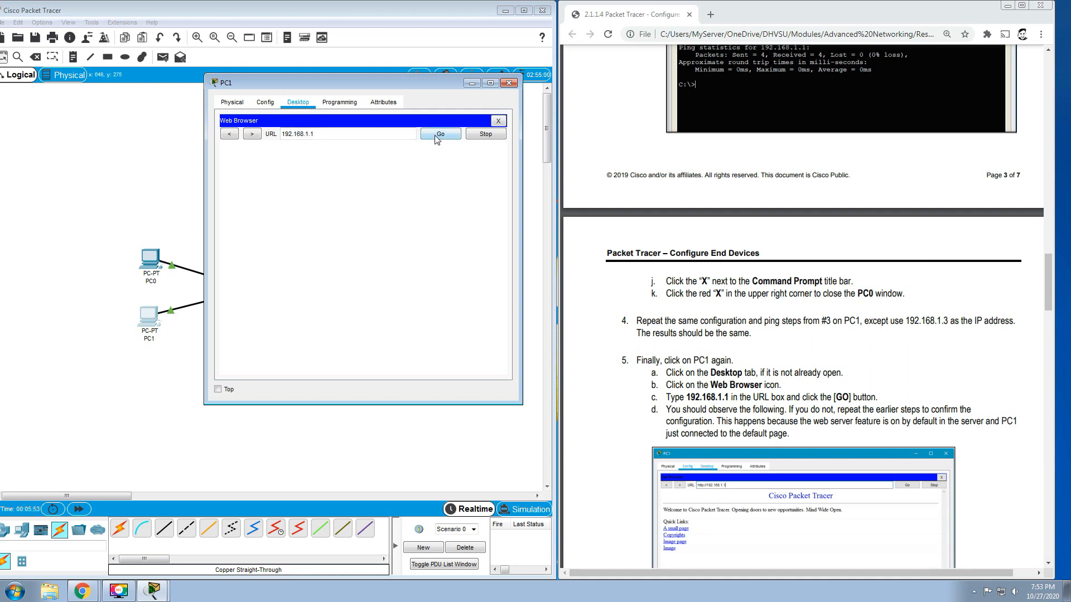
click(441, 133)
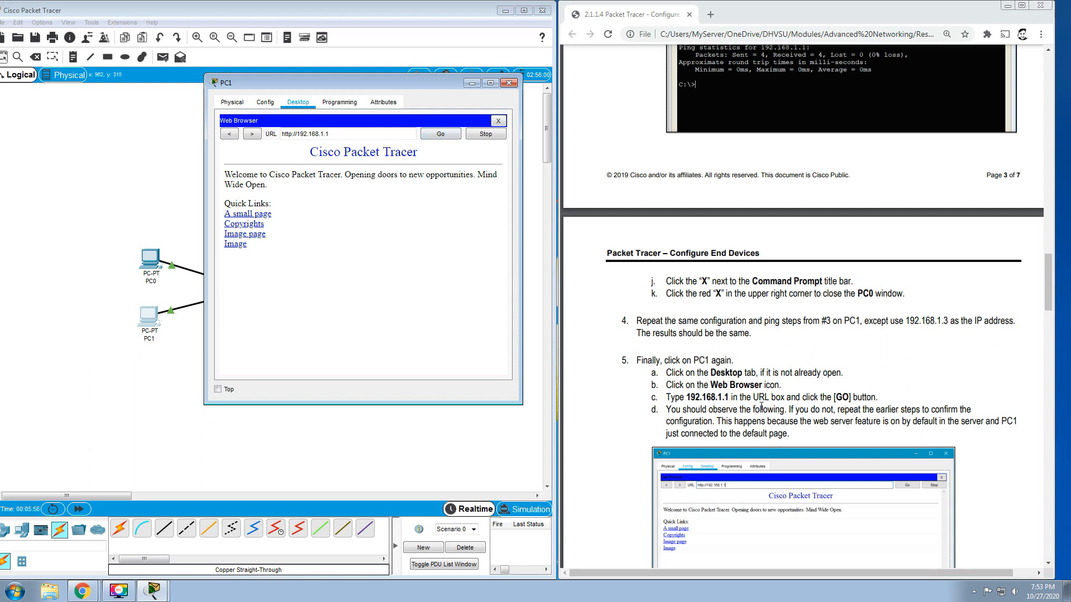
Step: Scroll through the server's welcome page and navigate back to the previous page
scroll(down, 3)
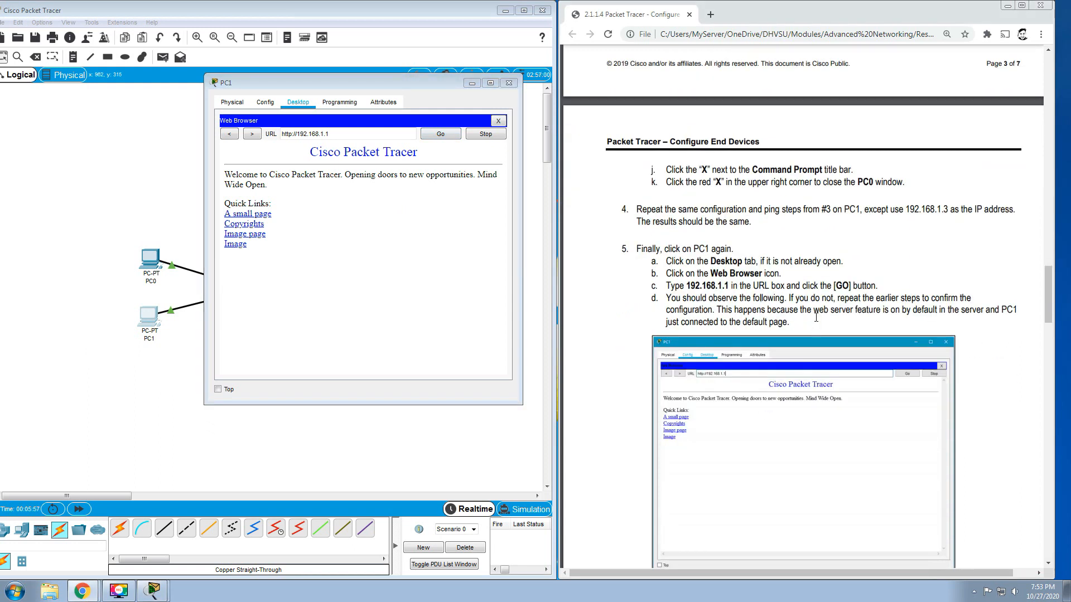
scroll(down, 3)
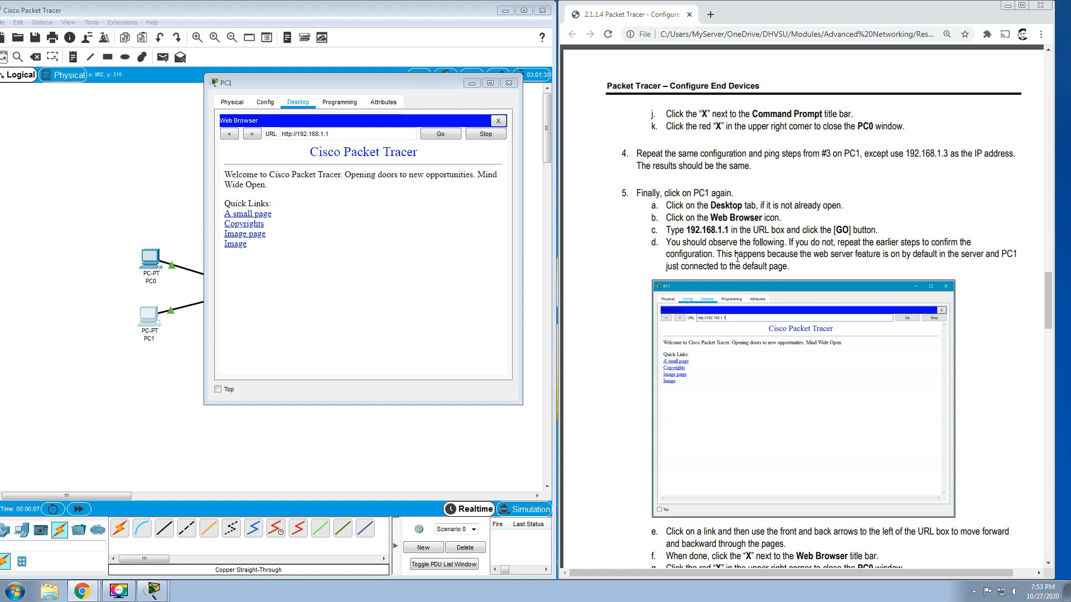
scroll(down, 3)
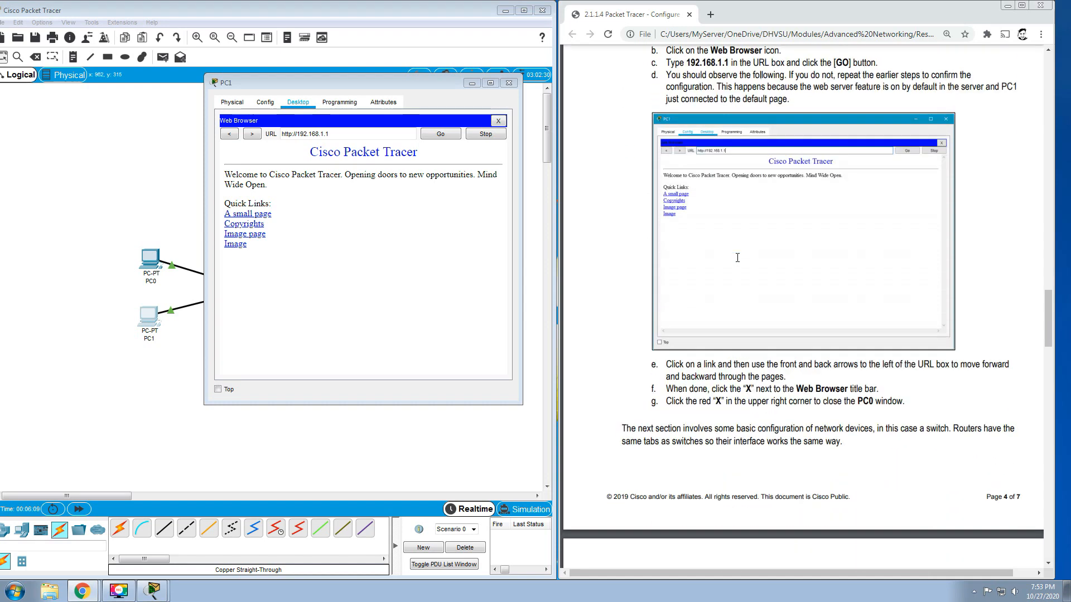
scroll(down, 3)
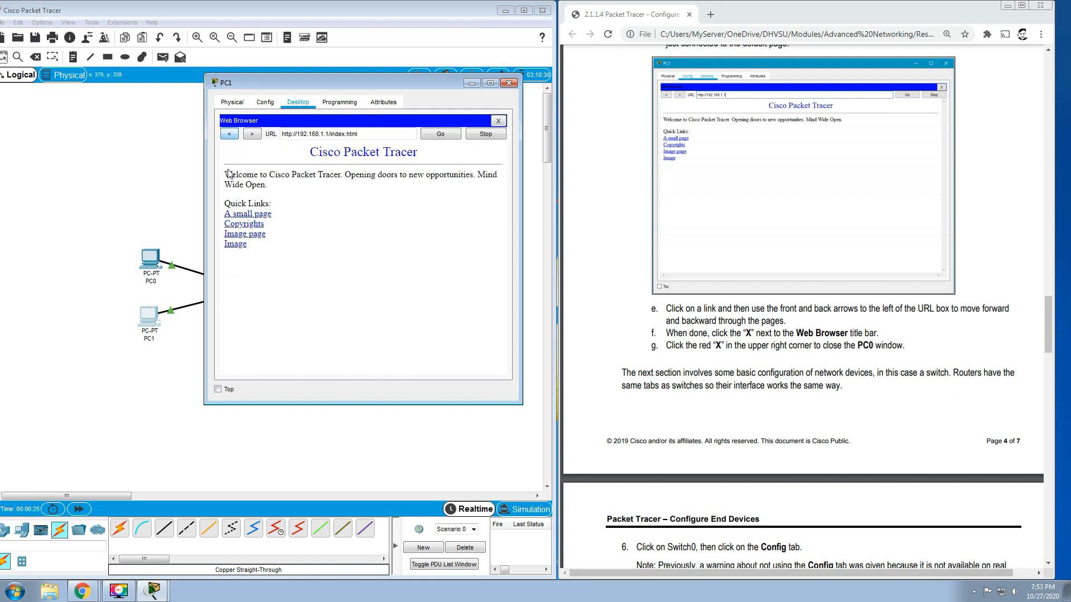
click(228, 133)
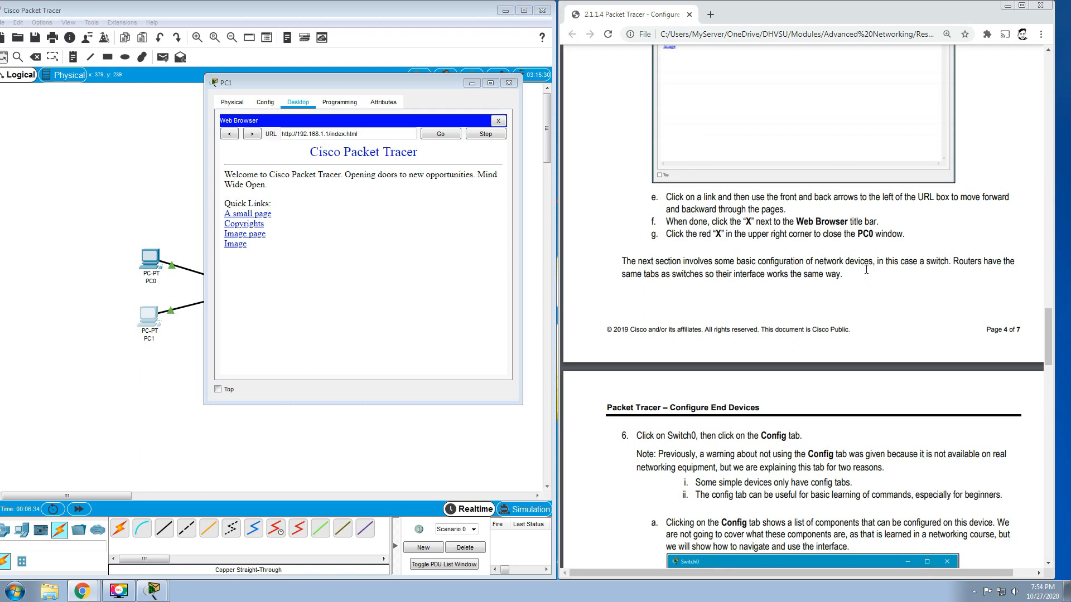
mouse_move(429, 241)
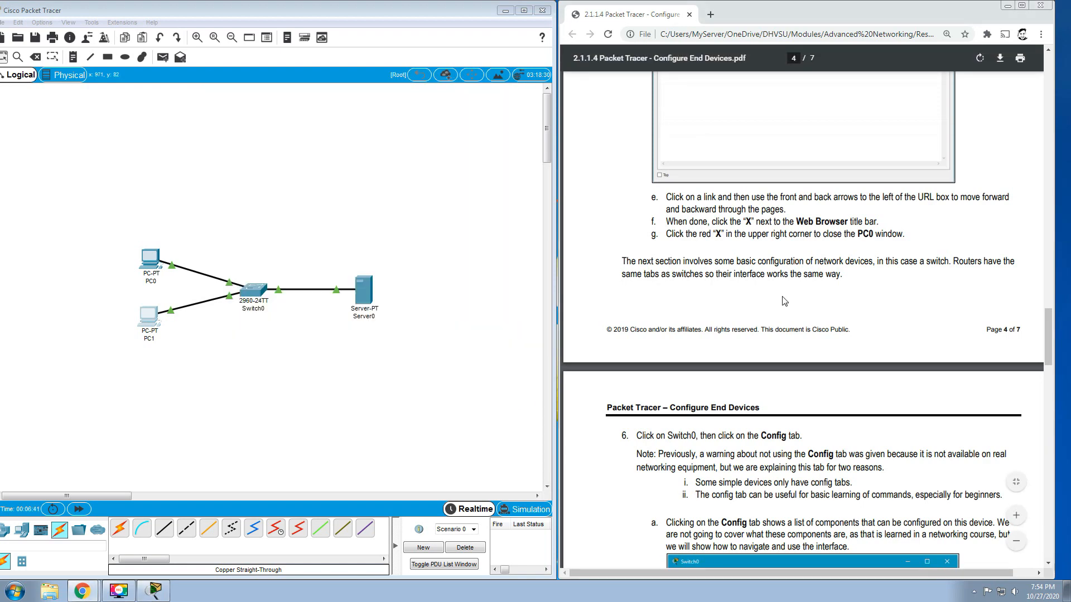
Step: Scroll through Switch0's Global Settings showing display name Switch0 and hostname Switch
scroll(down, 3)
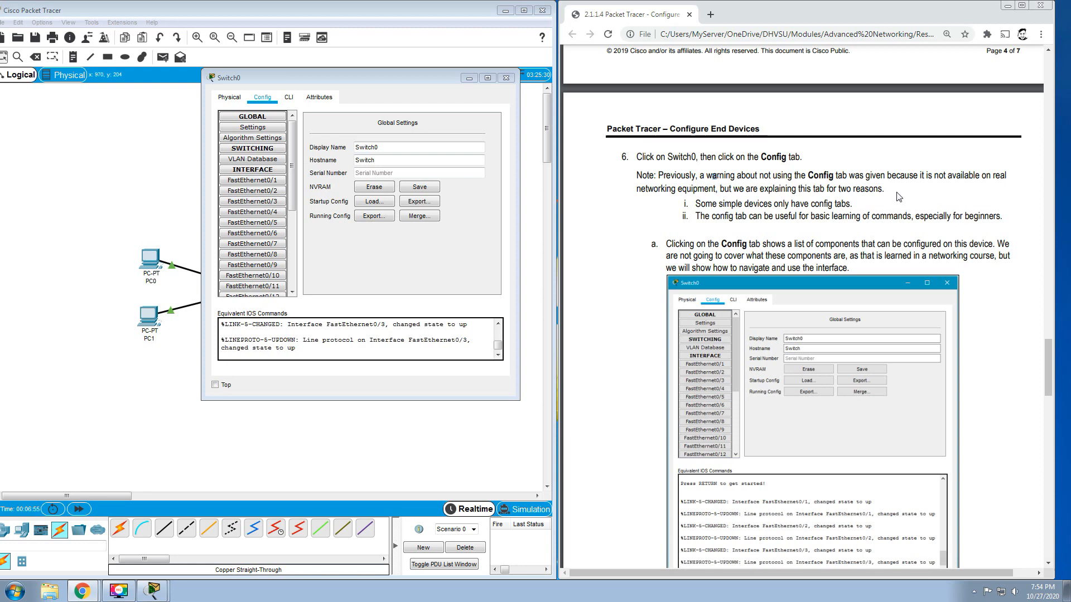
mouse_move(916, 195)
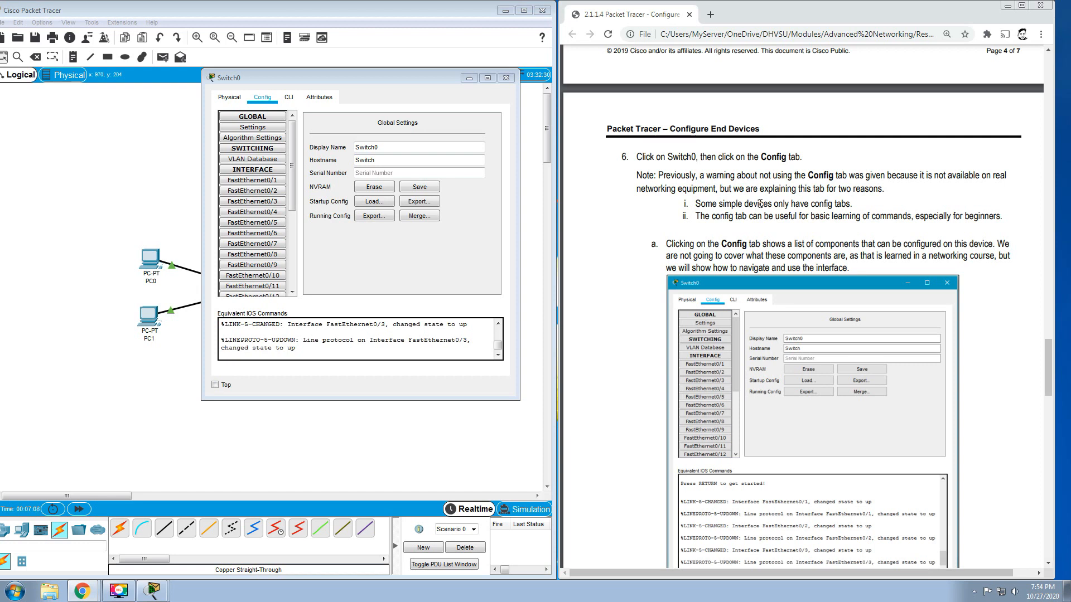
scroll(down, 3)
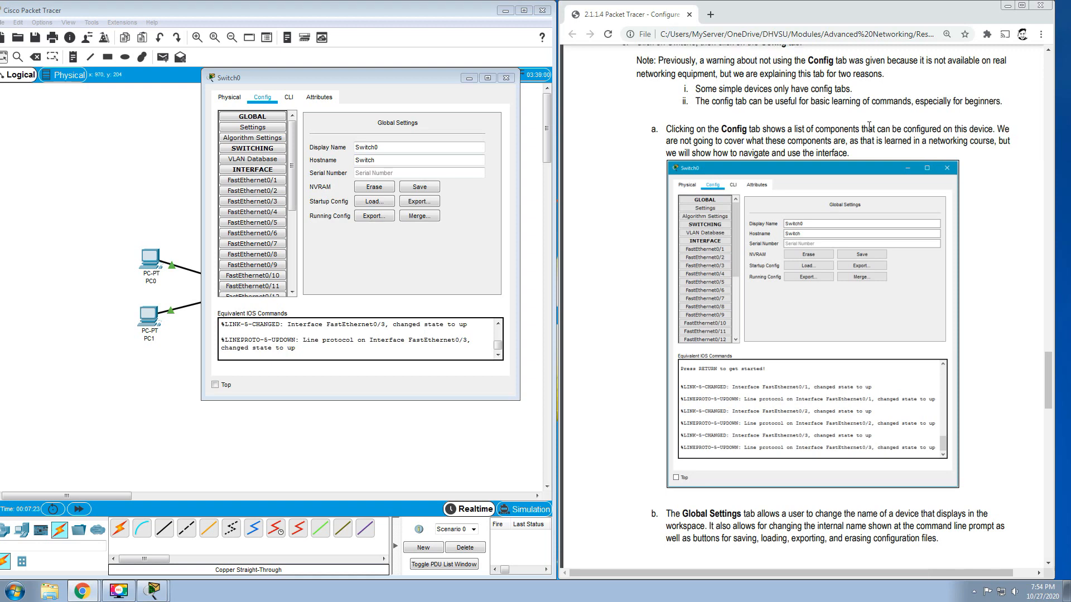
scroll(down, 3)
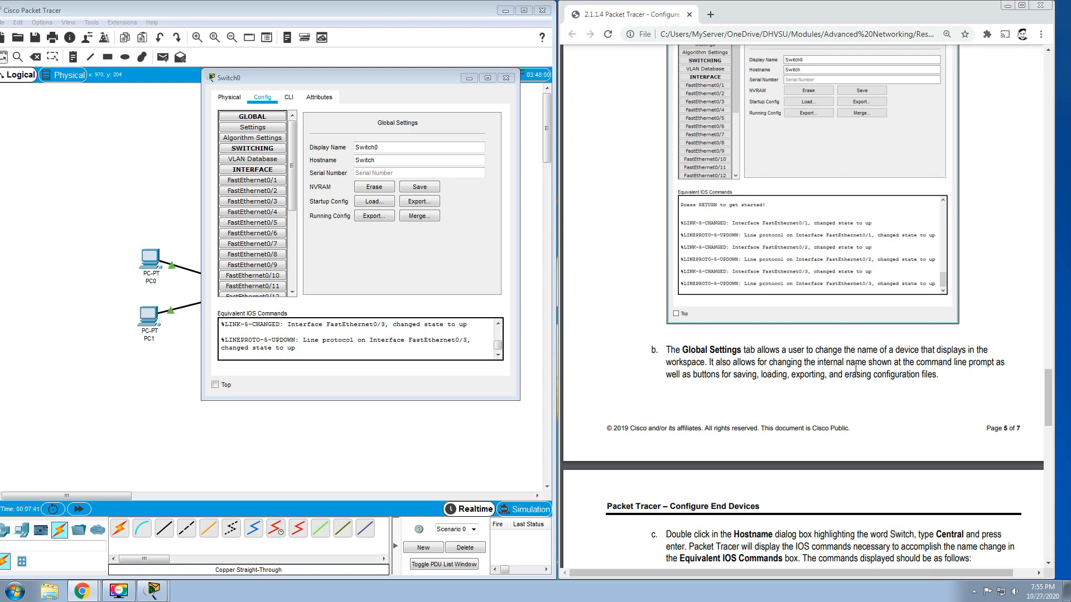
scroll(down, 3)
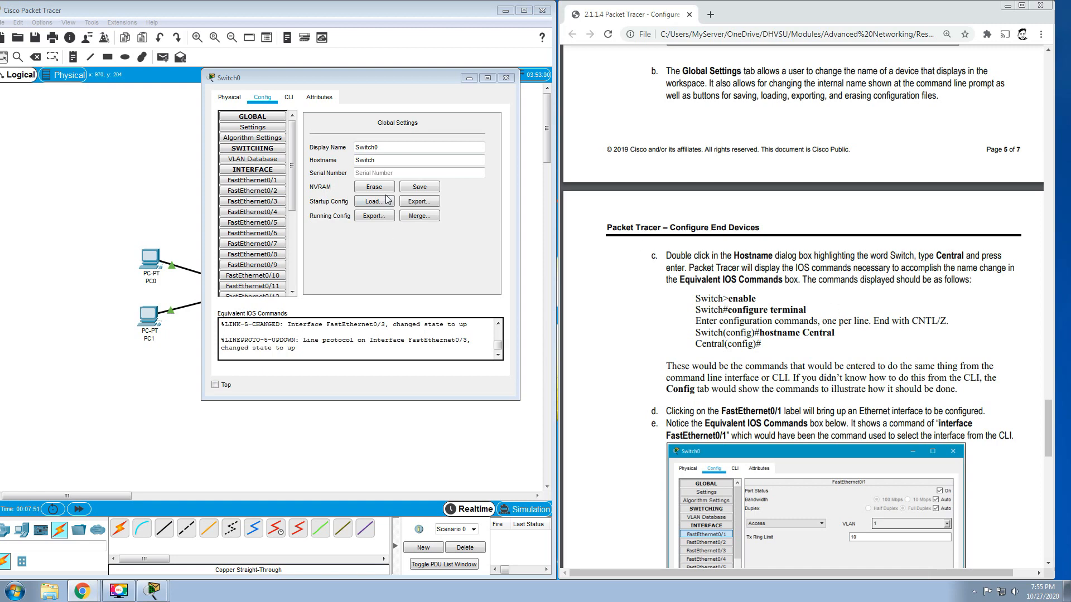
Step: Replace Switch0's hostname 'Switch' with 'Central' and review the resulting IOS commands
double_click(365, 160)
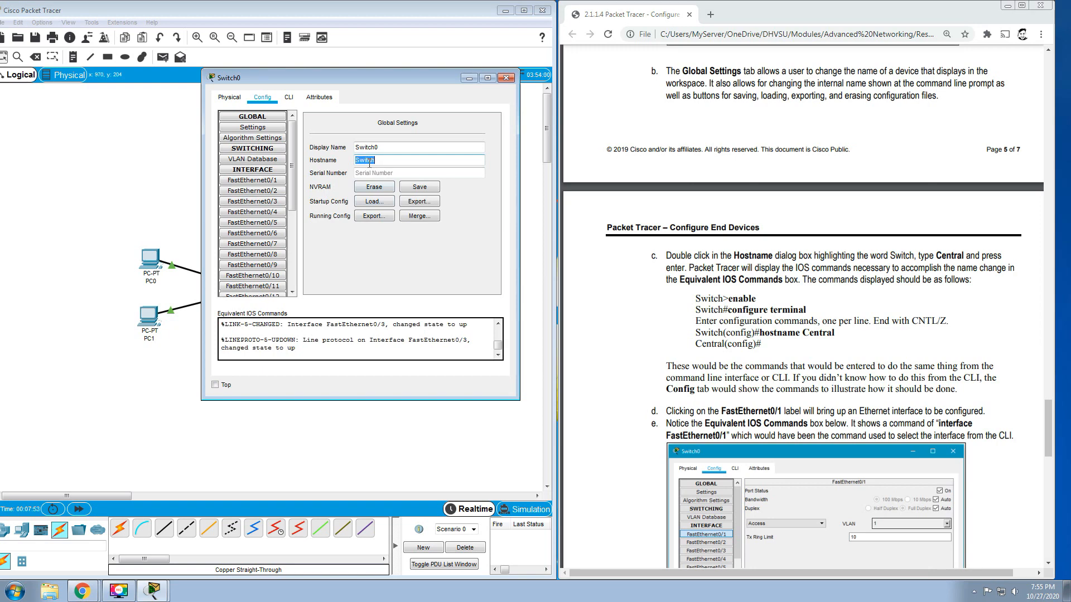
text(Central)
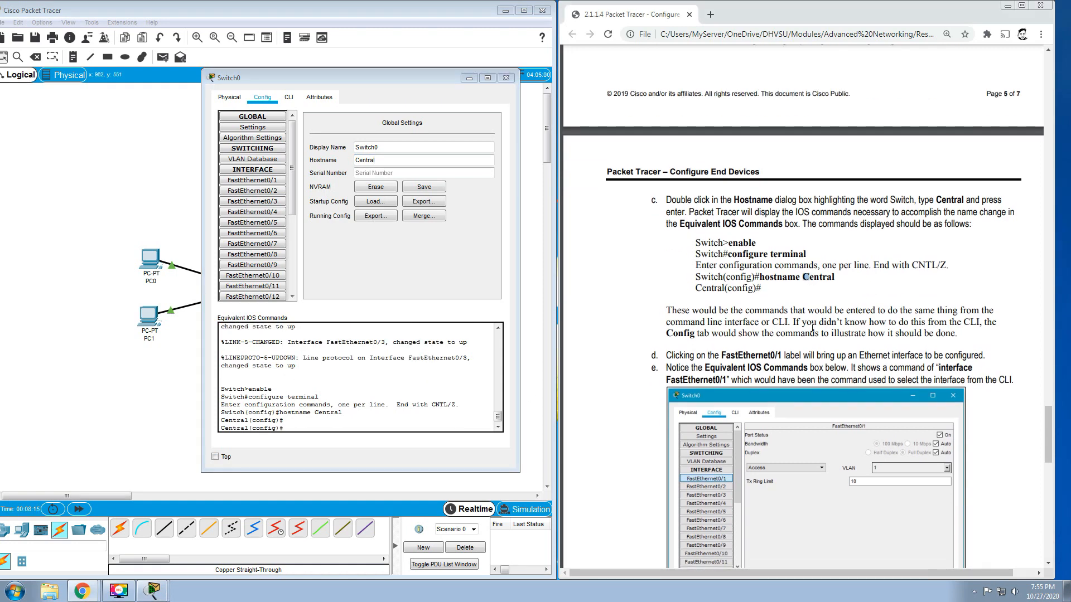
scroll(down, 3)
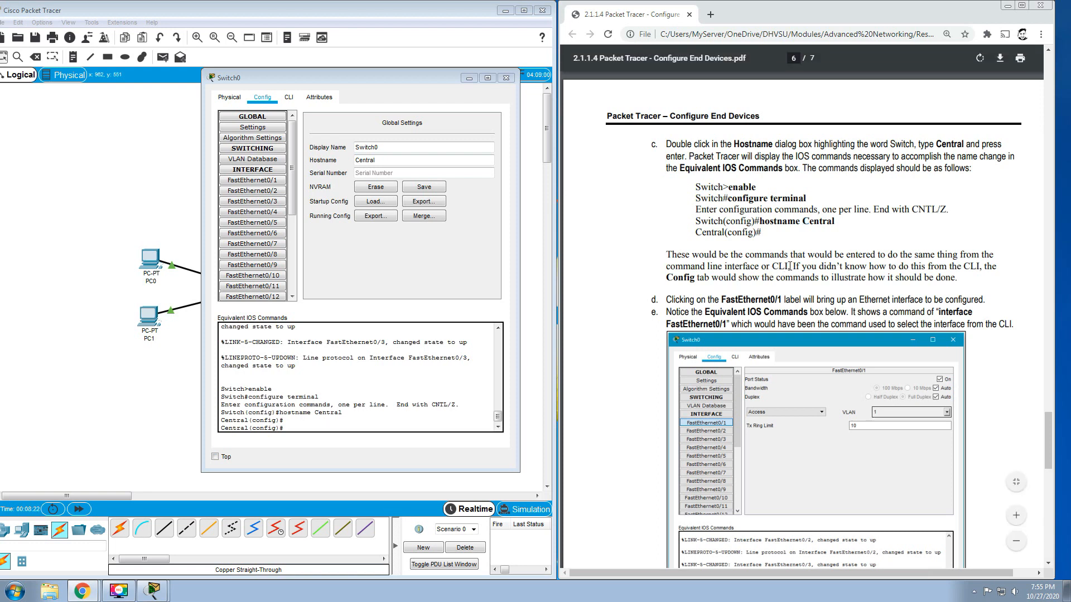
scroll(down, 3)
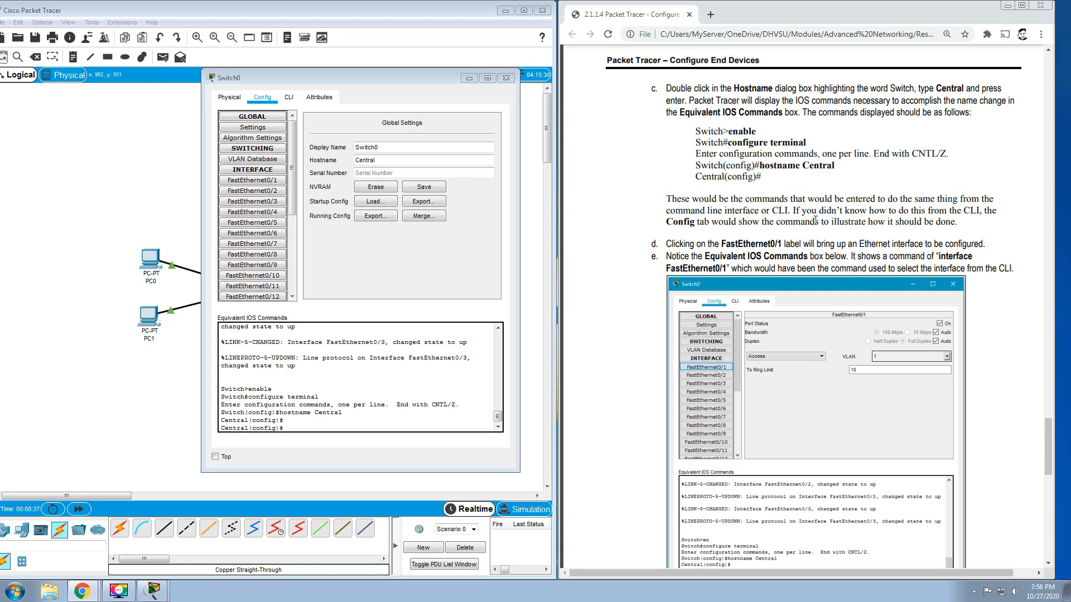
scroll(down, 3)
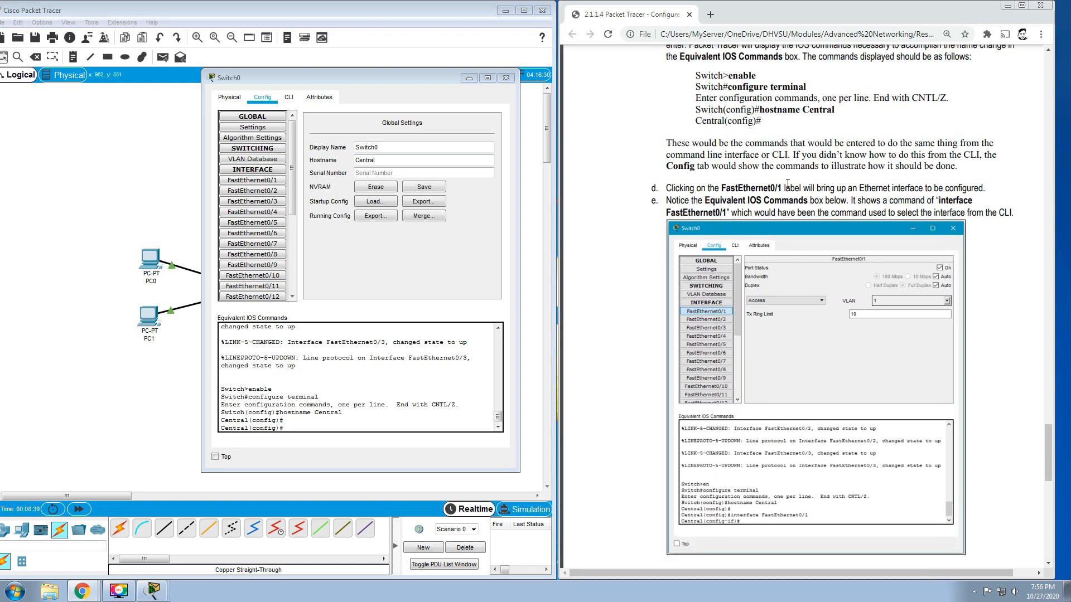
Step: Show Switch0's FastEthernet0/1 interface settings and scroll through them
click(251, 180)
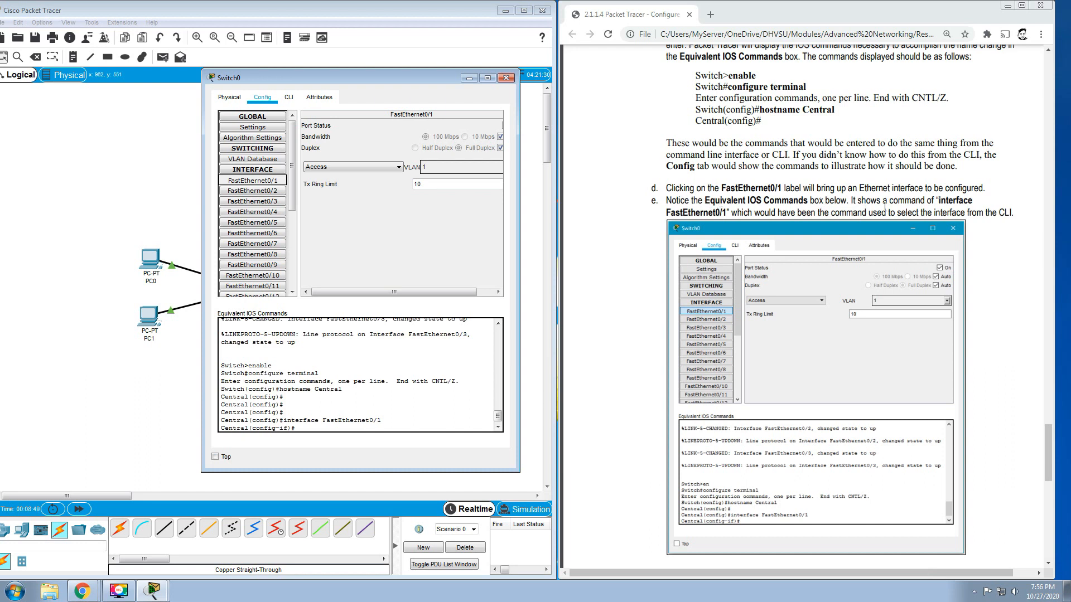
mouse_move(536, 302)
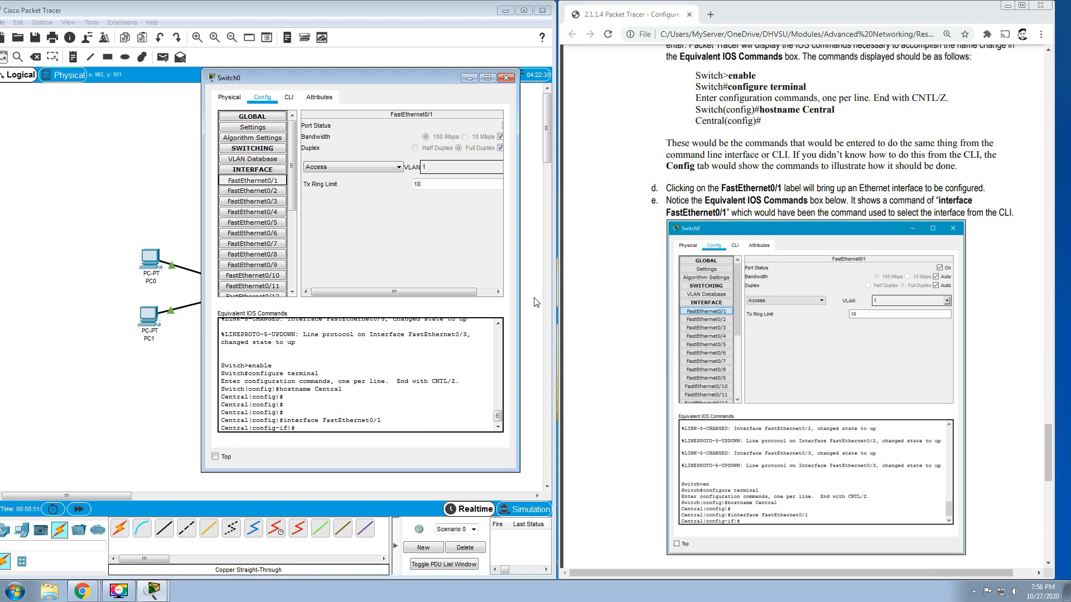
mouse_move(596, 298)
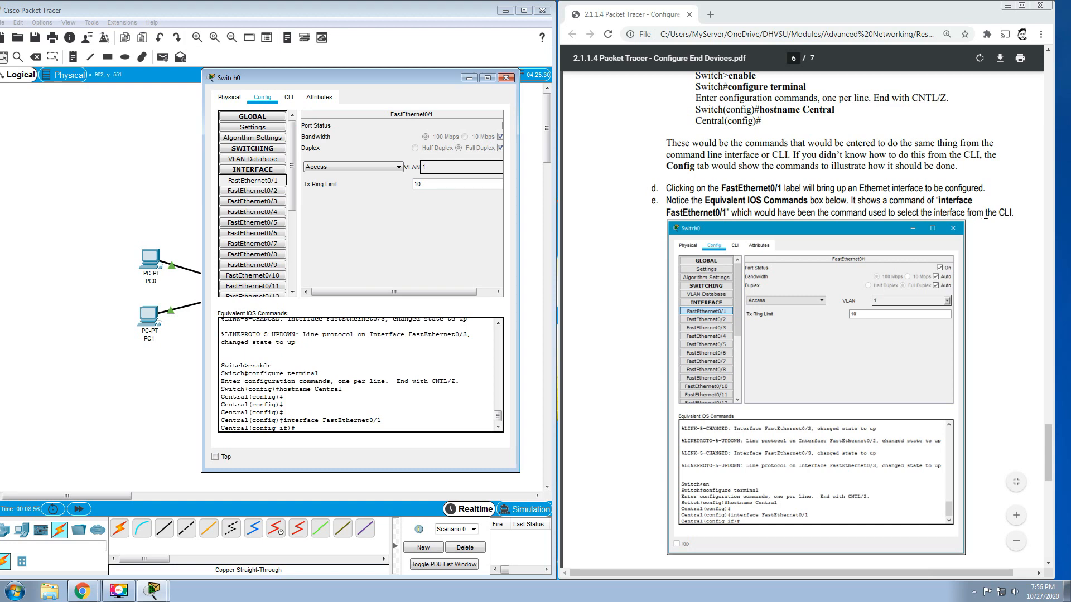
scroll(down, 3)
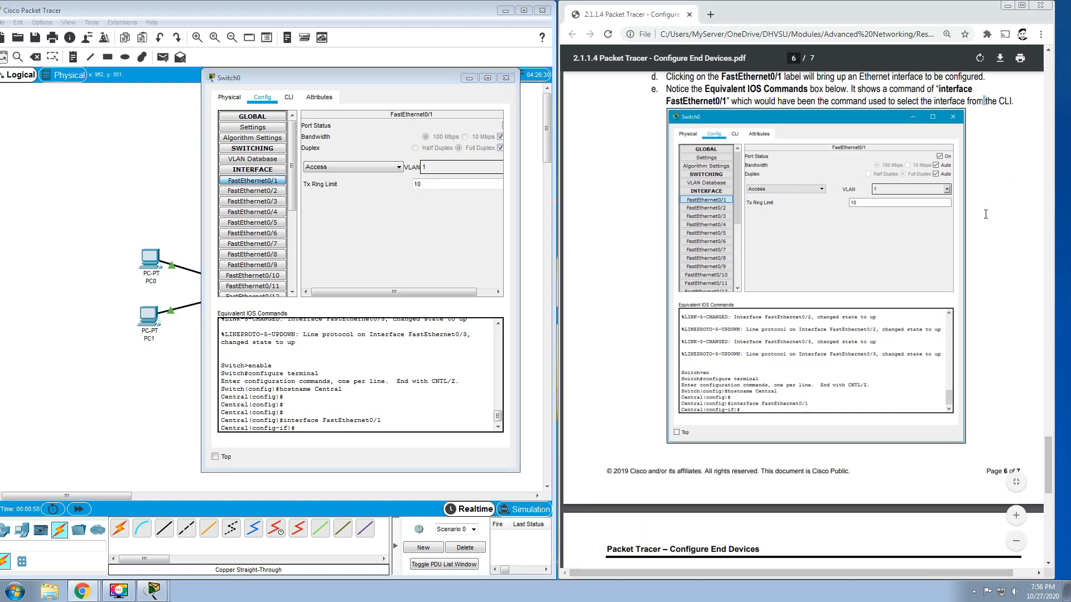
scroll(down, 3)
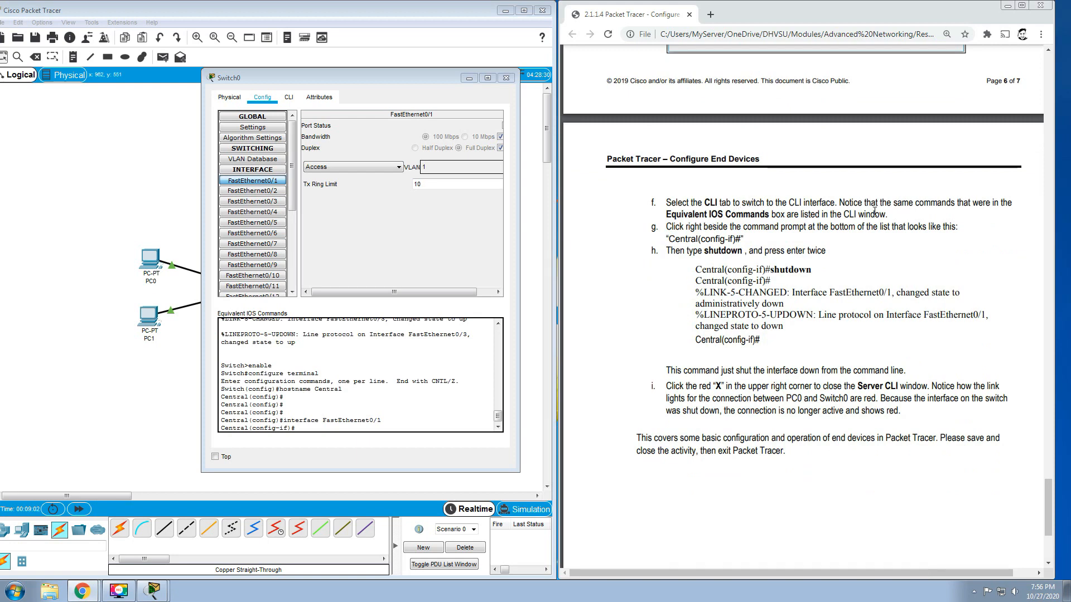
Step: Enter the shutdown command for FastEthernet0/1 in Switch0's CLI
click(288, 97)
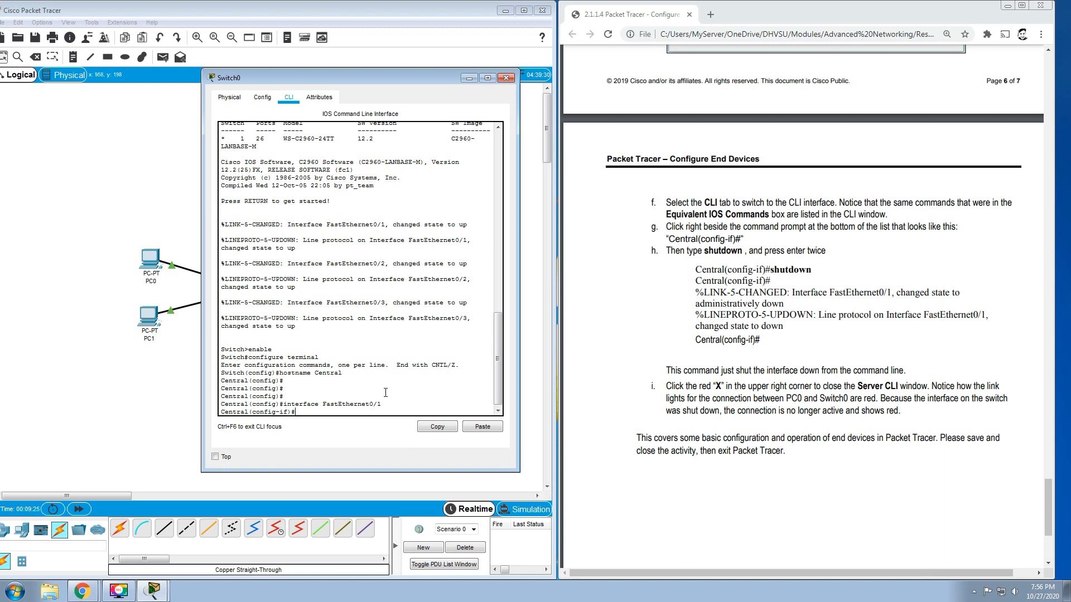
text(shutdown)
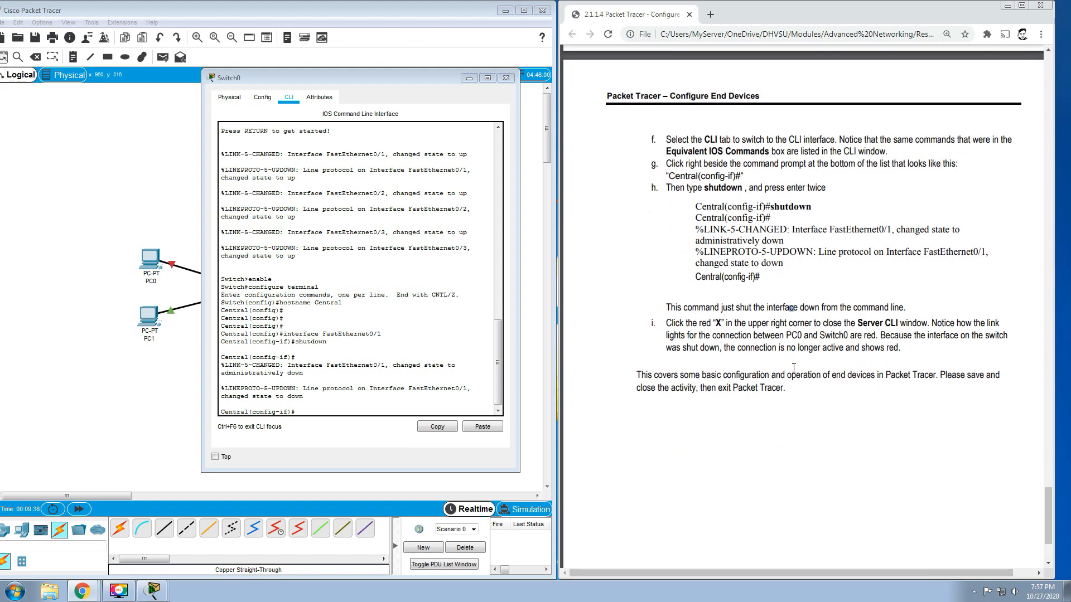
scroll(down, 3)
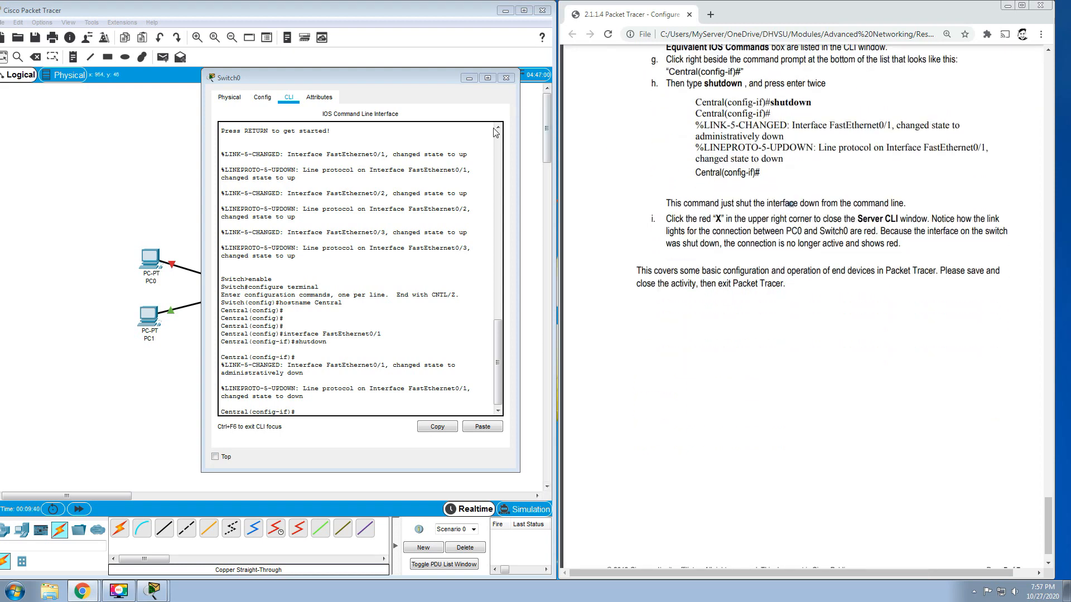
Step: Close the Switch0 configuration window
click(505, 77)
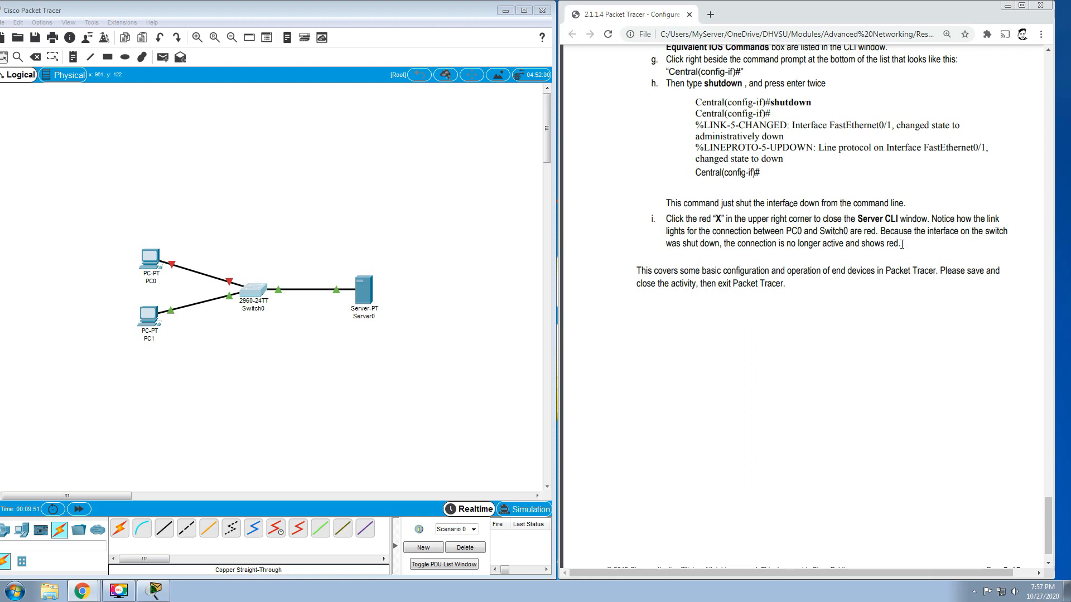
mouse_move(921, 248)
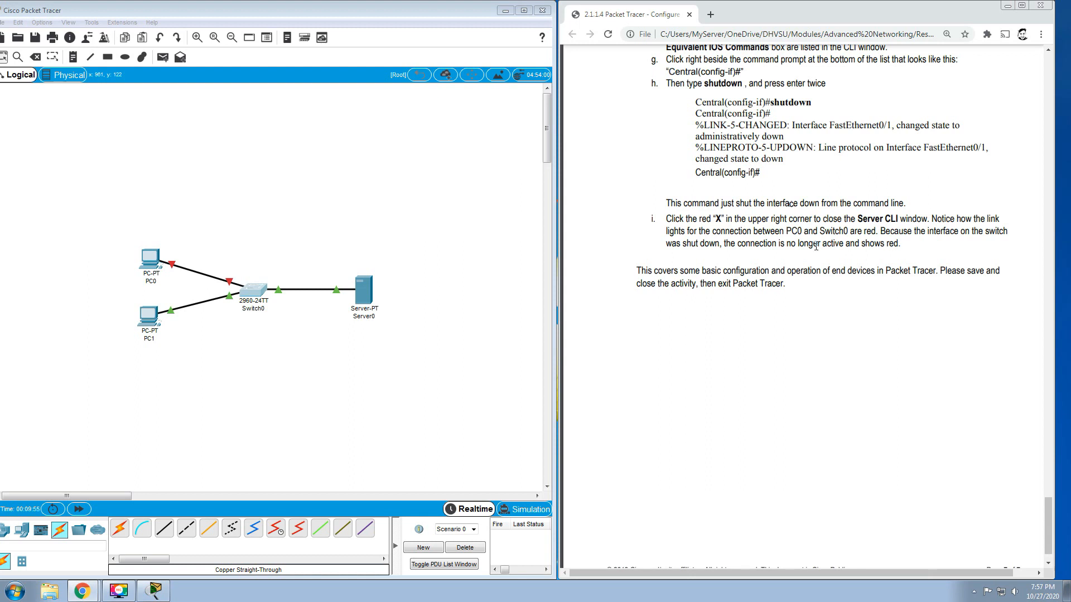
mouse_move(697, 304)
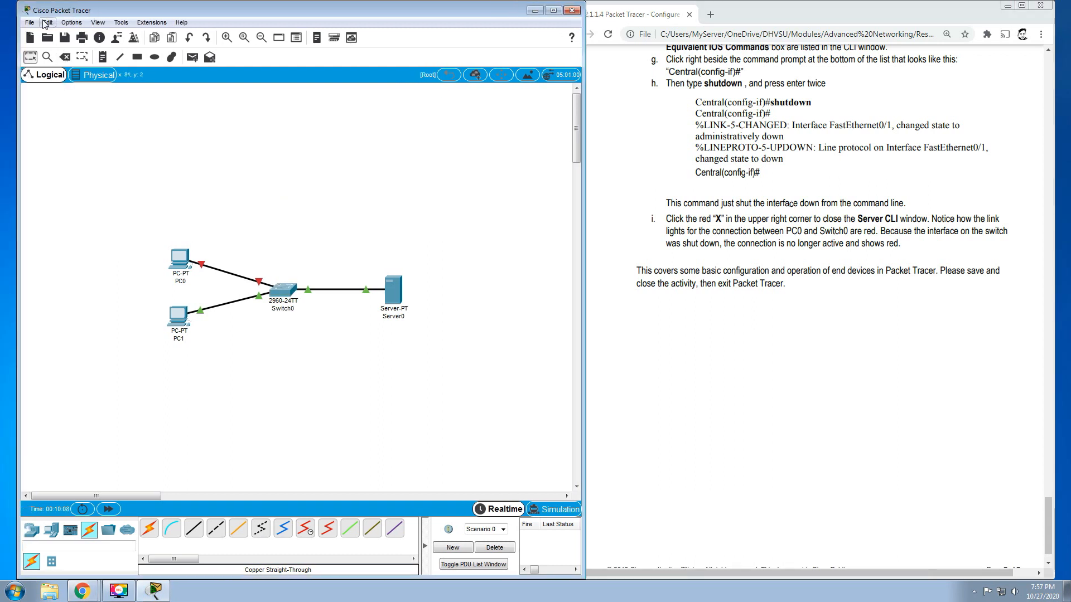
Step: Save the topology with Save As as a .pkt file named 'ManB.4 Packe…'
click(28, 22)
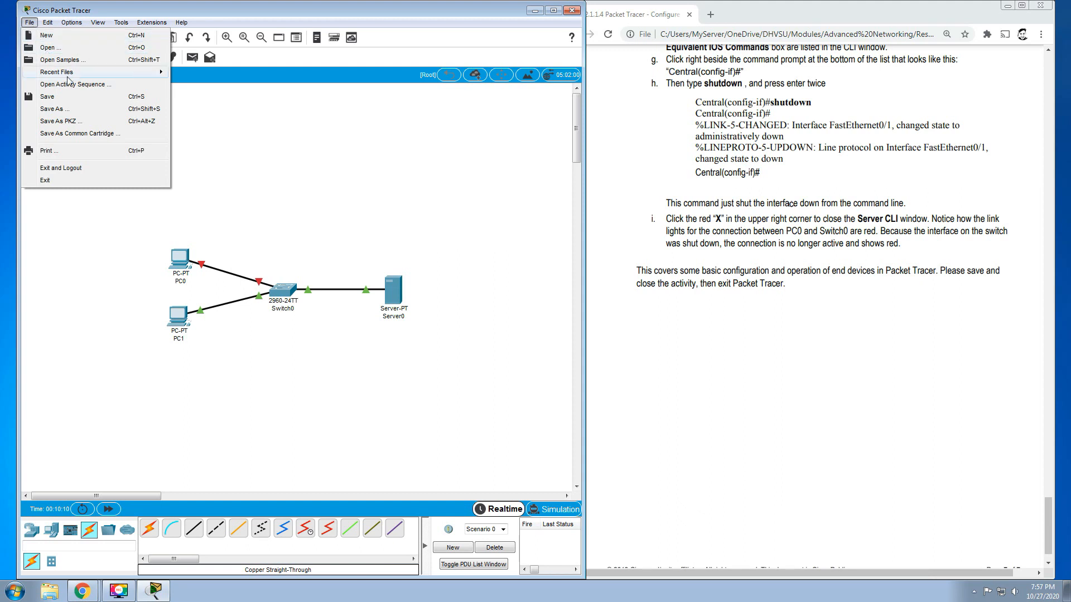
click(47, 97)
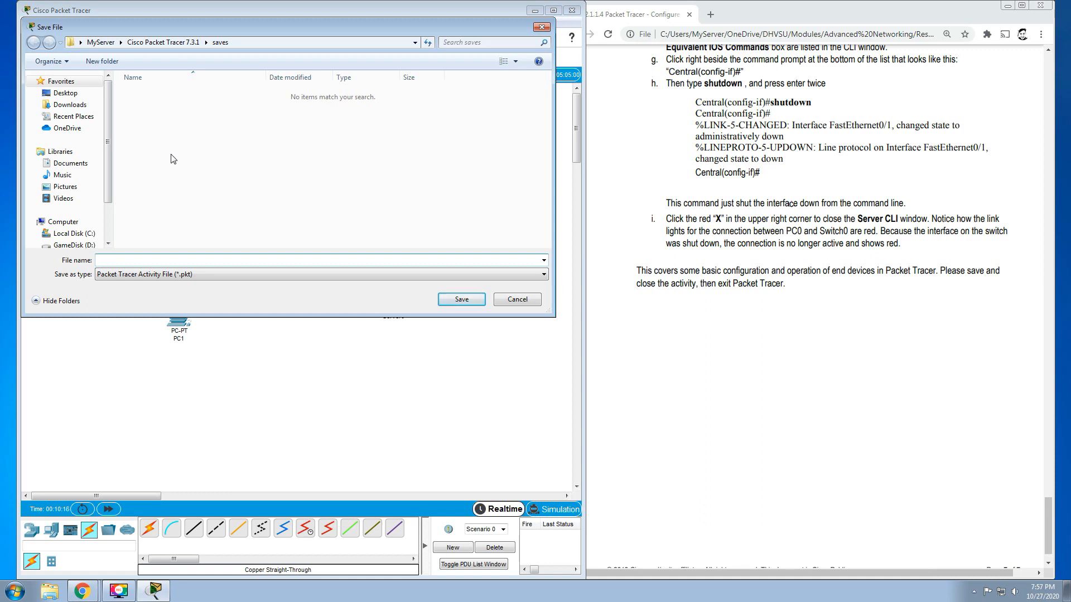
text(Manaloto, Edward Allen)
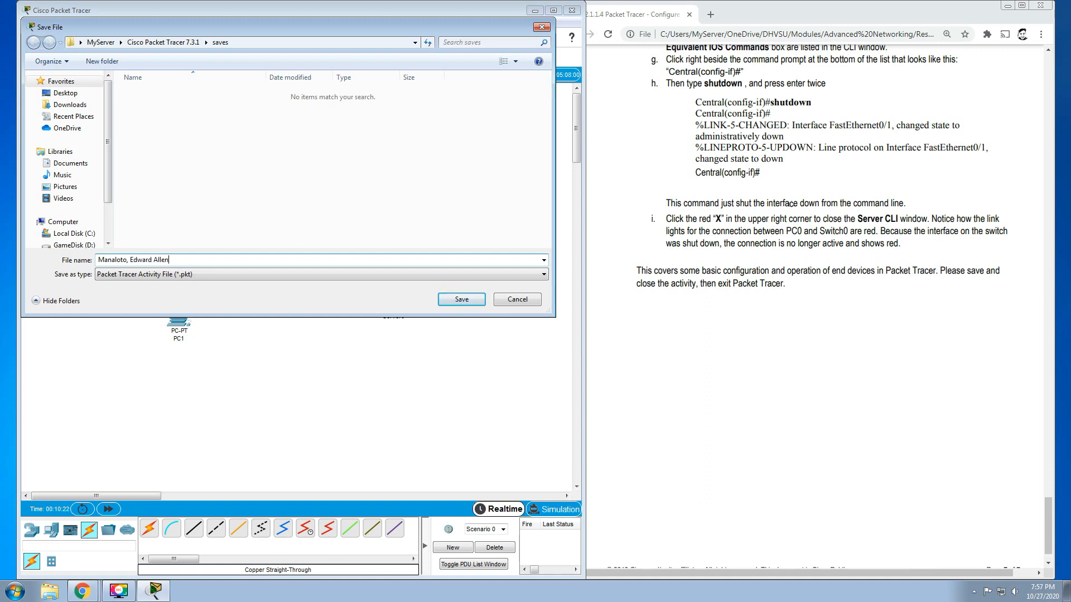
text(B. - 2.1.1.)
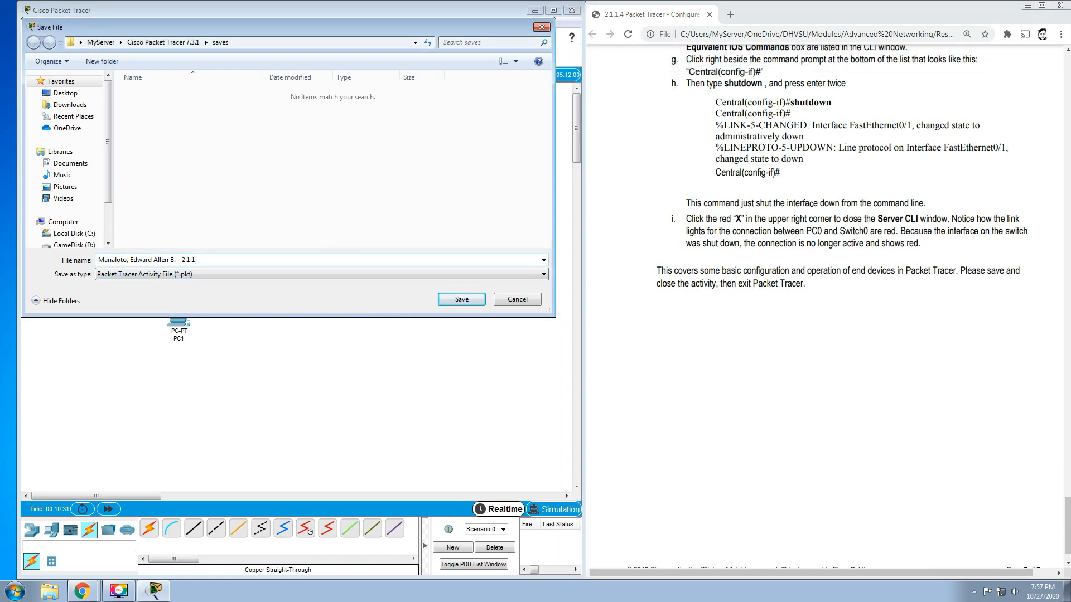
text(4 Packet Tracer)
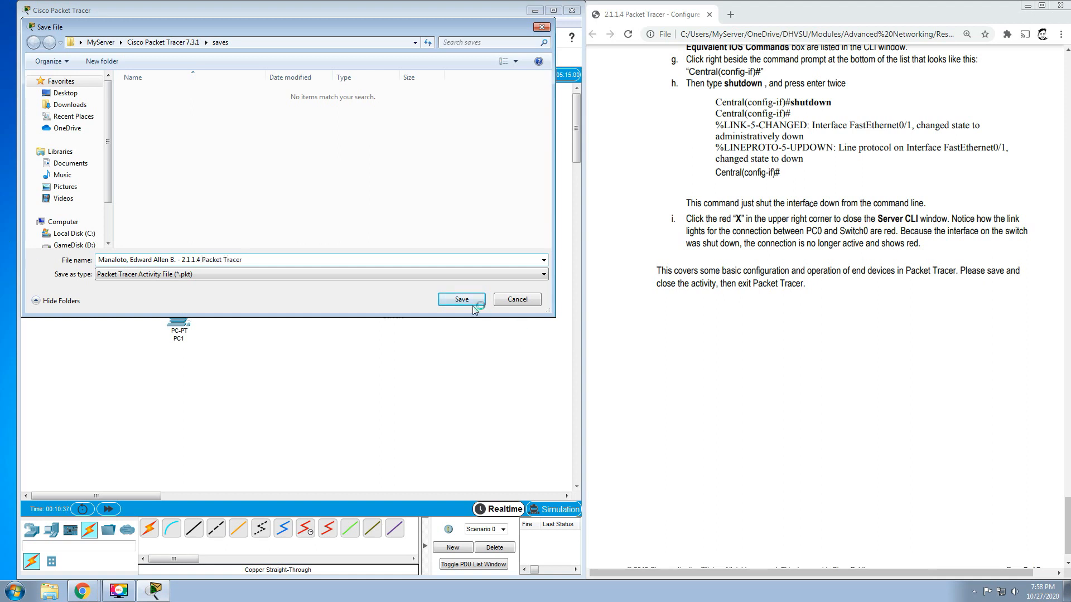
click(462, 299)
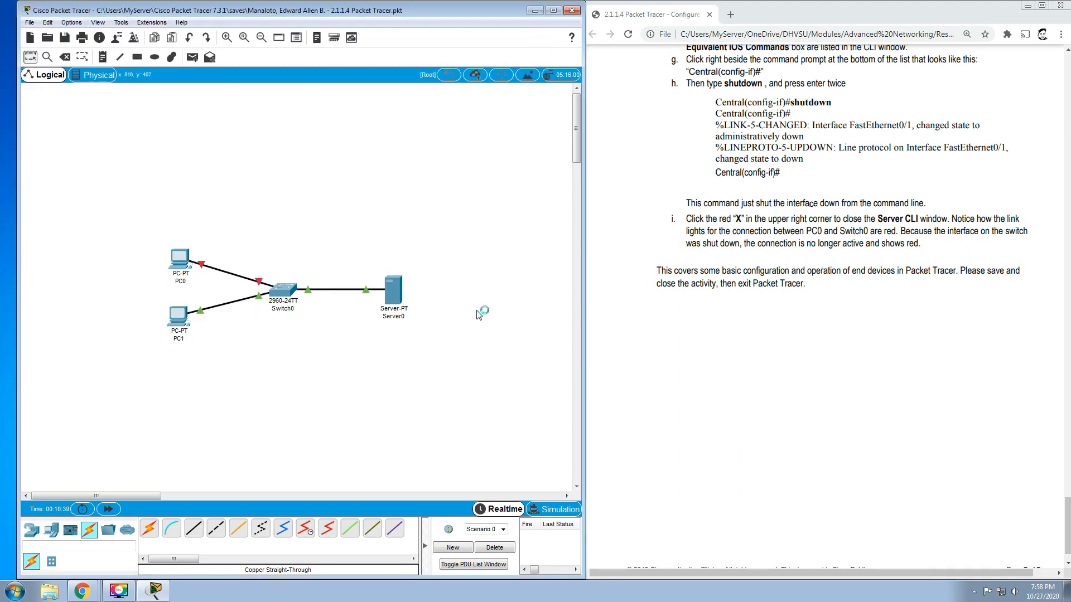
mouse_move(286, 94)
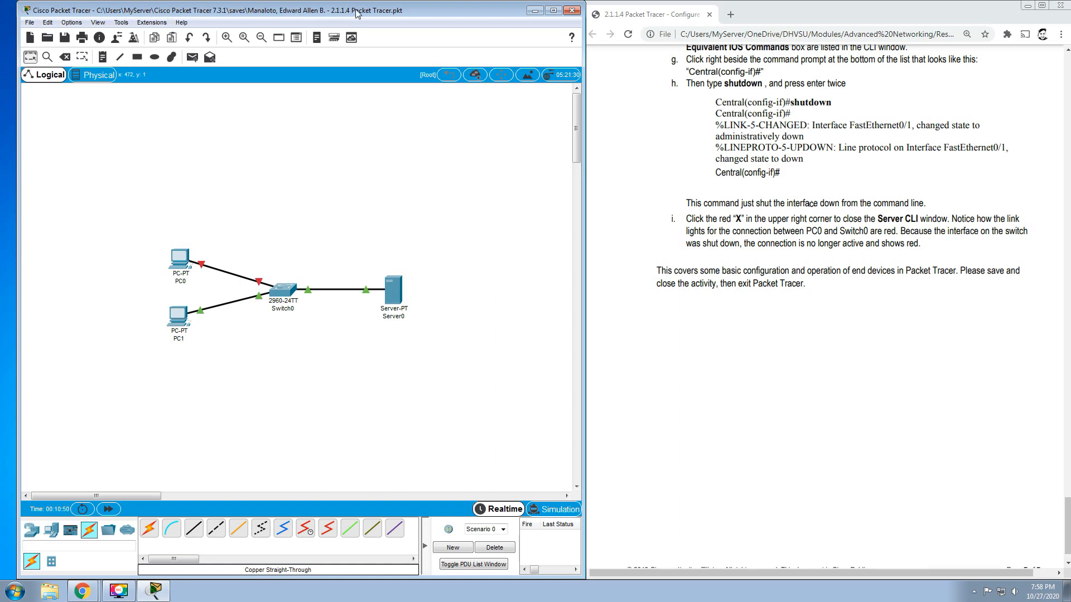
mouse_move(408, 18)
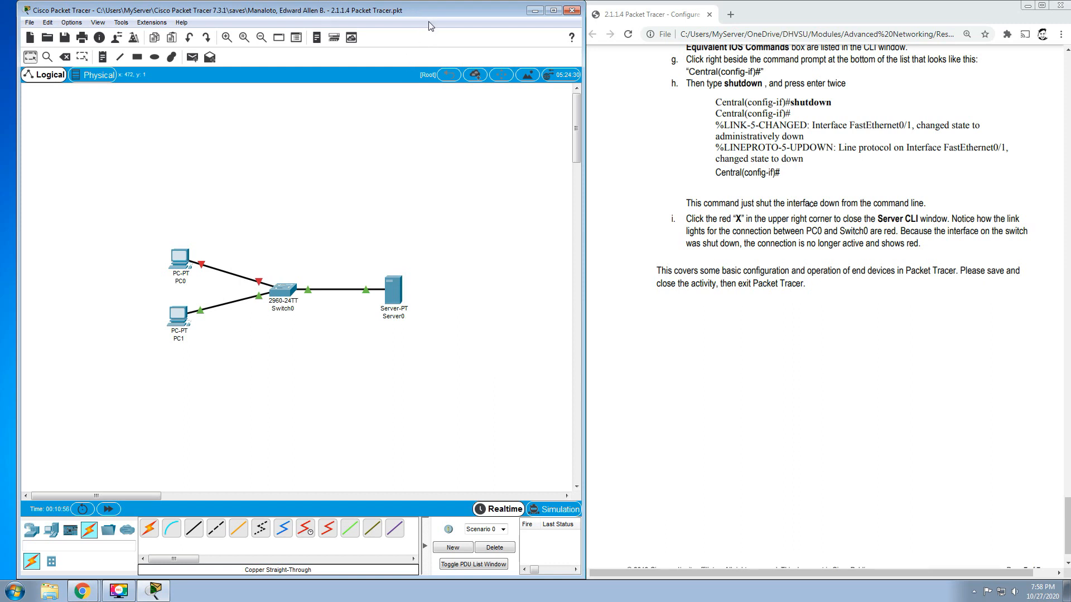
mouse_move(420, 49)
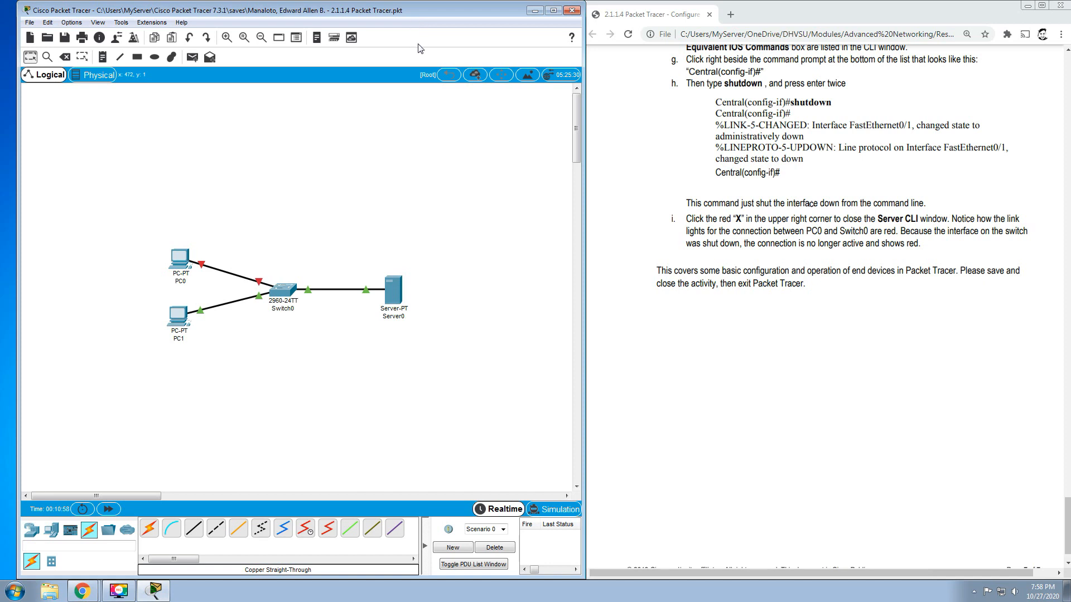
mouse_move(410, 66)
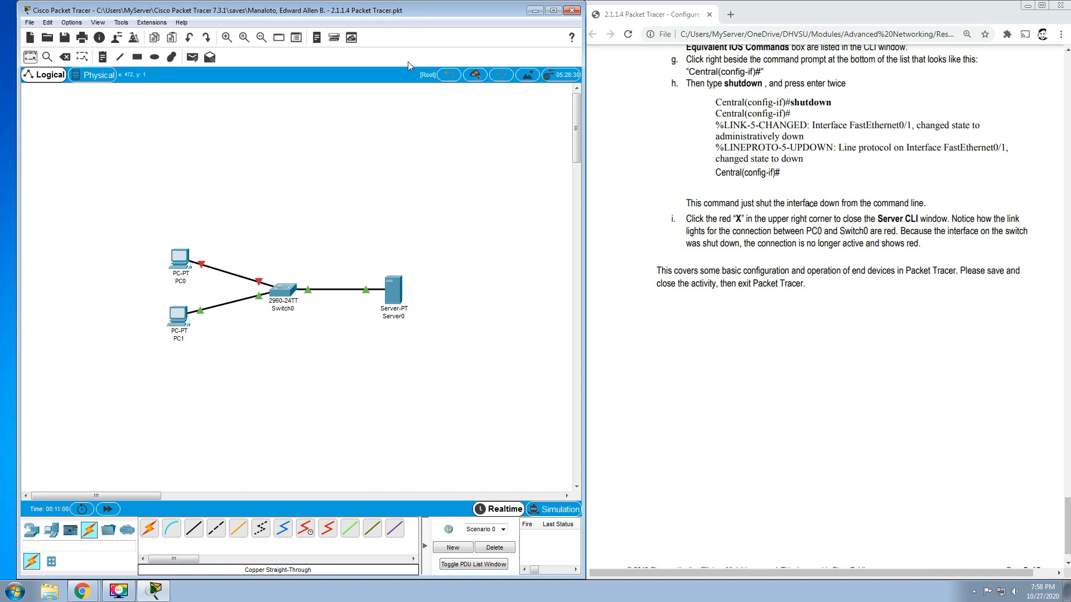
mouse_move(438, 256)
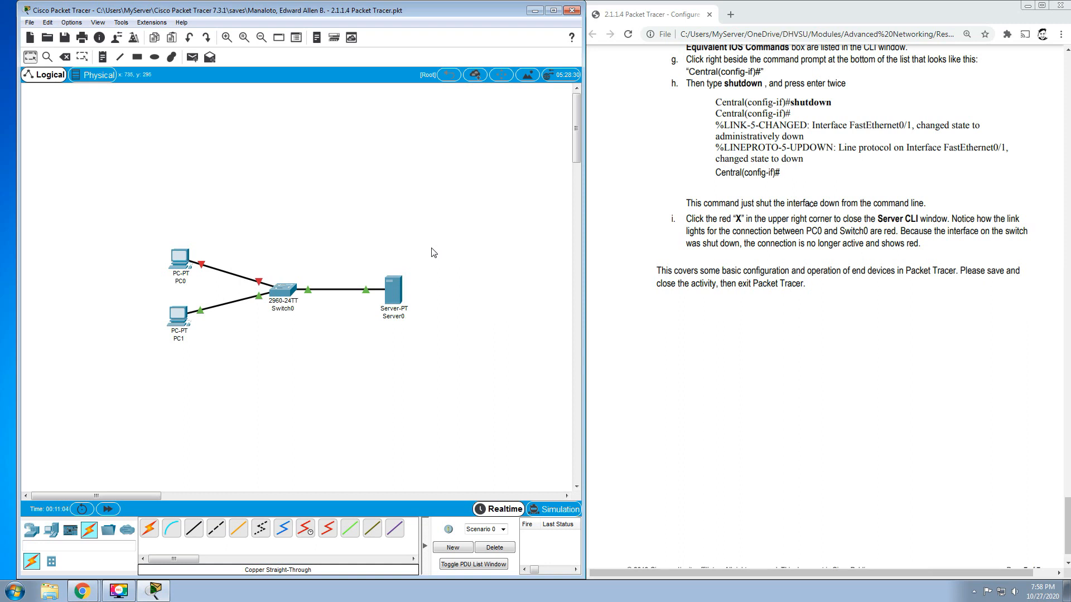
mouse_move(442, 268)
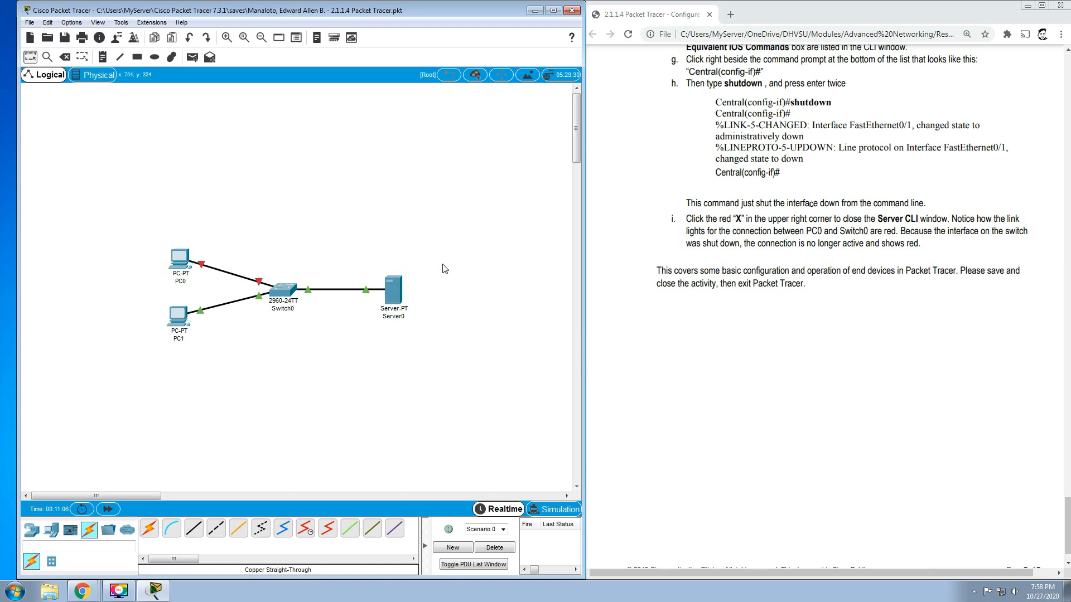
mouse_move(451, 260)
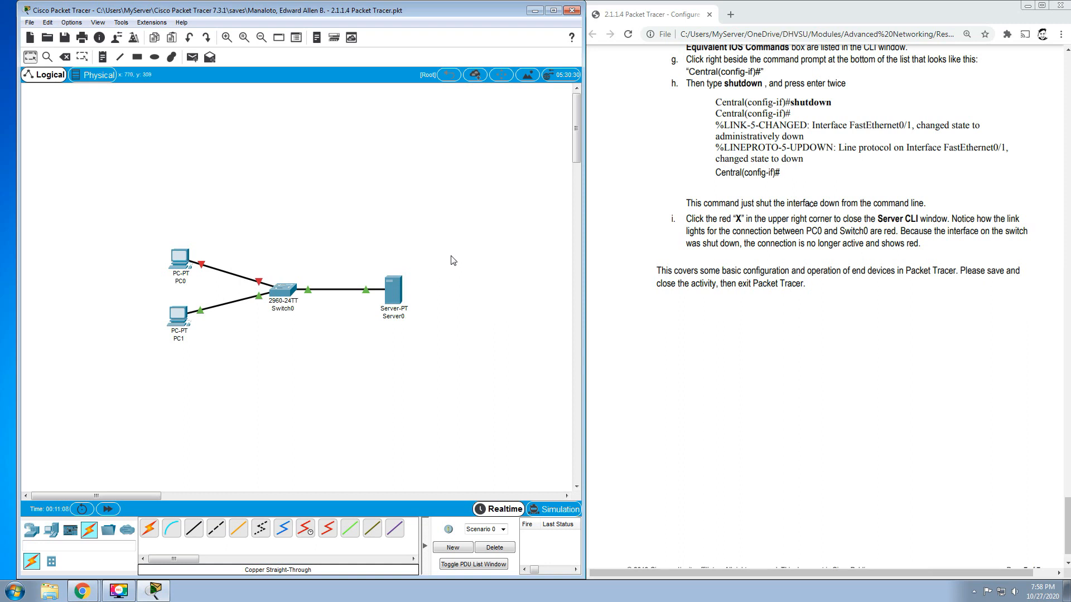
mouse_move(455, 266)
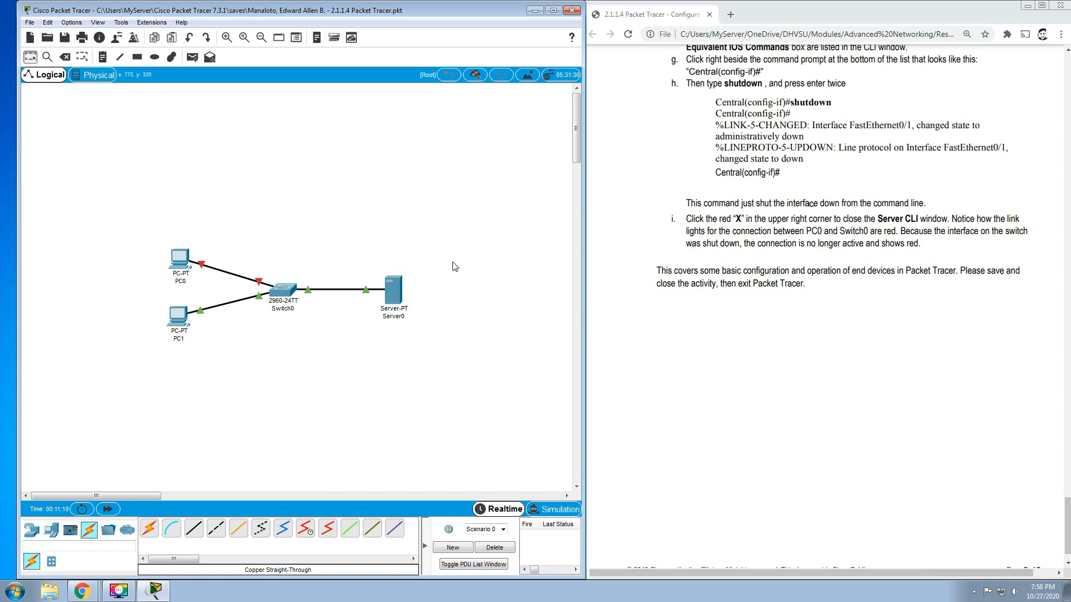
mouse_move(448, 271)
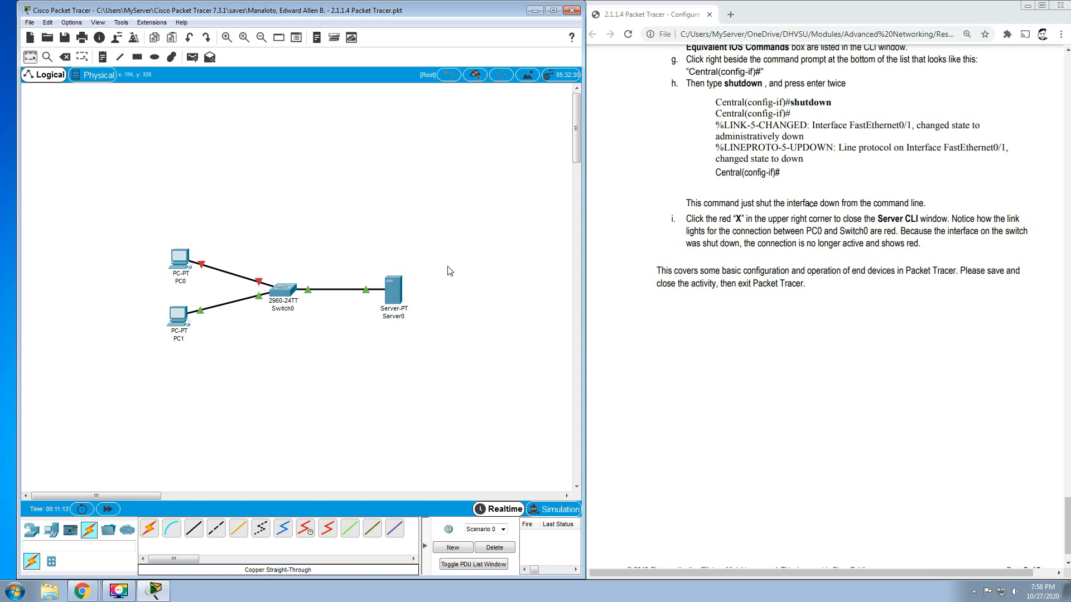